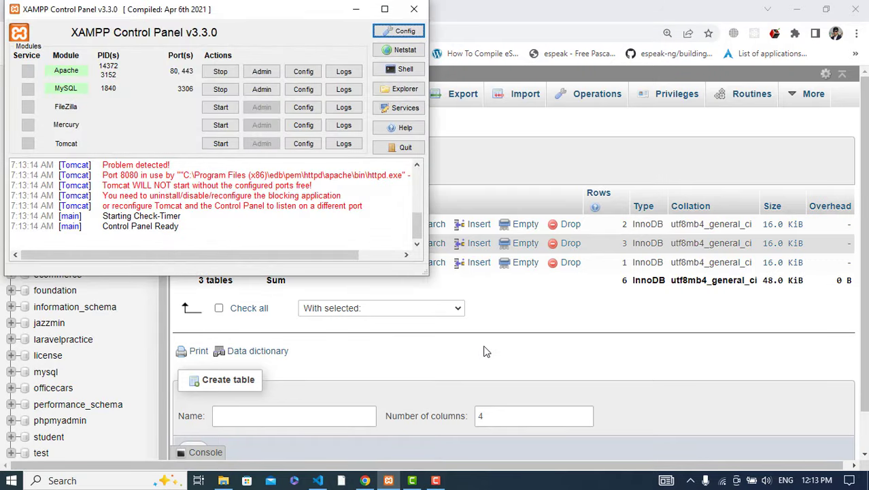
mouse_move(475, 351)
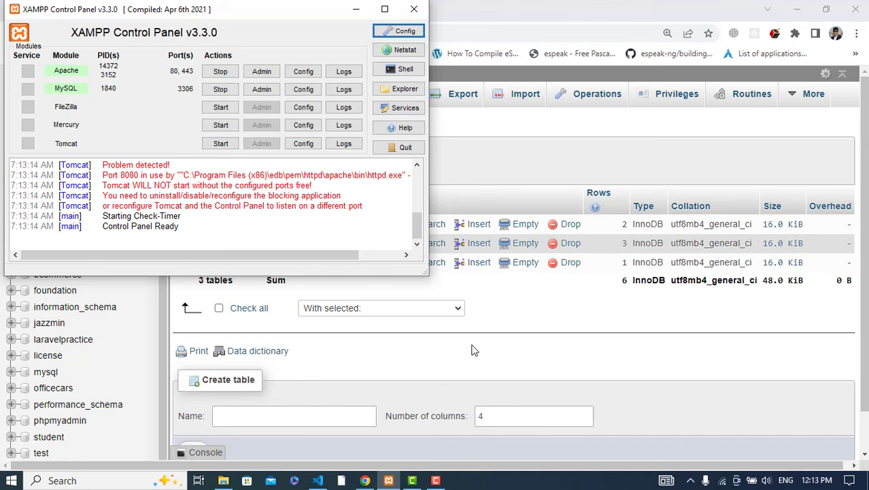
mouse_move(302, 144)
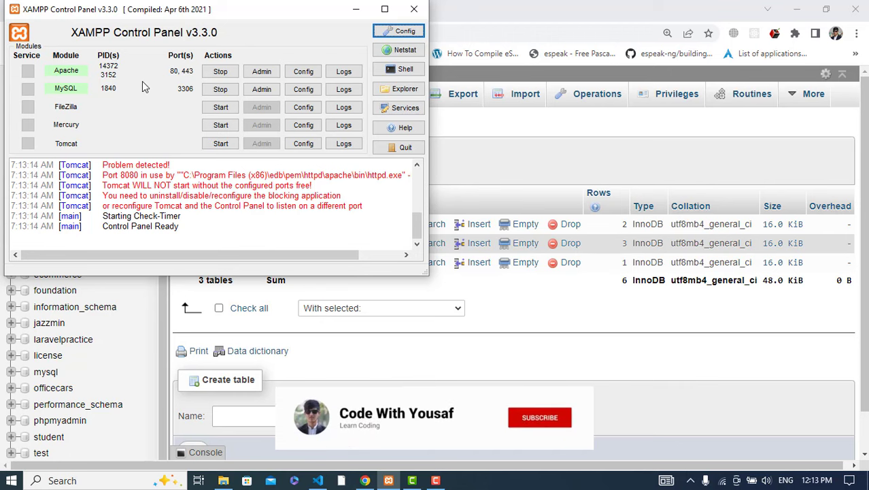
Step: Put away the XAMPP Control Panel now that Apache and MySQL are running
click(539, 417)
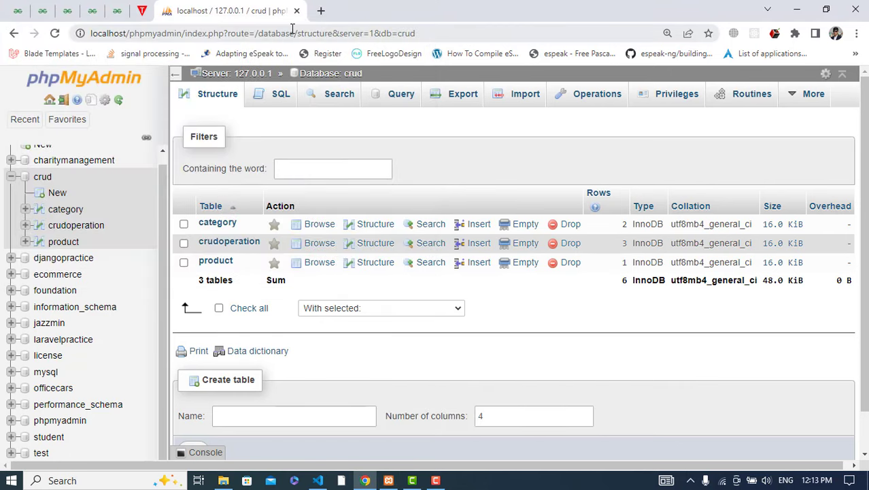
Step: Reach phpMyAdmin from the localhost XAMPP dashboard in a fresh tab and select the crud database
click(321, 11)
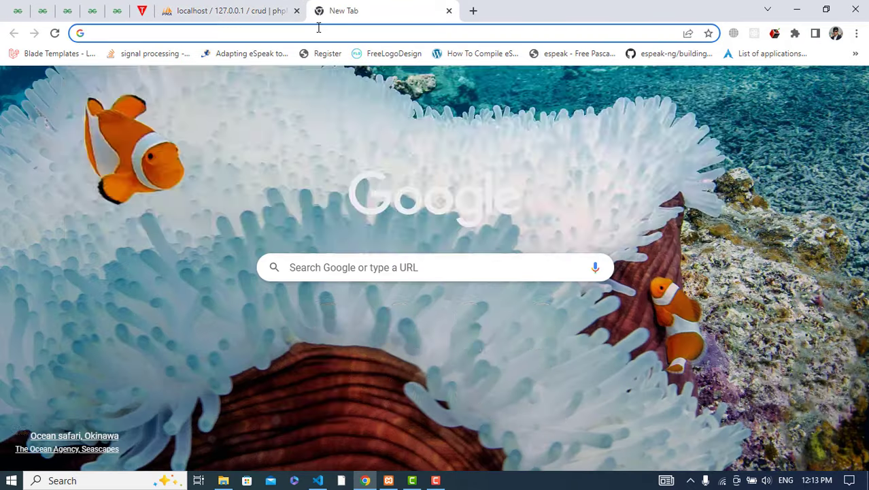
text(localhost:3000)
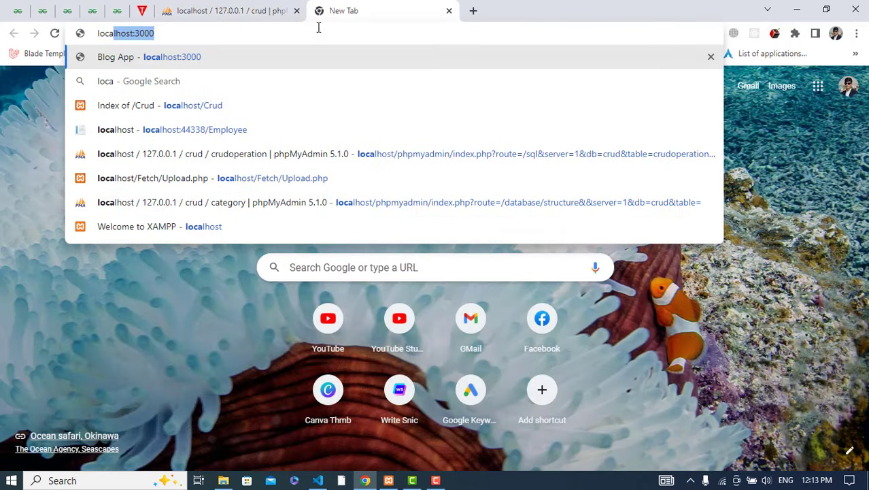
text(localhost/Cru)
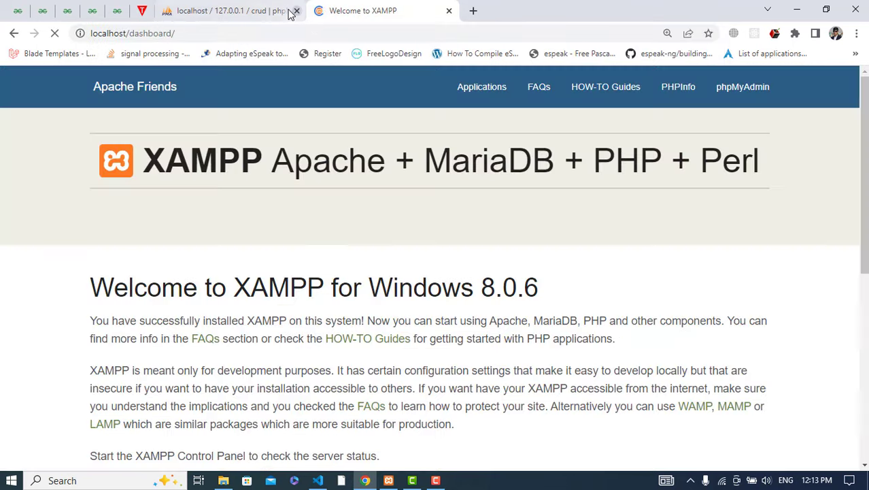
click(297, 10)
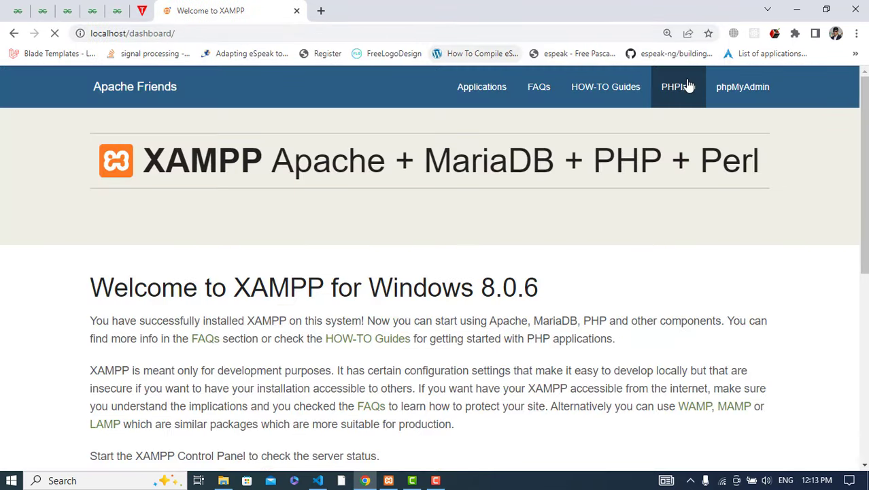
click(743, 88)
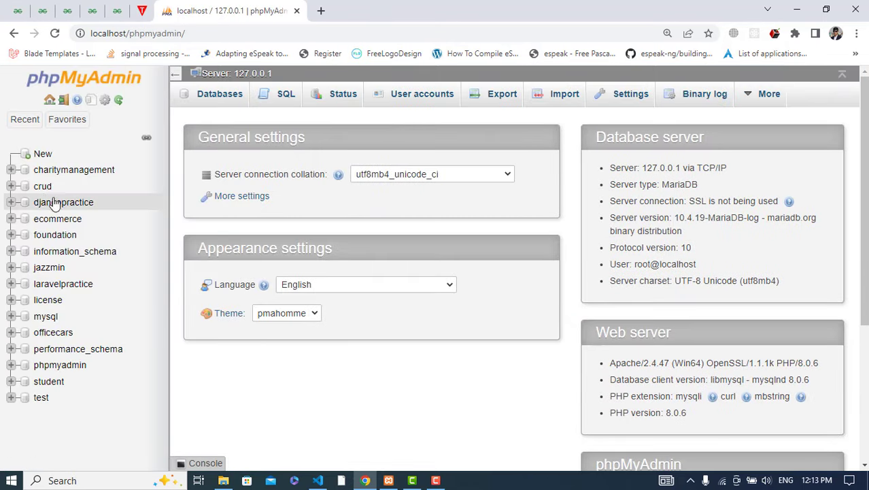
click(42, 185)
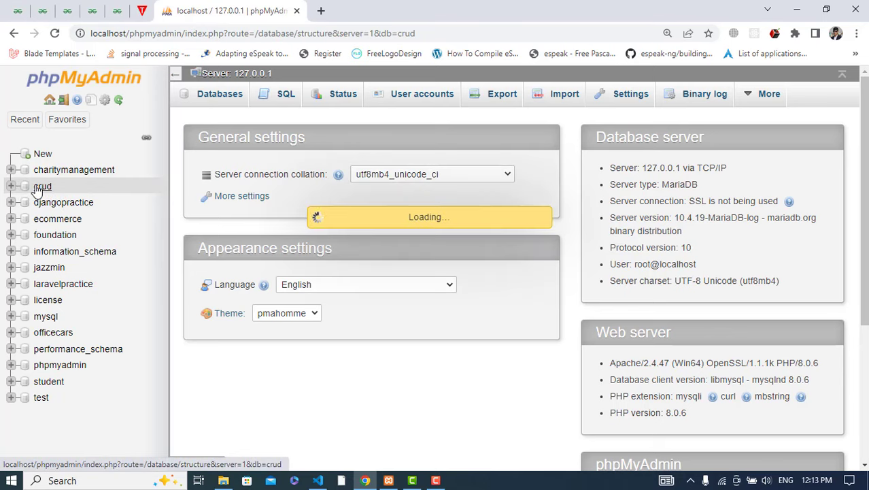
Step: Name the new table 'images' with 2 columns in the create-table form
click(42, 186)
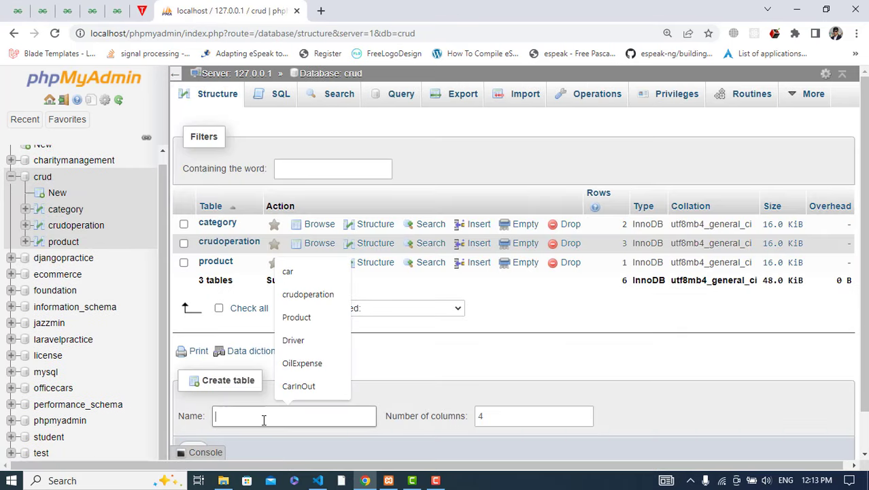
text(images)
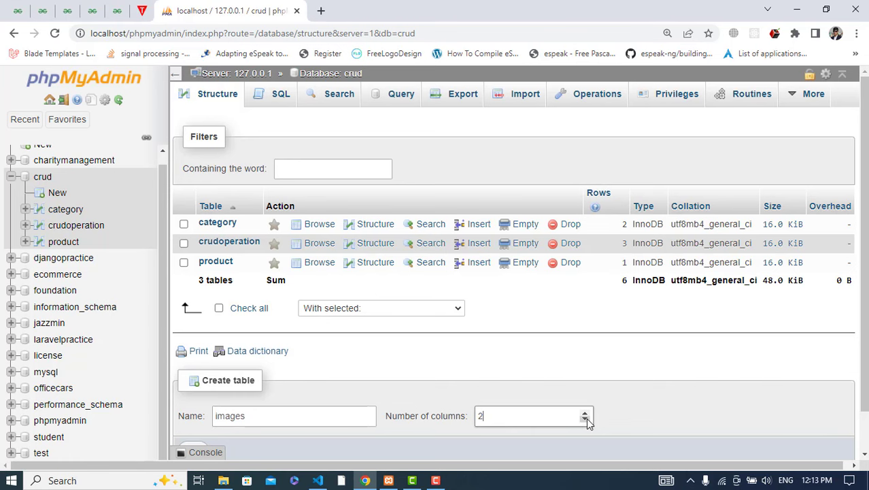
scroll(down, 3)
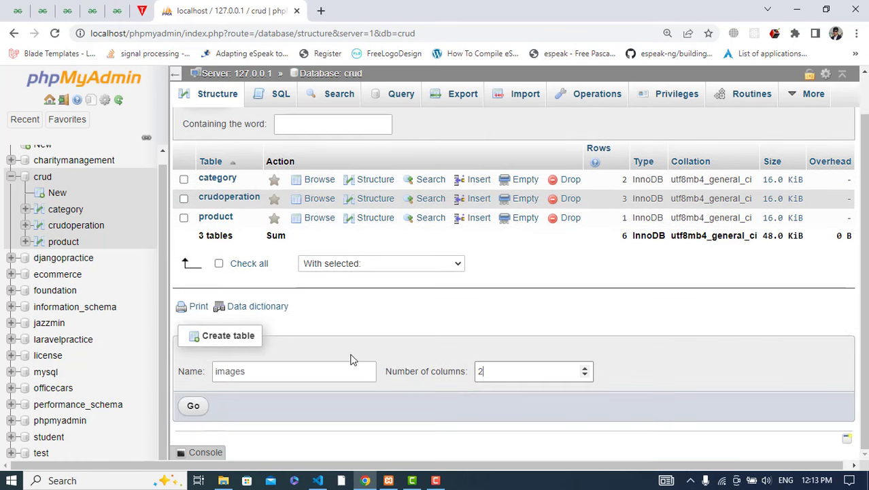
Step: Define columns Id (INT, auto-increment primary) and file (VARCHAR 50) and save the images table
click(193, 406)
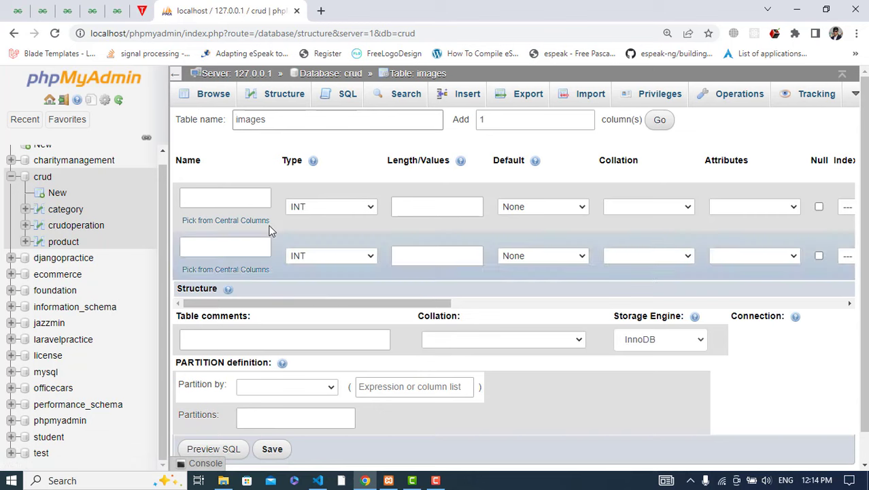
text(Id)
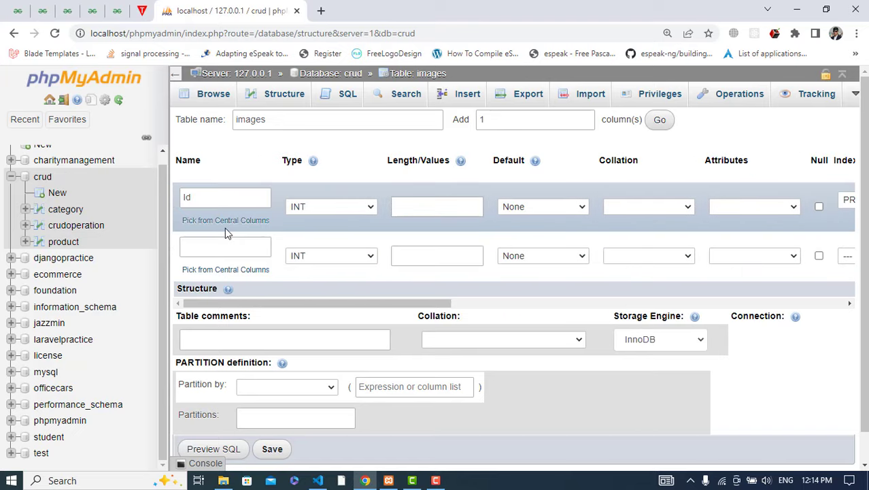
click(225, 247)
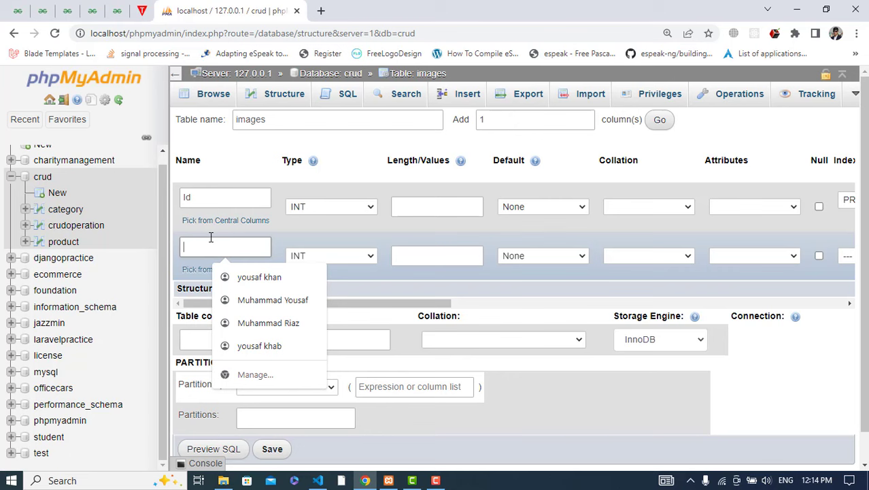
text(ima)
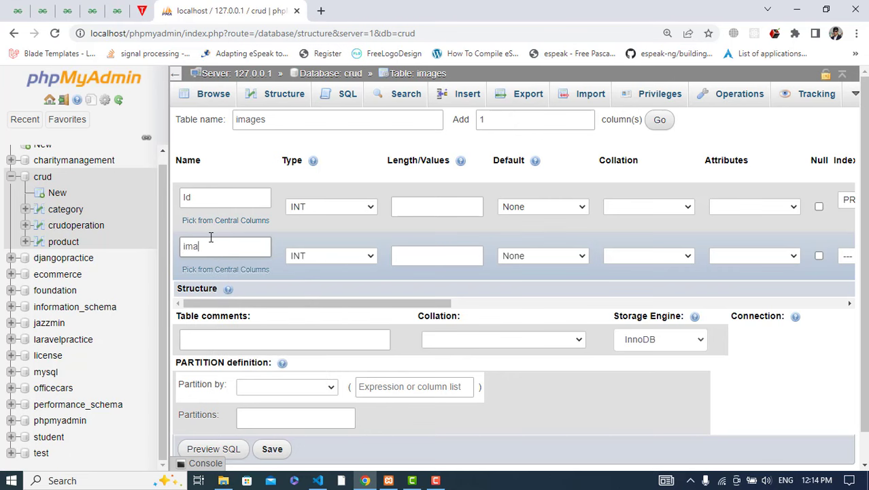
text(file)
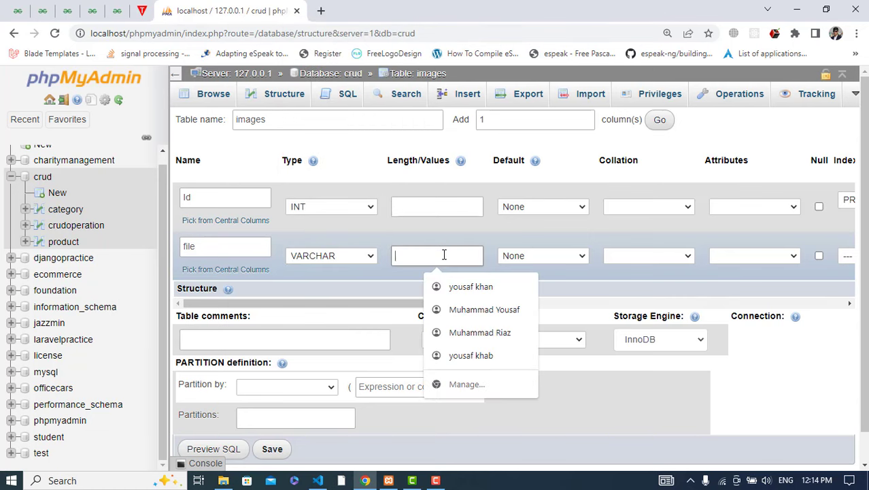
text(50)
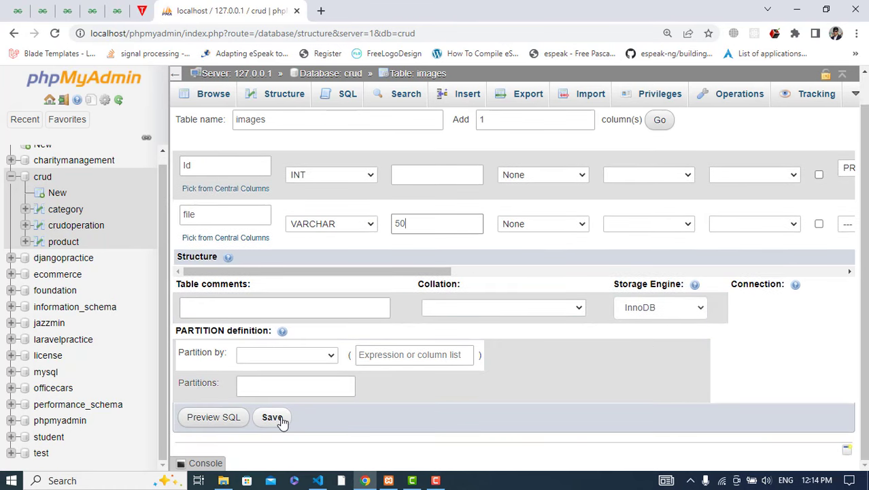
click(273, 416)
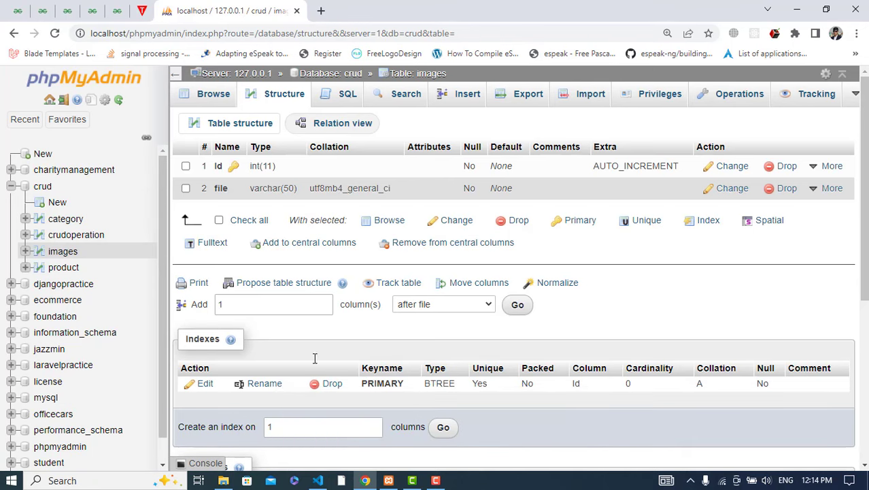
Step: Browse to C: > xampp > htdocs > Fetch, the folder holding dbconnection.php and Upload.php
click(317, 481)
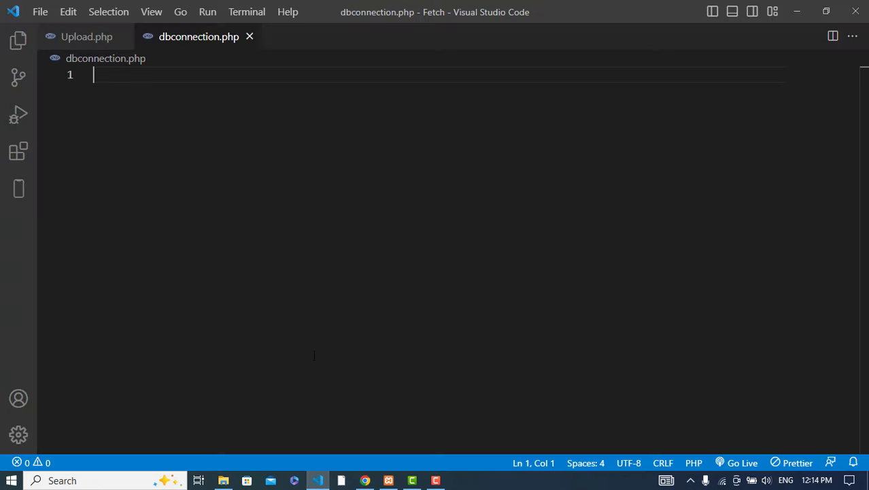
click(223, 480)
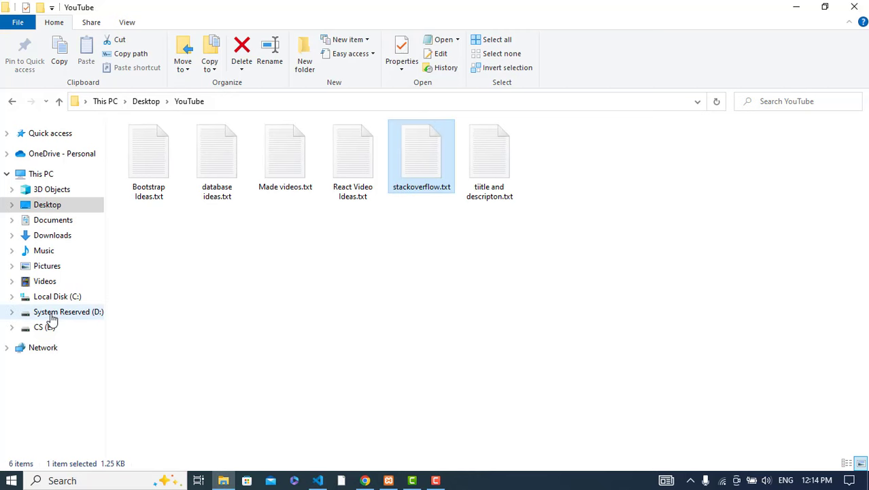
click(44, 326)
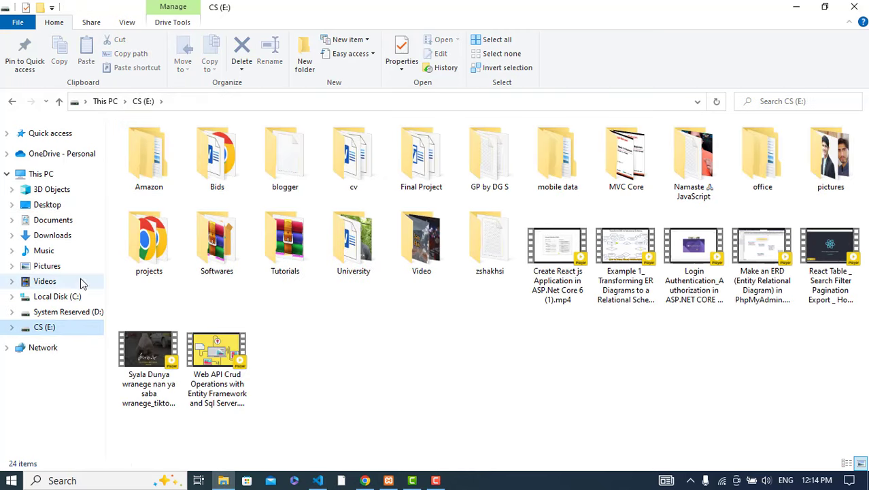
click(41, 174)
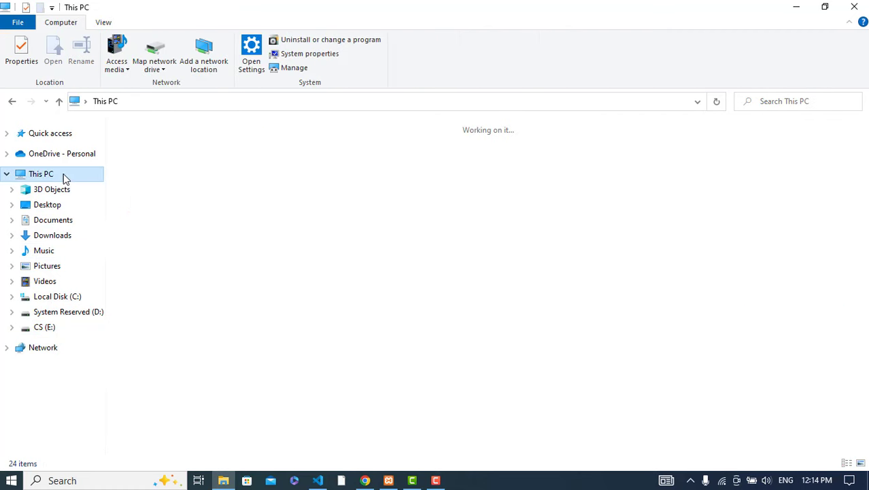
double_click(57, 296)
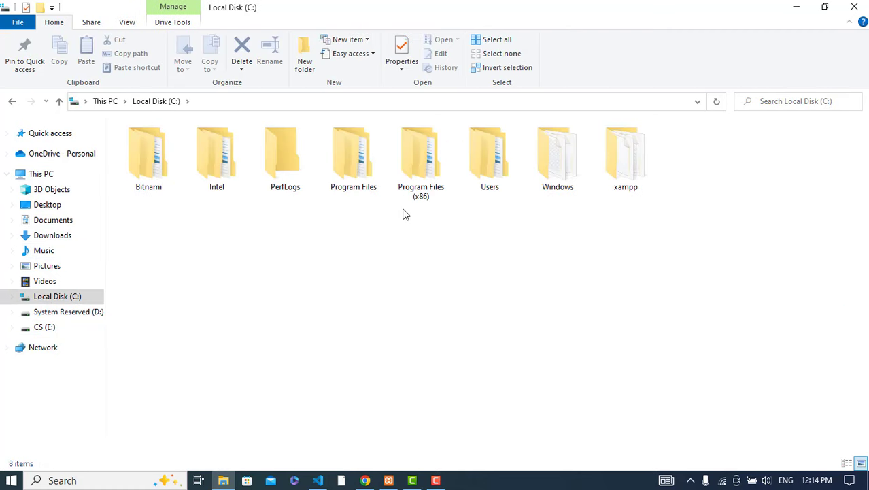
double_click(626, 152)
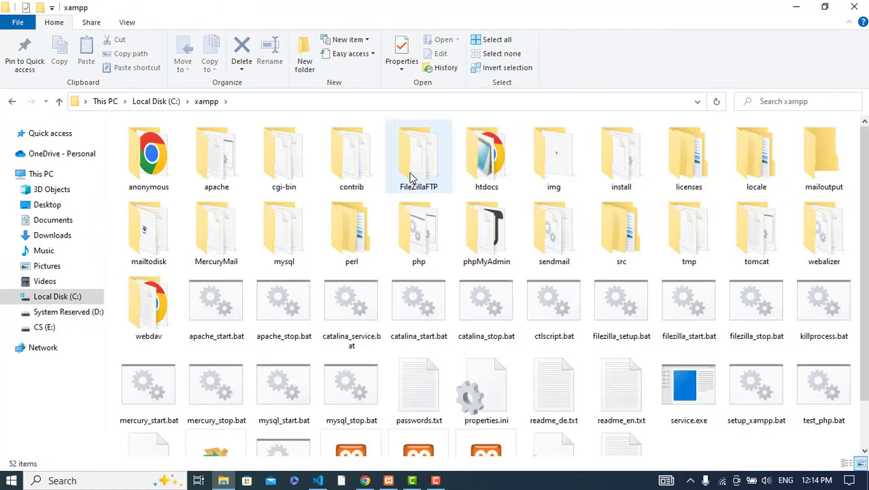
double_click(487, 156)
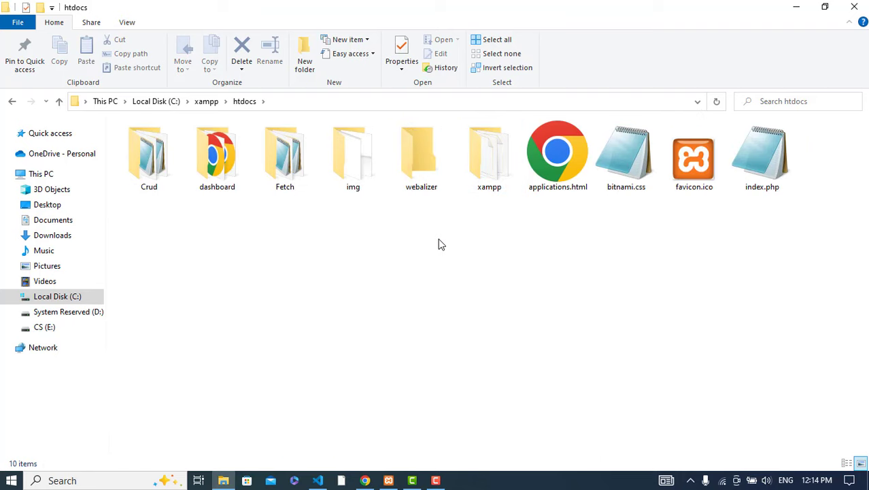
double_click(284, 153)
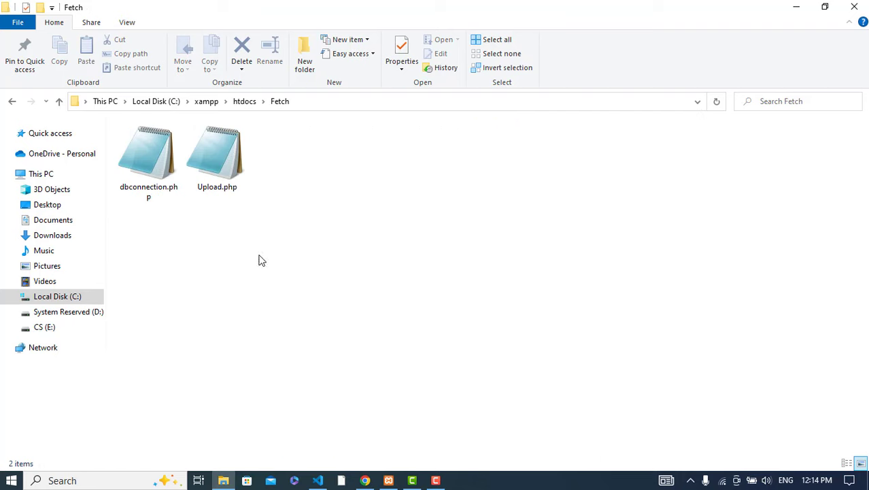
mouse_move(225, 209)
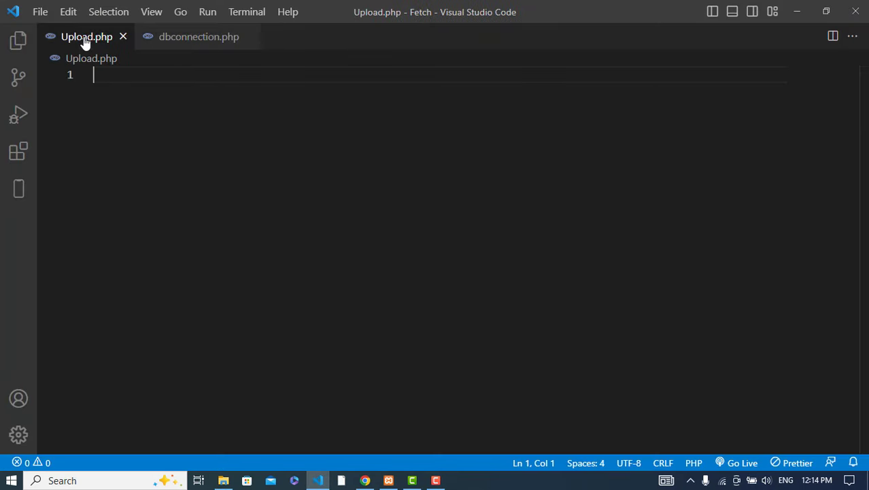
Step: Write $con = mysqli_connect("localhost","root","","crud"); in dbconnection.php
click(198, 36)
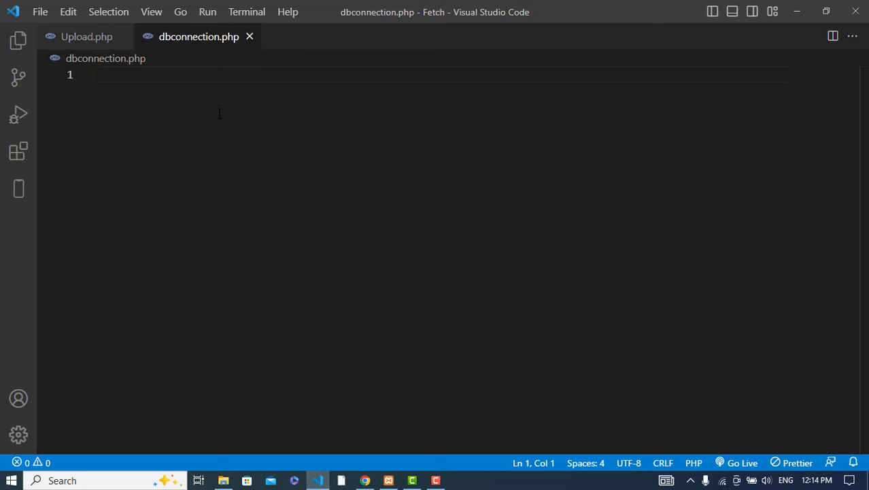
text(</)
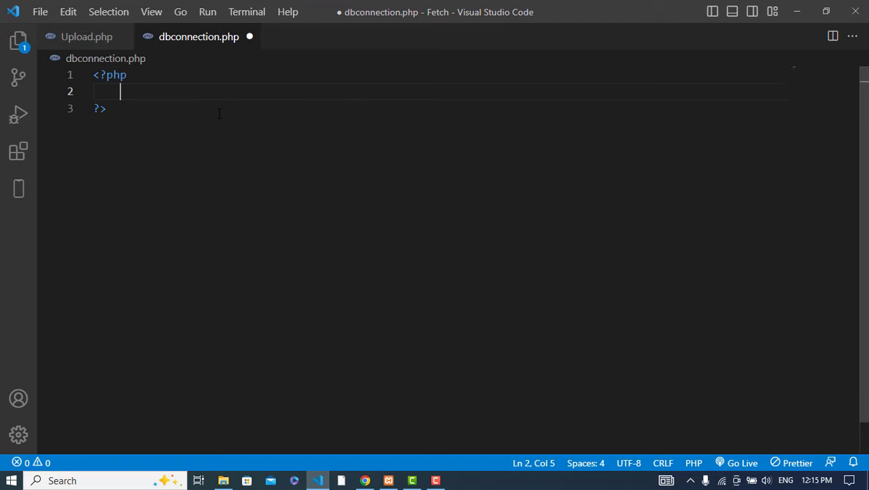
text(4)
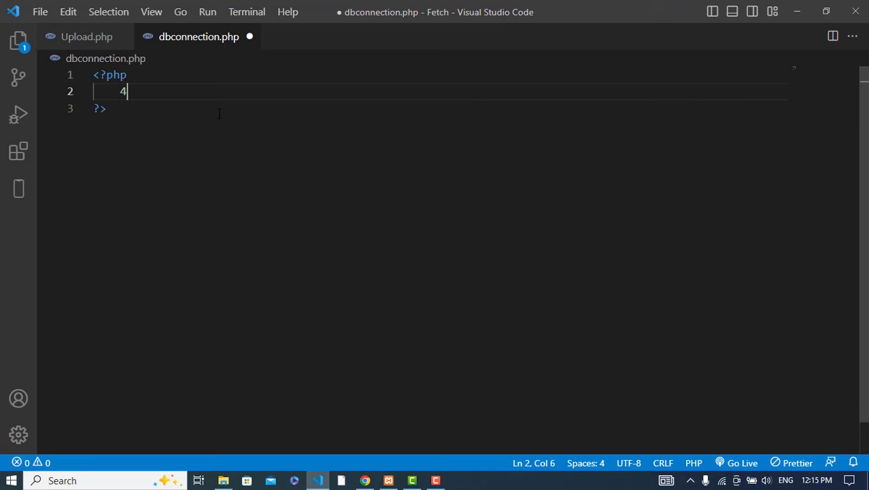
text($)
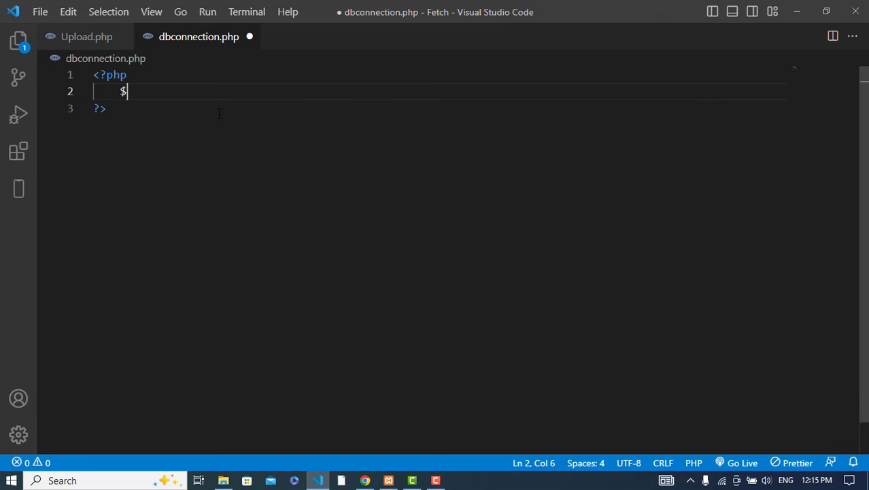
text(con = mysqli_connect()
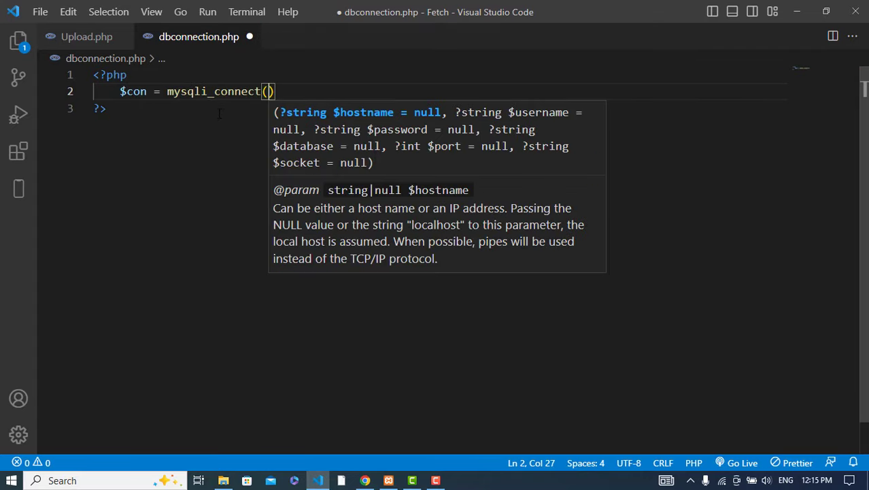
text("localh")
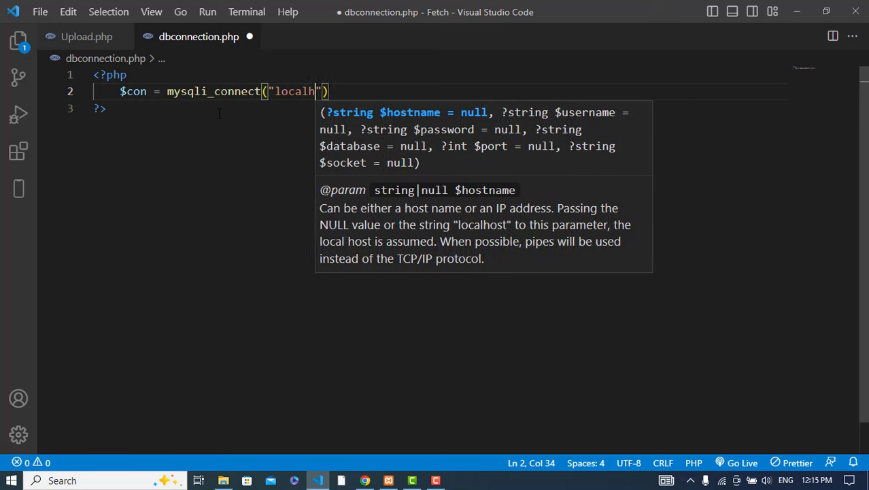
text(ost",)
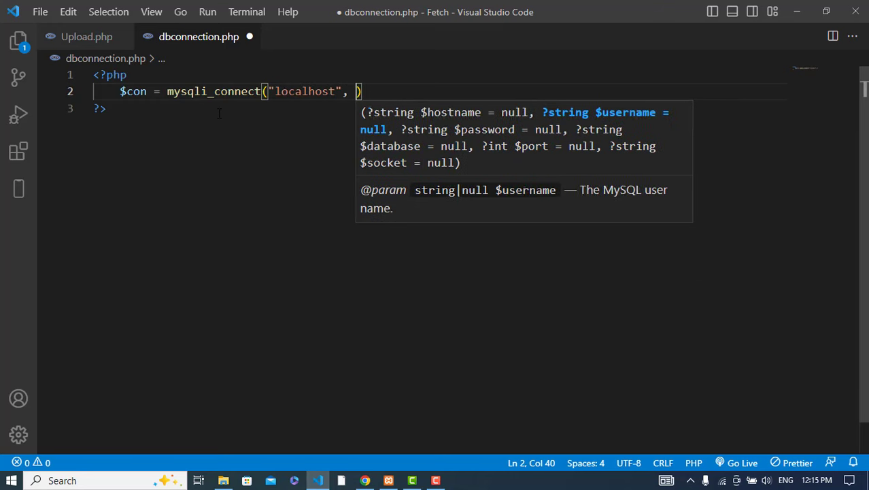
text("root")
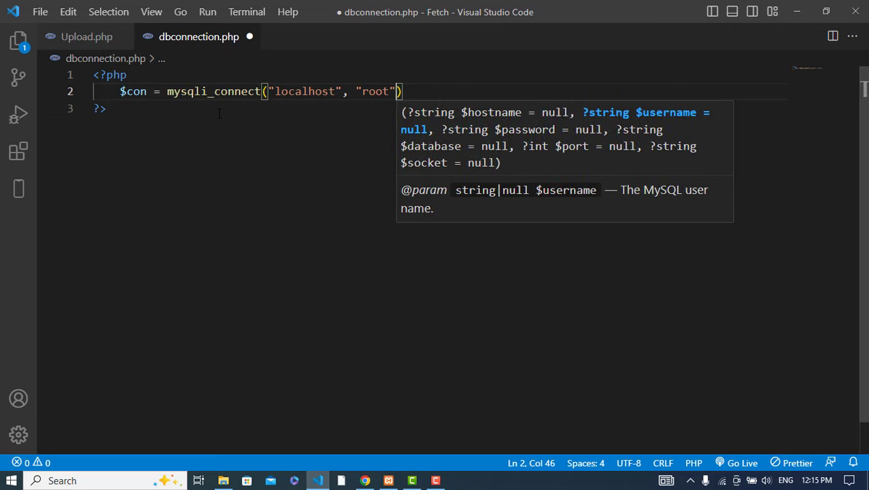
text(, "")
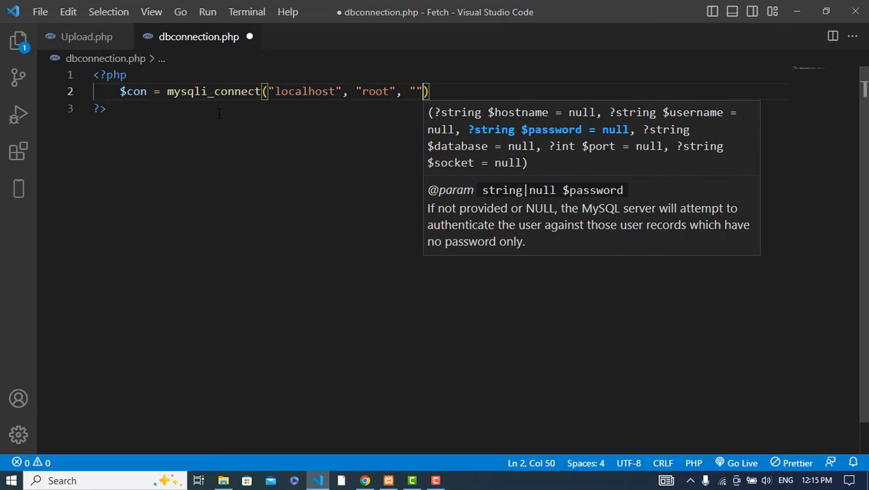
text(, "cu")
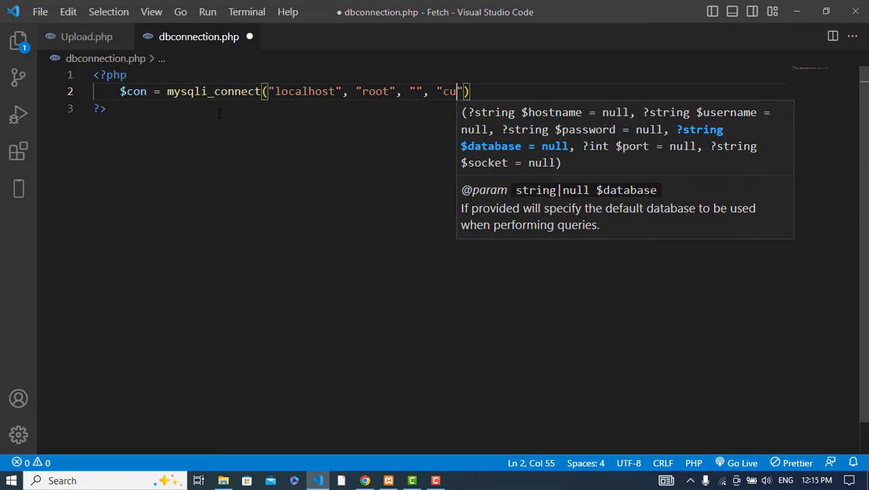
text(rd");)
text(if()
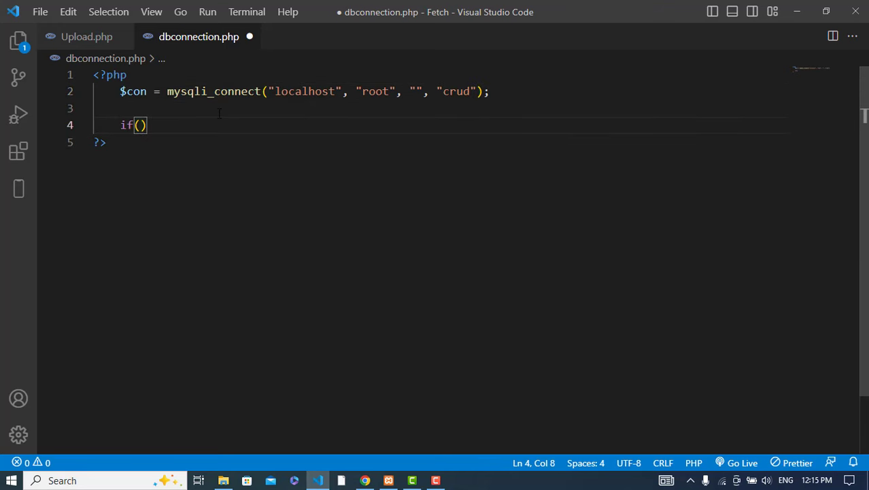
Step: Add an if ($con == false) block that dies with "Connection Error:" plus mysqli_connect_error()
text($con == false)
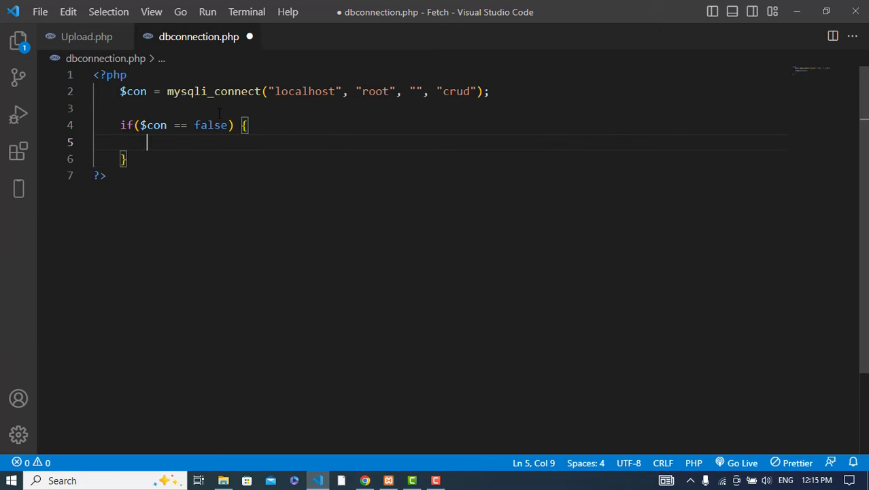
text(die)
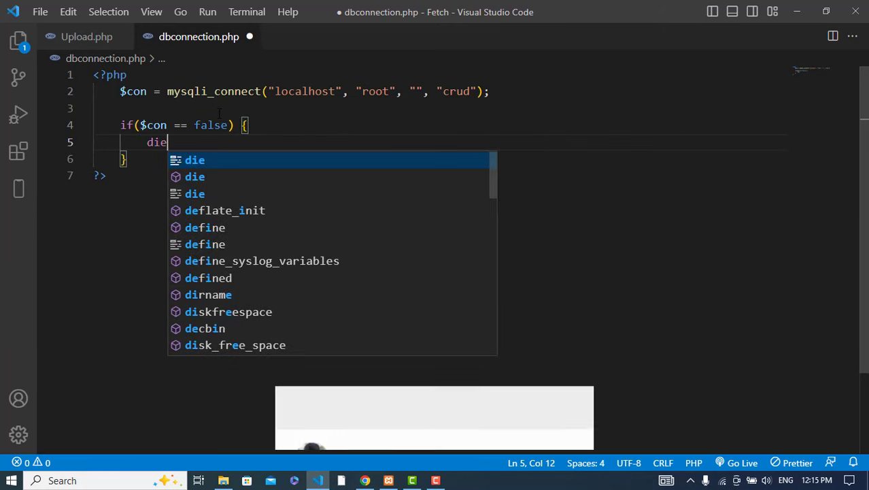
key(Escape)
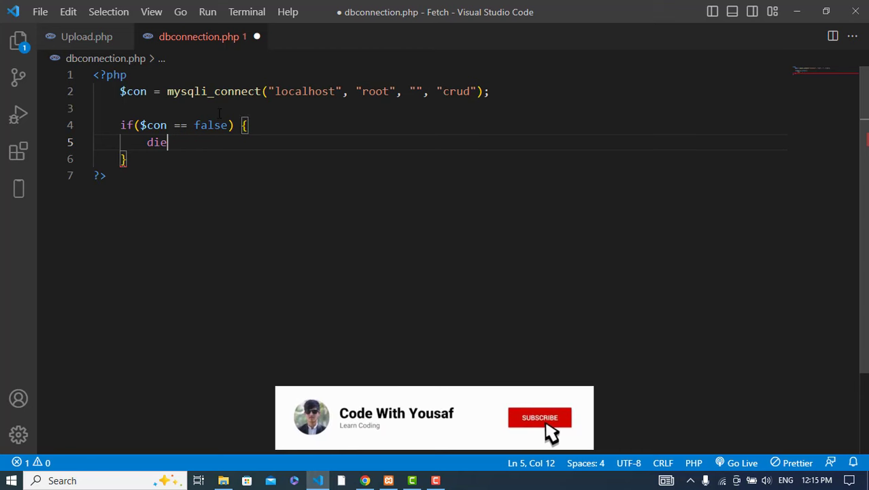
text(")
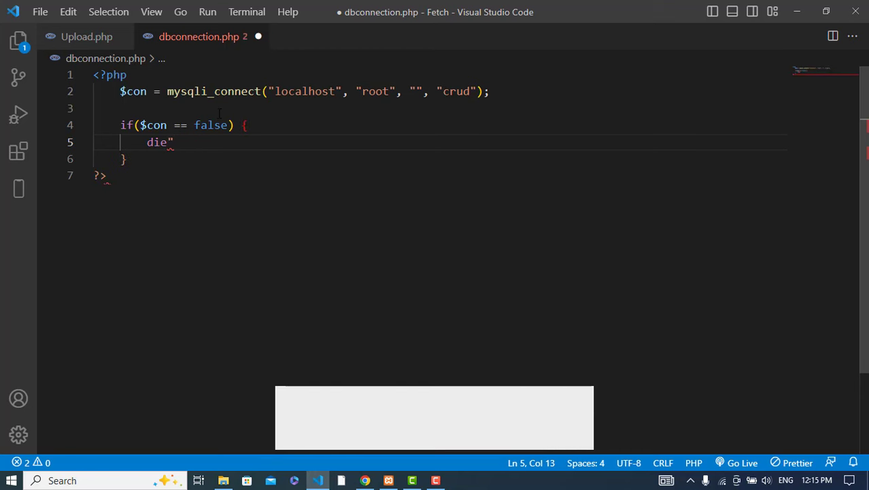
text(())
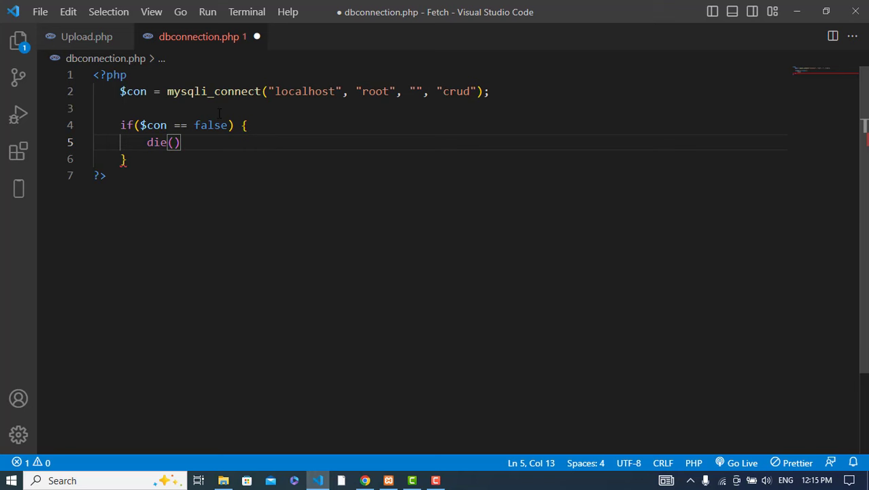
text("Connection Error:".)
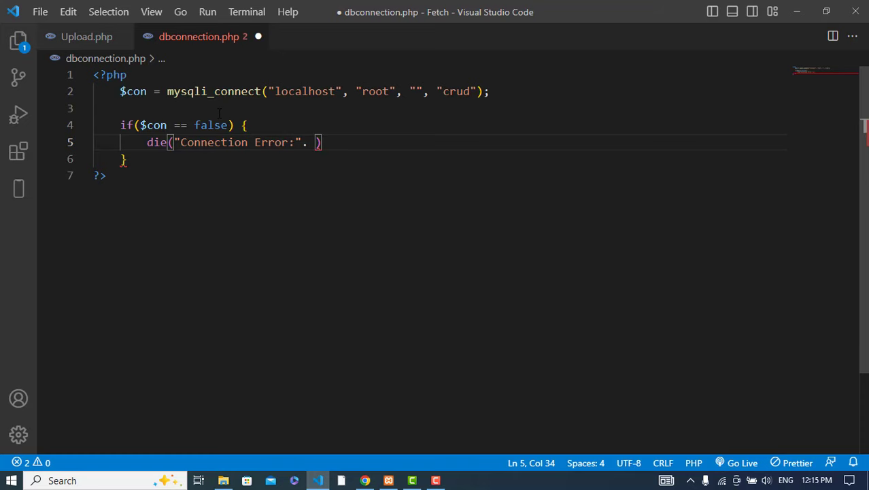
text(mysqli)
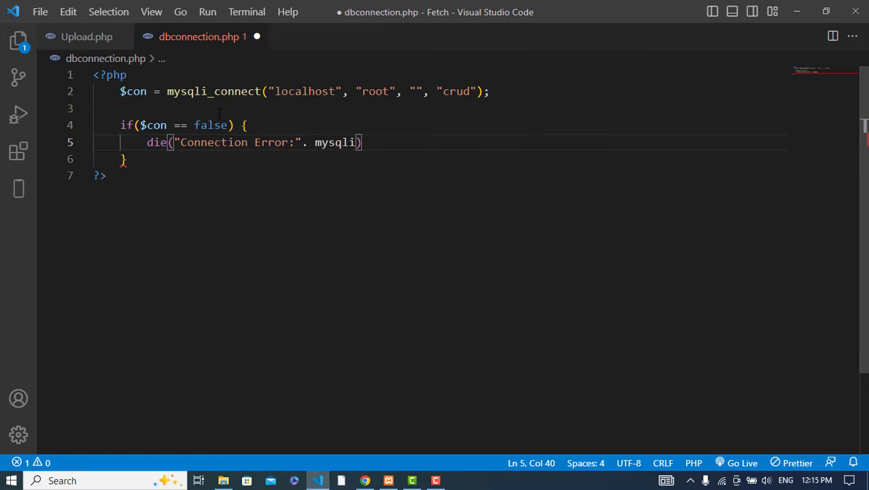
text(_connect_error()
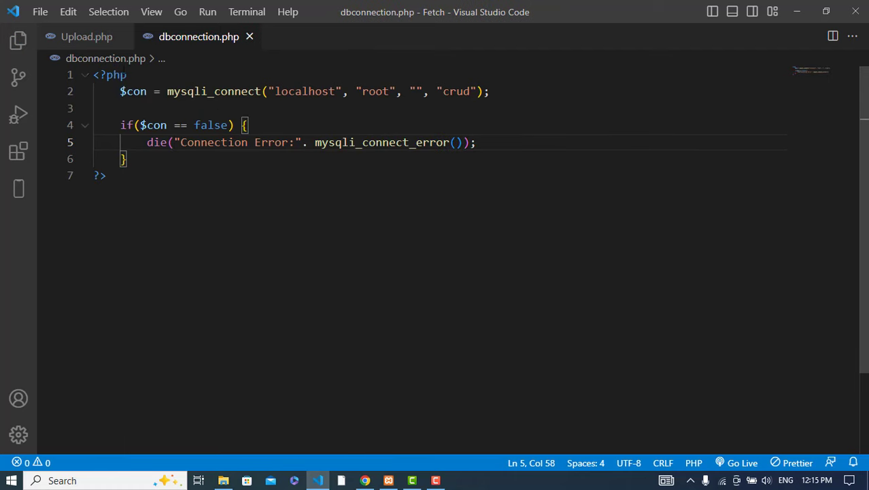
Step: Add a <form> with <input type="file" name="image" /> inside Upload.php's body
click(87, 35)
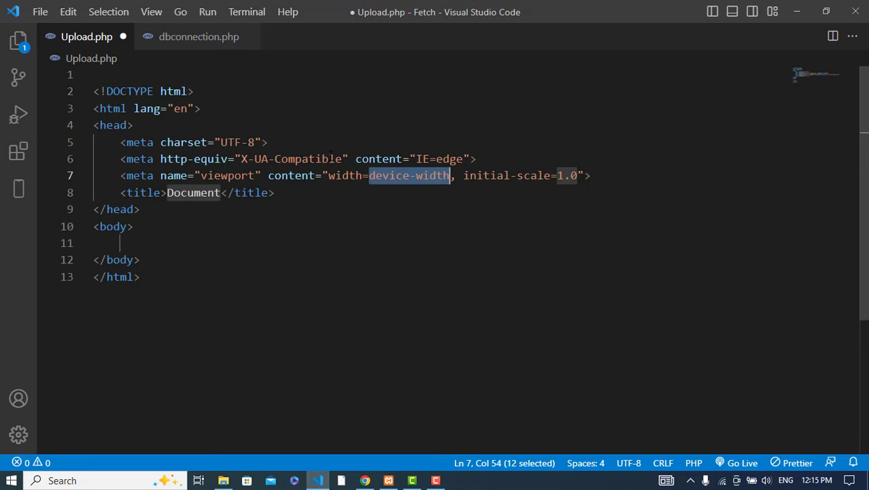
click(193, 243)
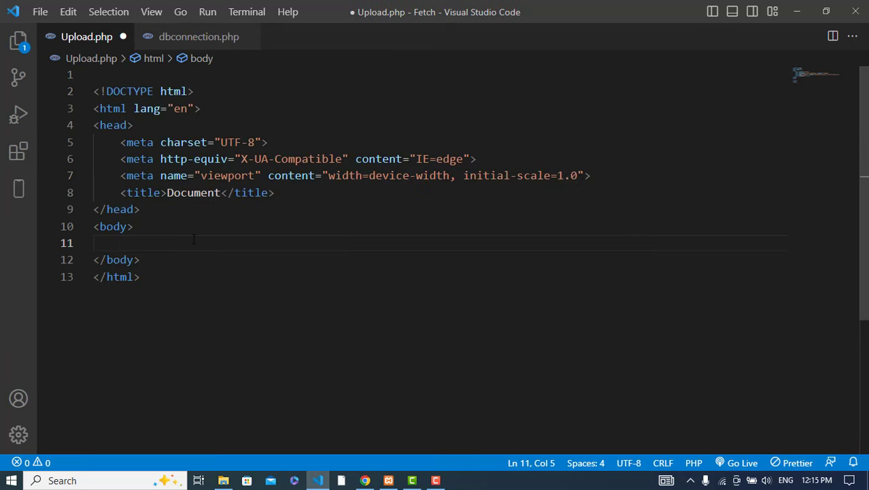
text(<form>)
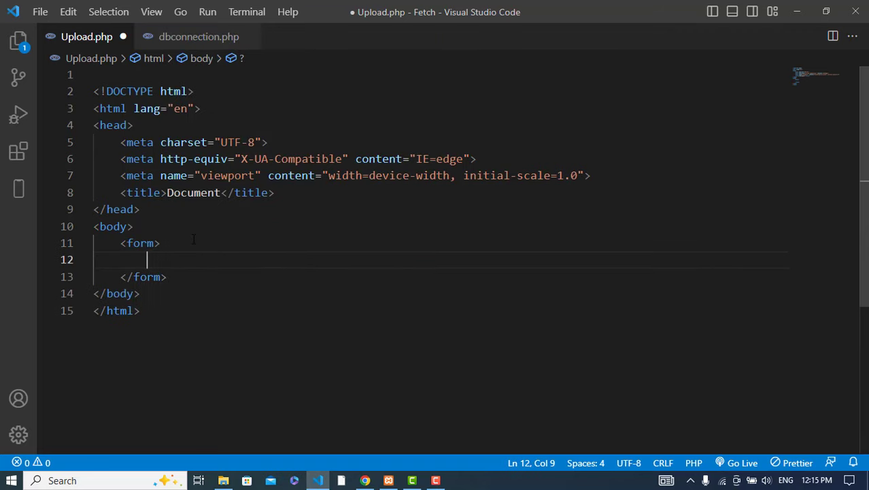
text(<input >)
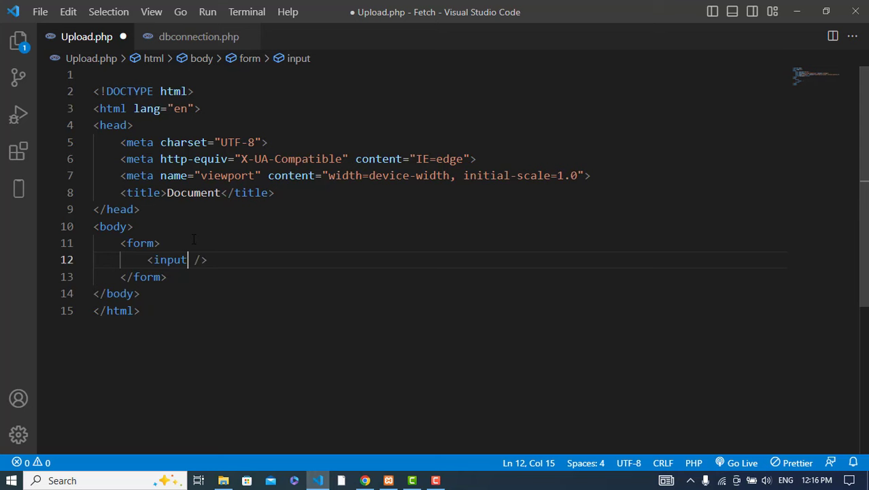
text(type="text)
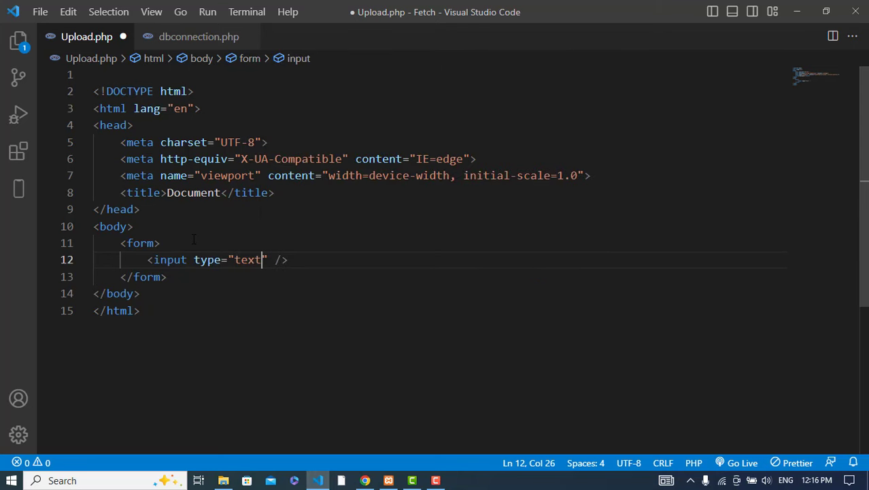
text(file)
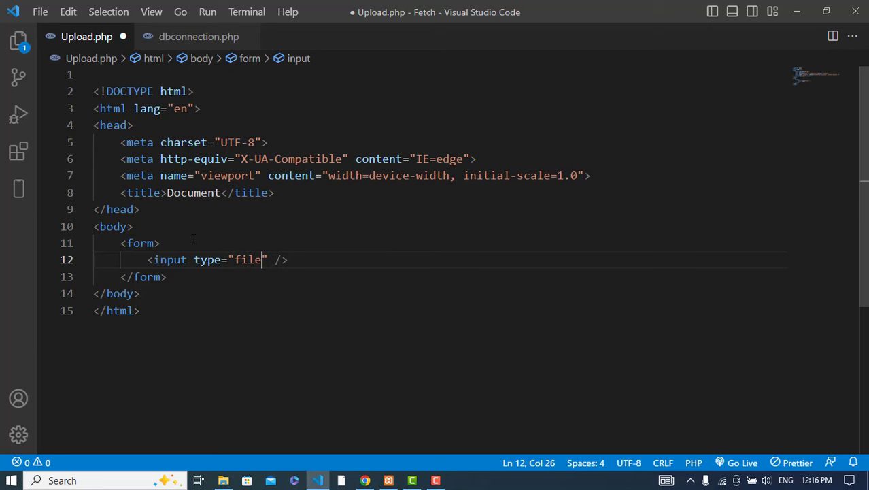
text(nam)
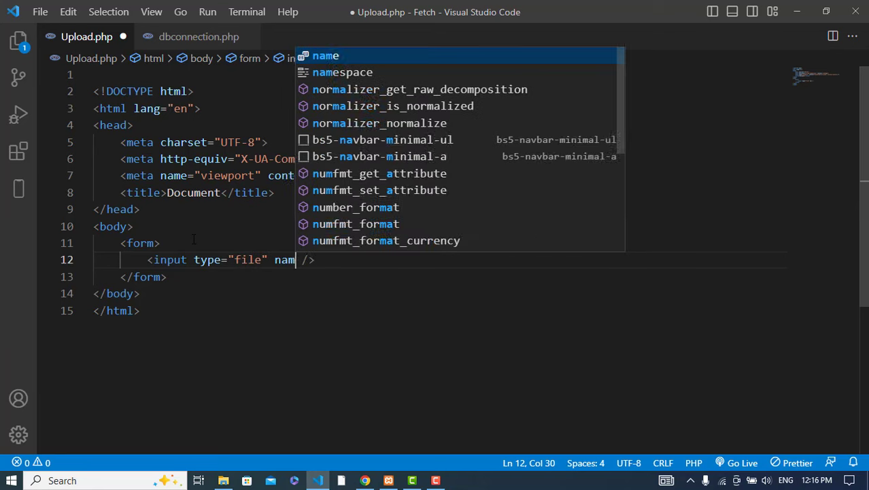
text(e="image")
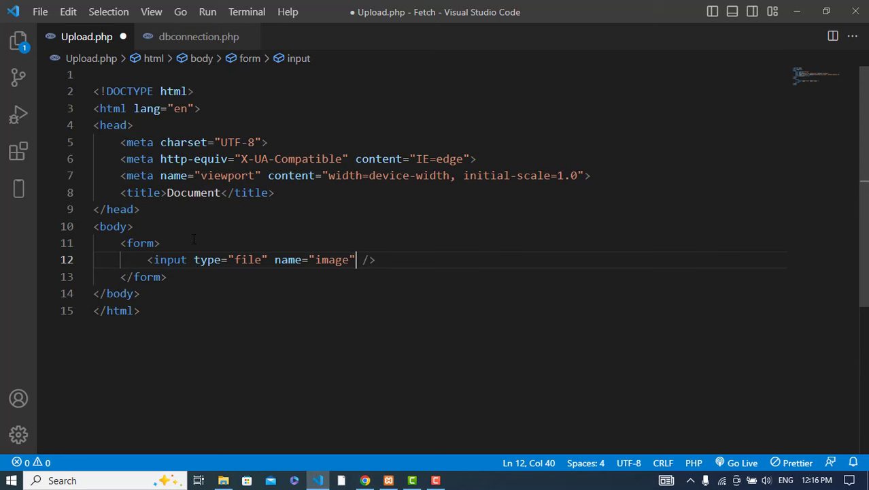
text(p)
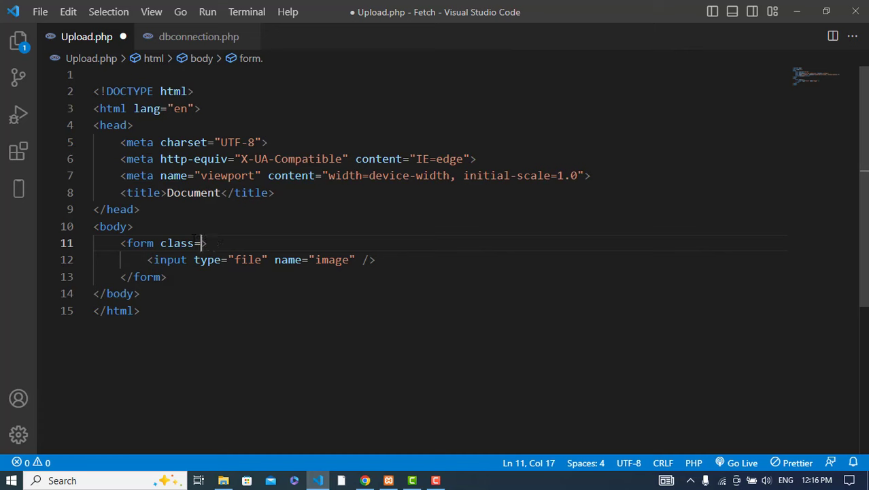
Step: Drop the stray class attribute and give the form method="POST"
key(Backspace)
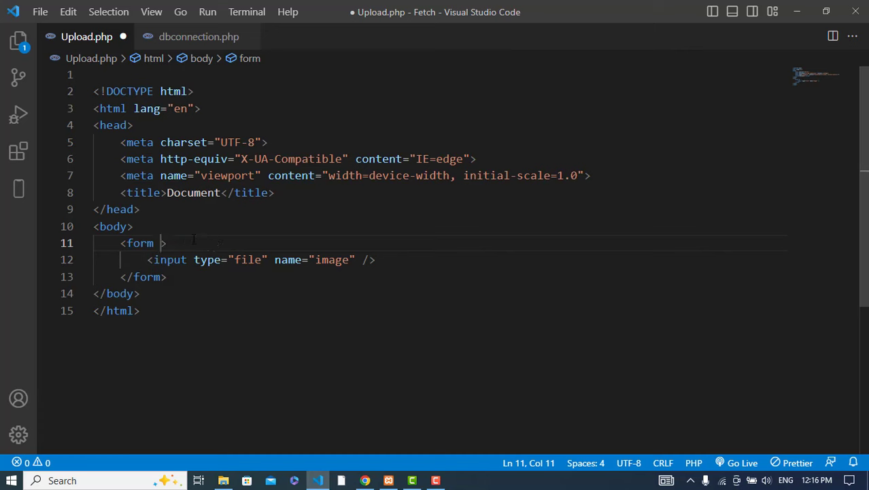
text(a)
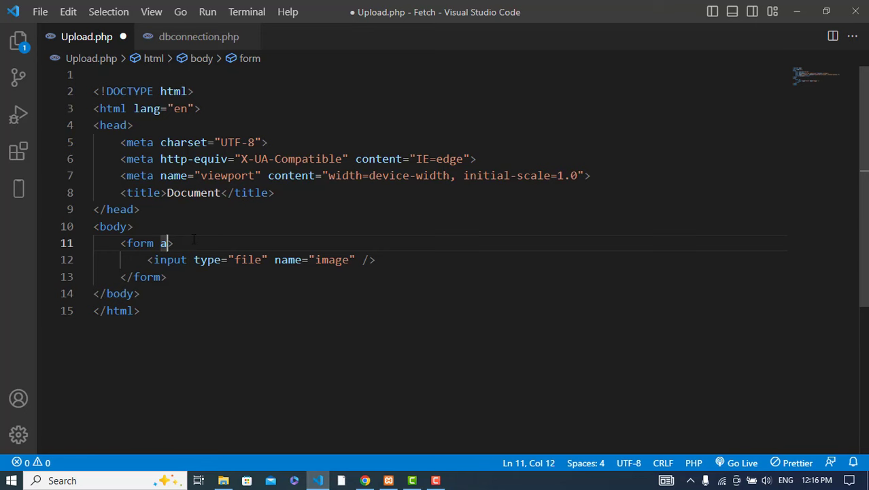
text(r)
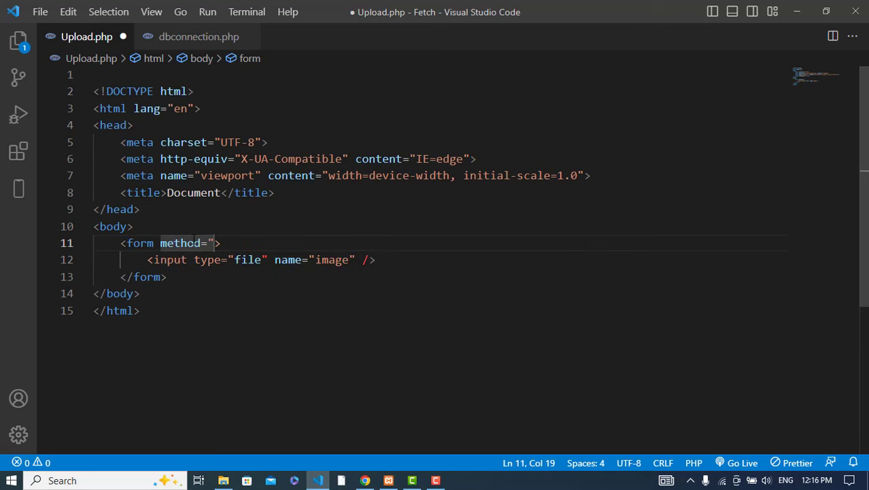
text(POST")
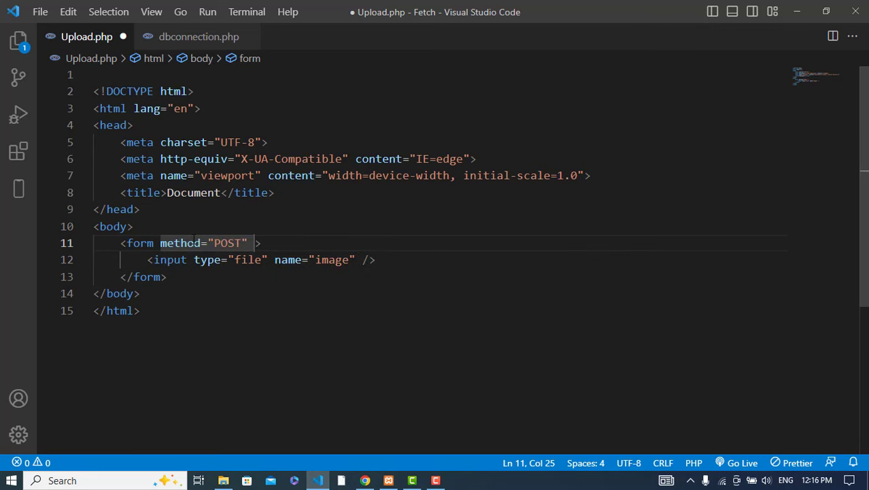
Step: Set the form's enctype to "multipart/form-data" and start a new line below the input
text(enctype=")
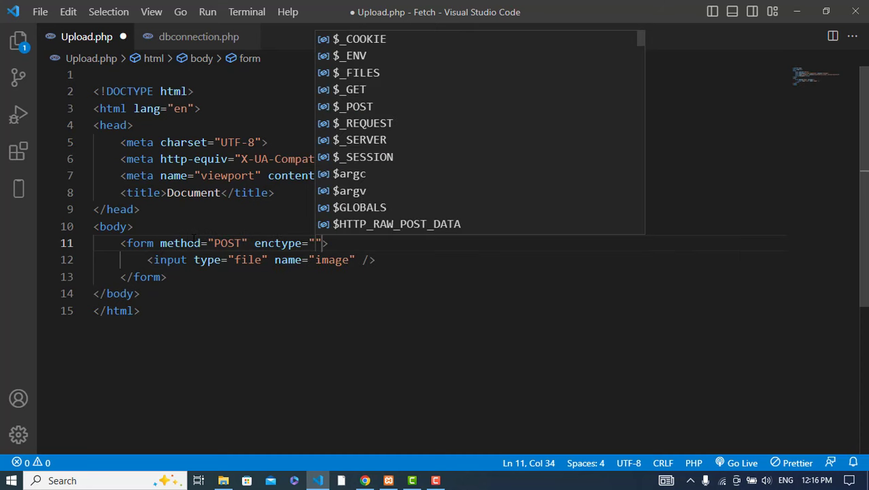
text(mul)
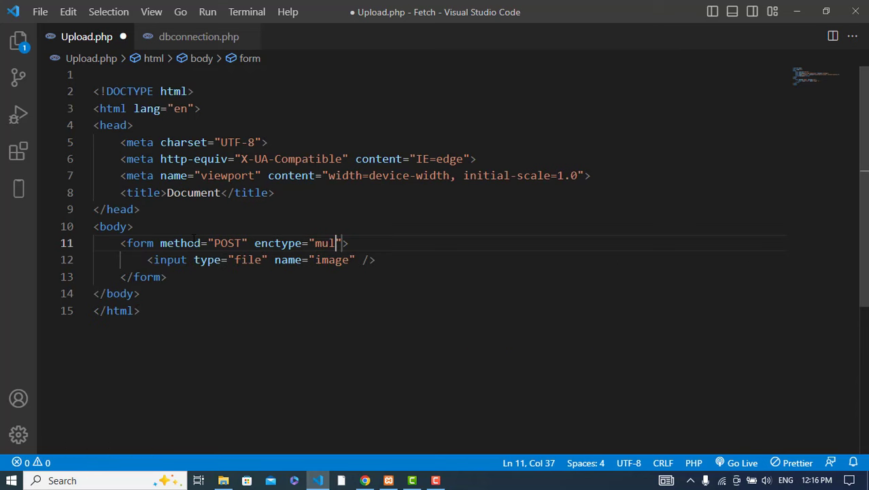
key(Backspace)
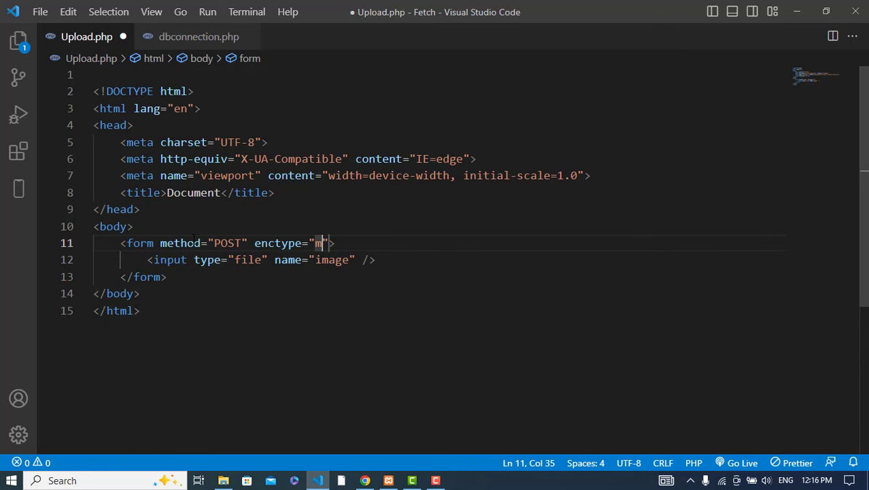
text(ulti)
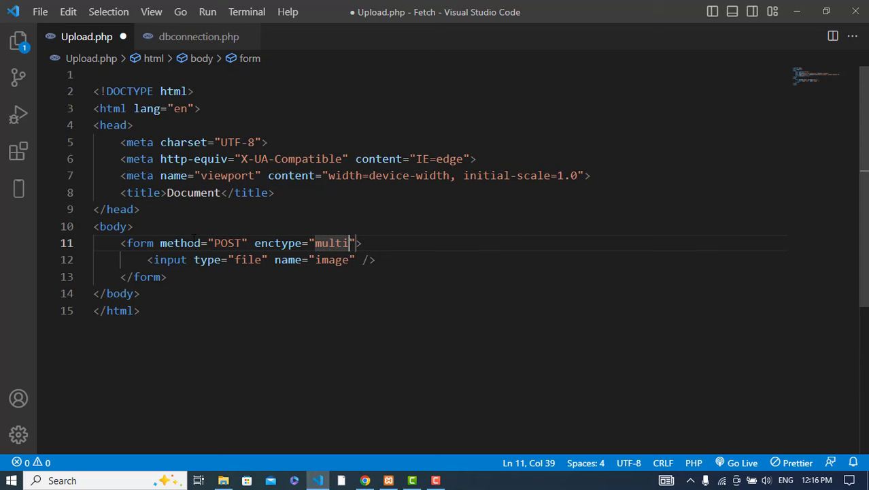
text(part/dat)
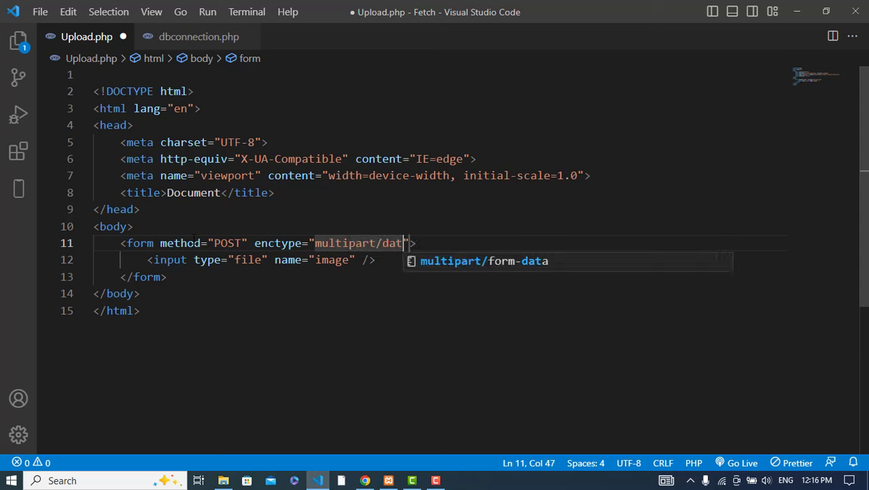
key(Escape)
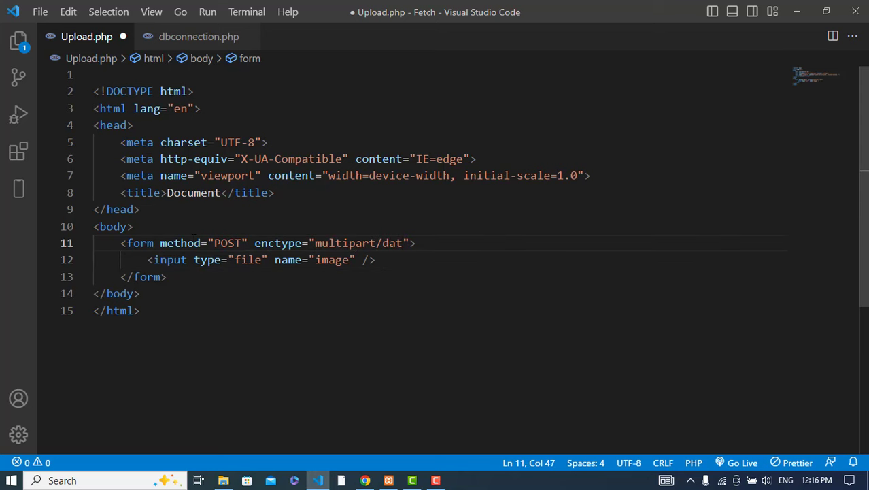
text(orm)
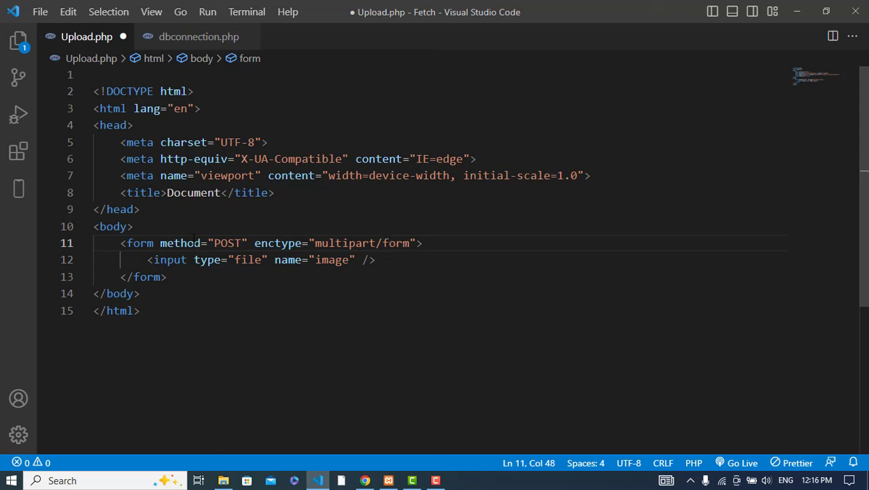
text(-data)
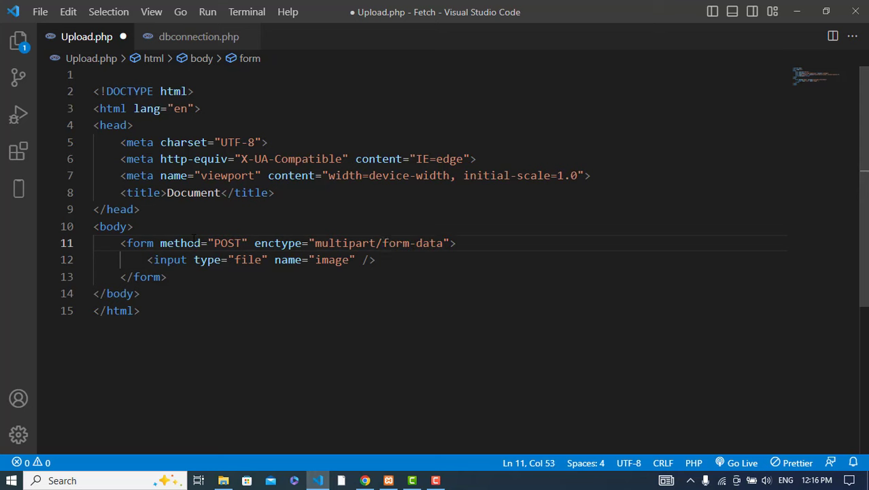
key(Enter)
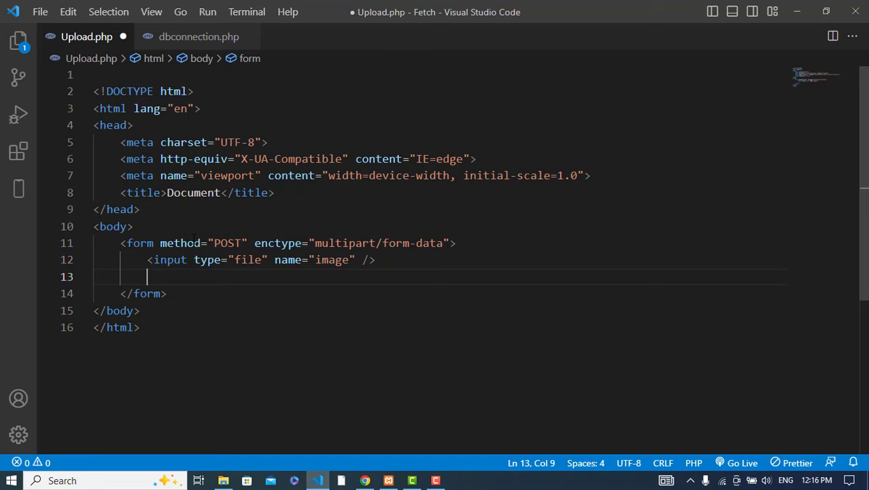
Step: Add <br /><br /> and <button type="submit" name="submit">Submit</button>, then save Upload.php
text(<br /><br />)
text(<button >Submit</button>)
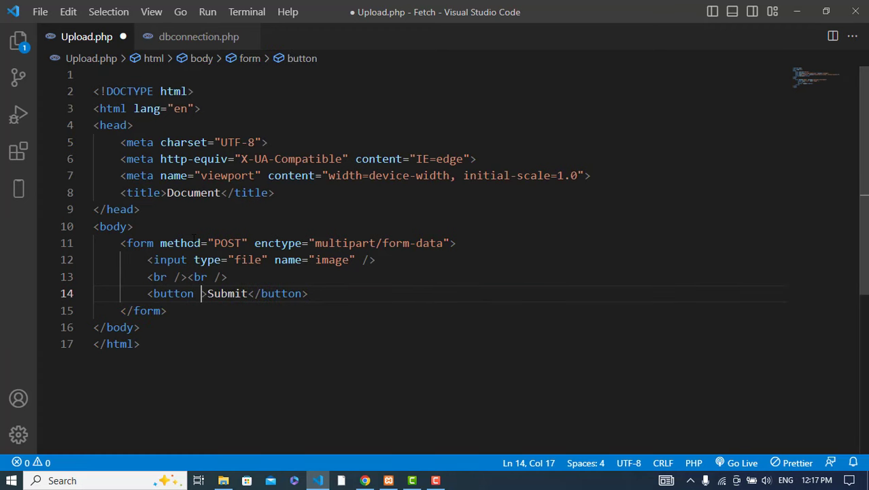
text(type="submit)
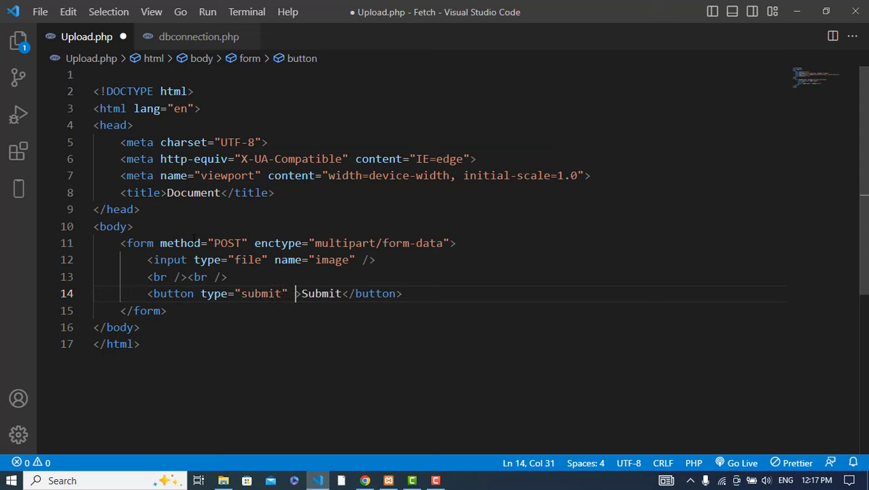
text(name="submit)
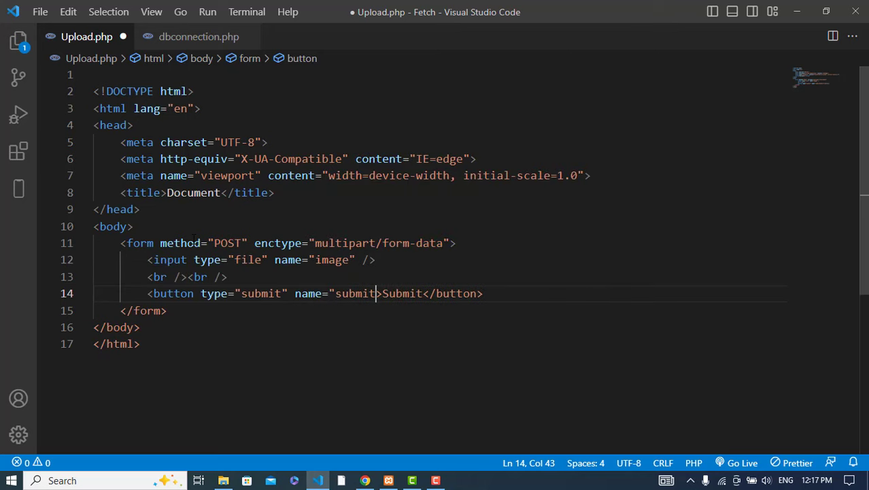
key(ctrl+s)
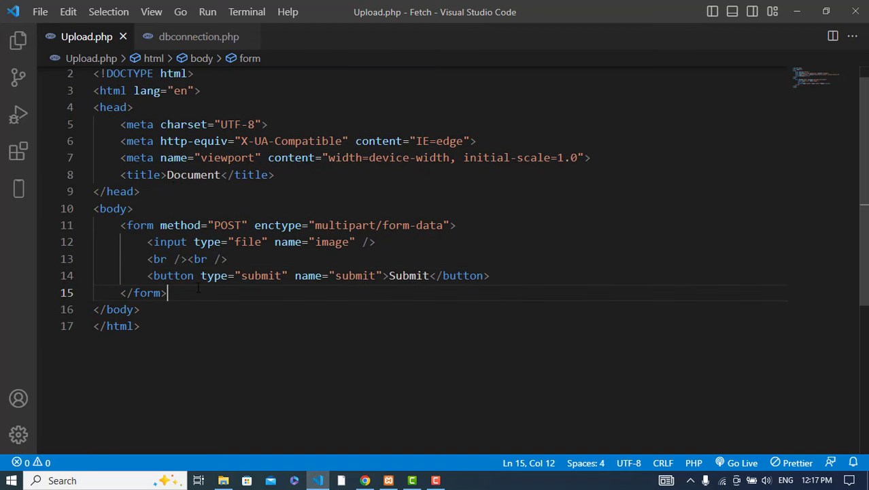
key(Enter)
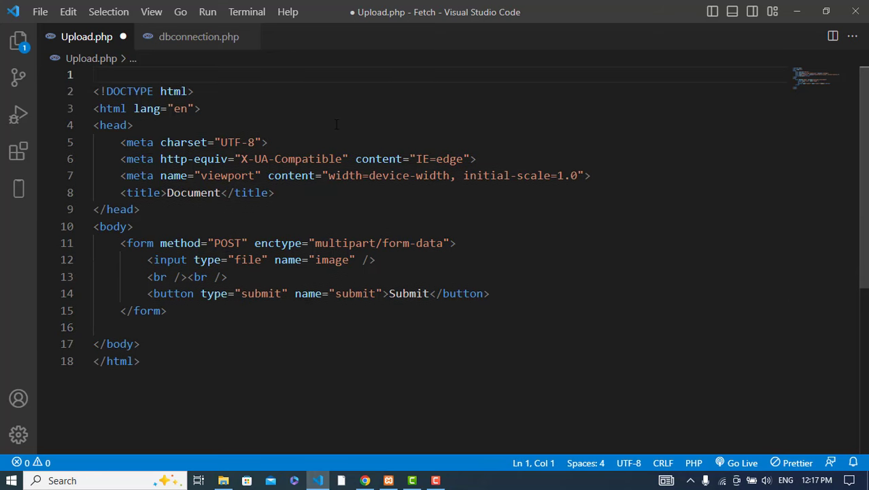
Step: Add a <?php ?> block at the top with include('dbconnection.php'); and begin an if condition
text(<?php)
text(/)
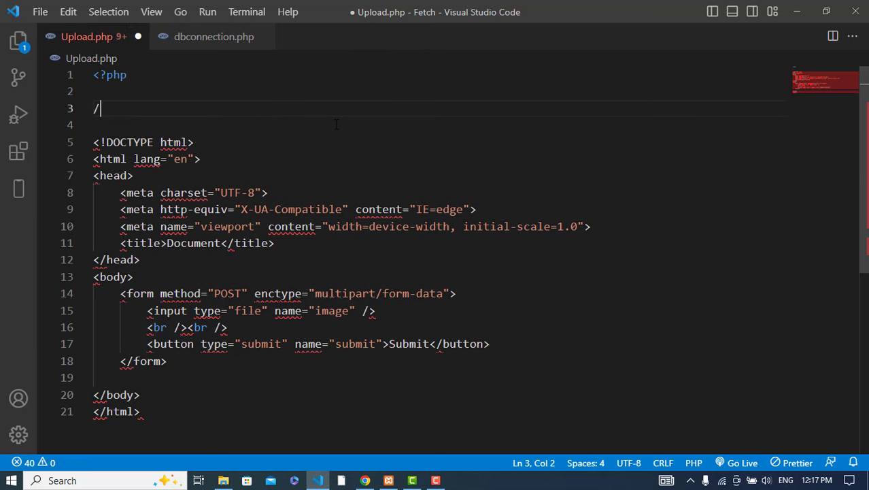
key(Backspace)
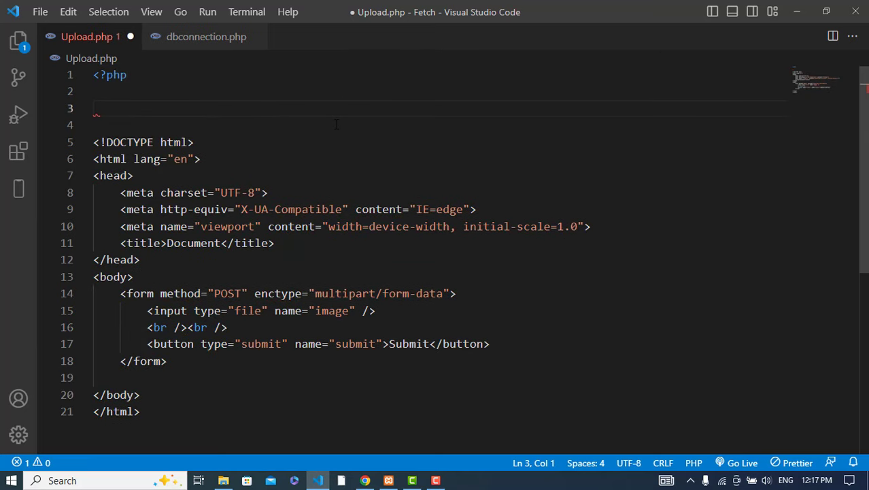
text(?>)
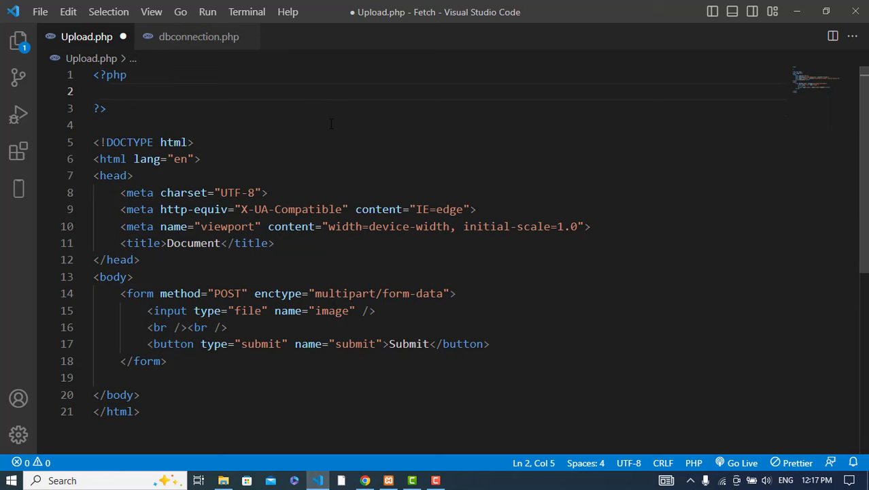
text(include)
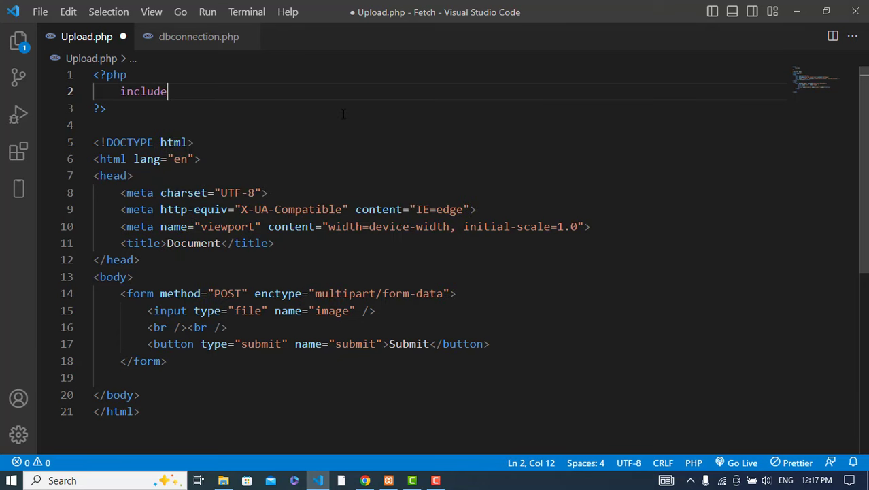
text(('dbconn'))
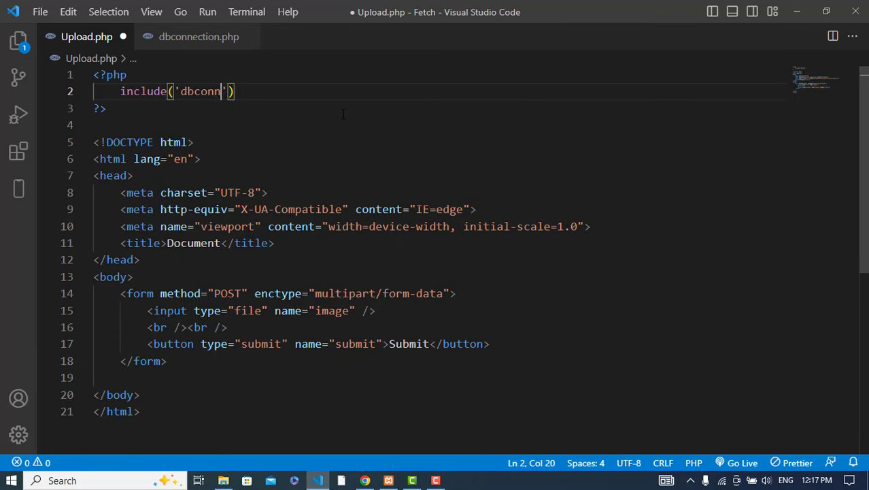
text(ection.php)
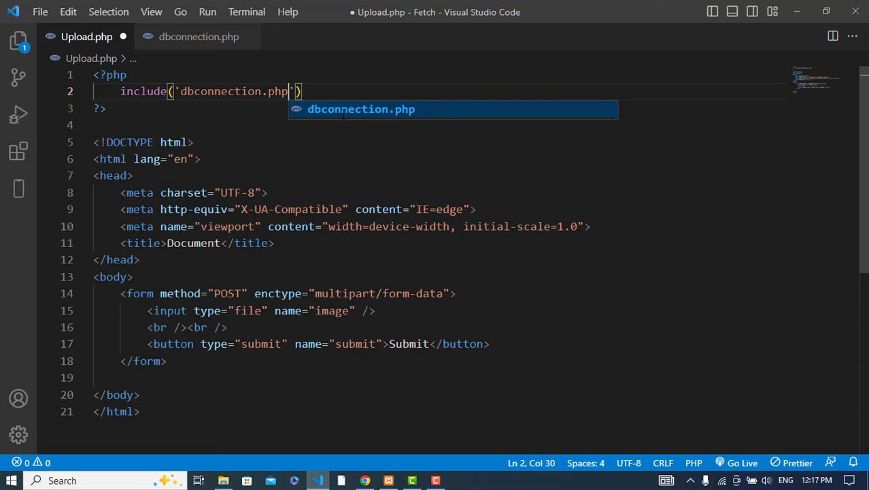
key(Enter)
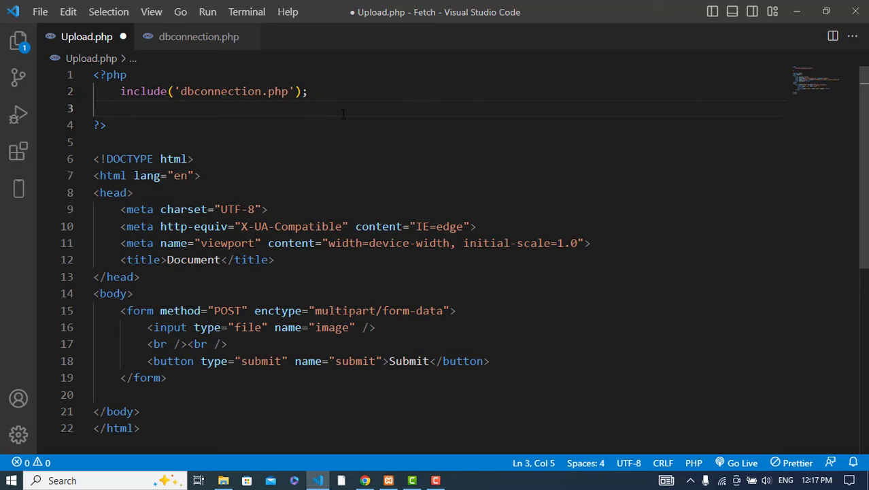
text(if(isset()
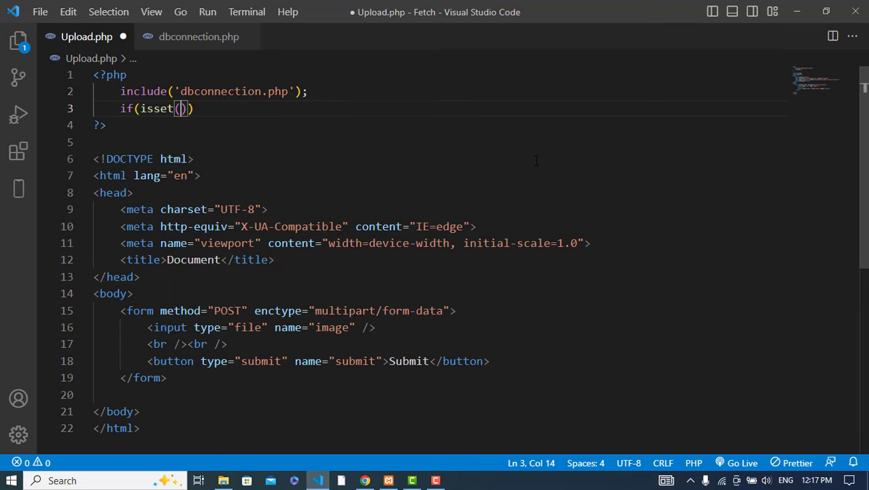
Step: Write $file_name = $_FILES['image']['name']; inside the isset block
text($_POST['submit)
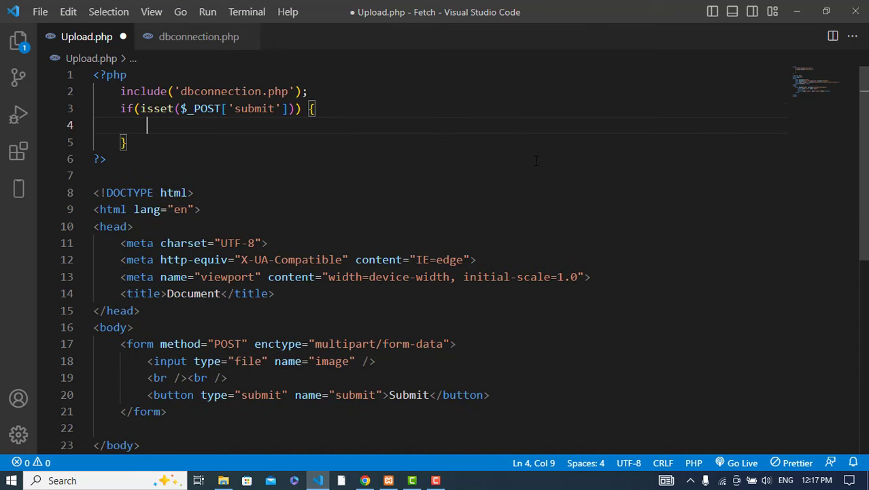
text($)
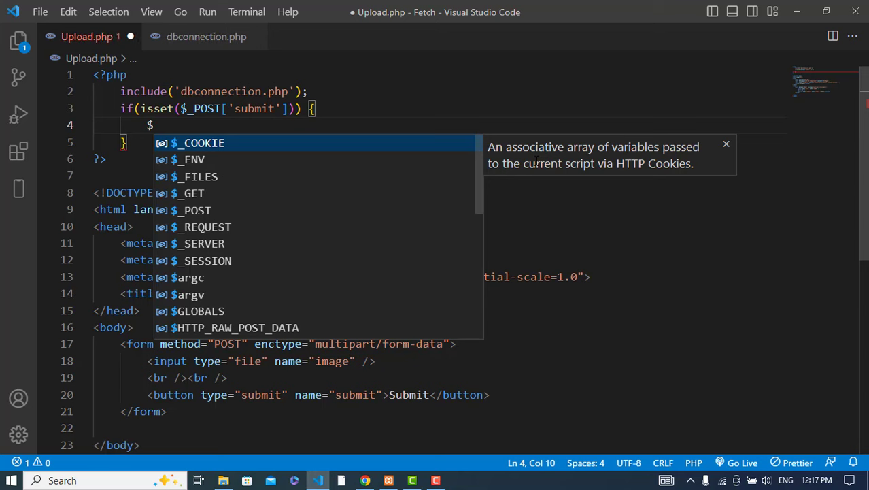
text(fi)
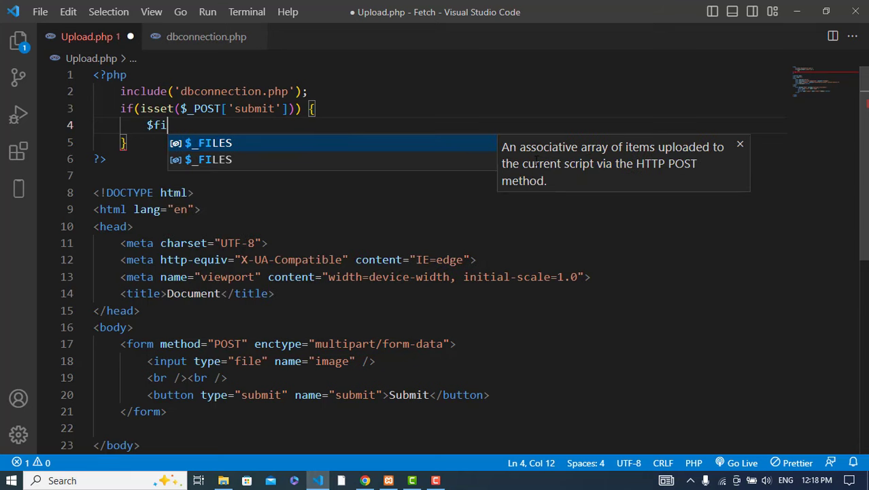
text(le =)
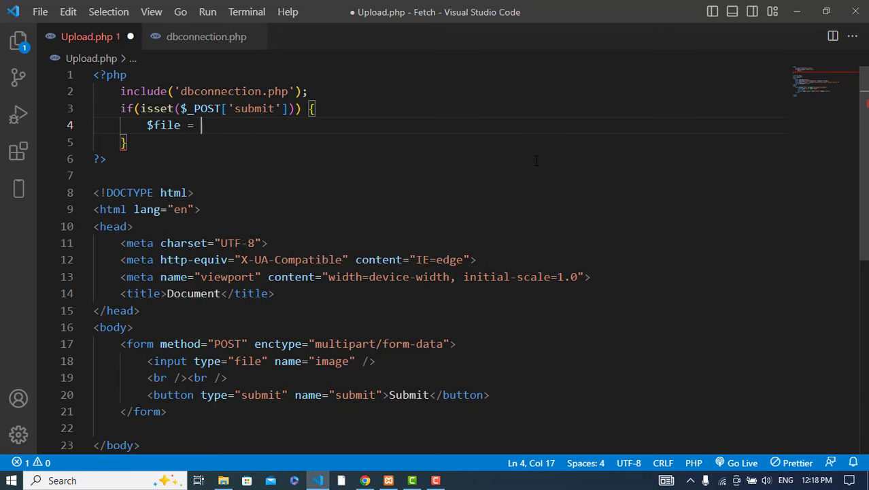
text($_FILES)
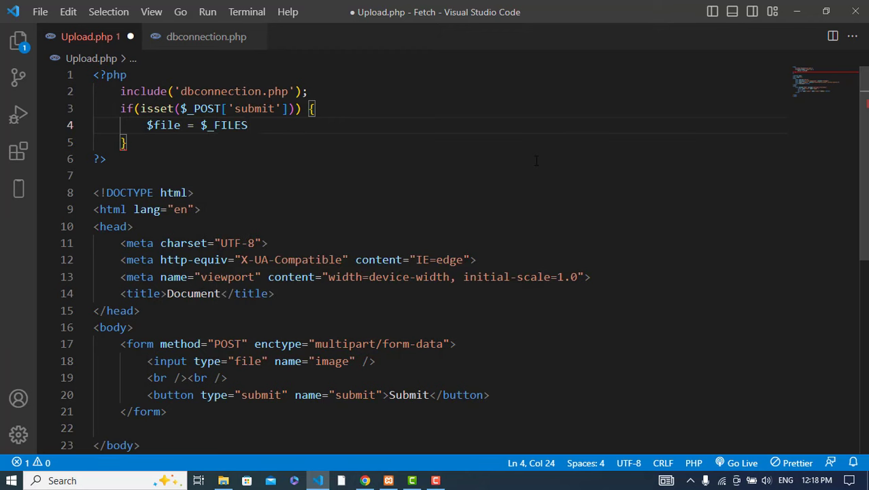
text([''])
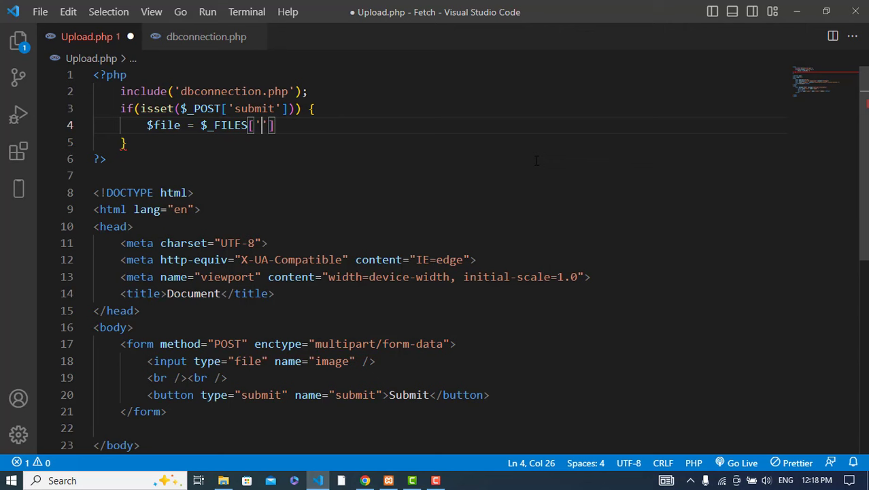
text(mage)
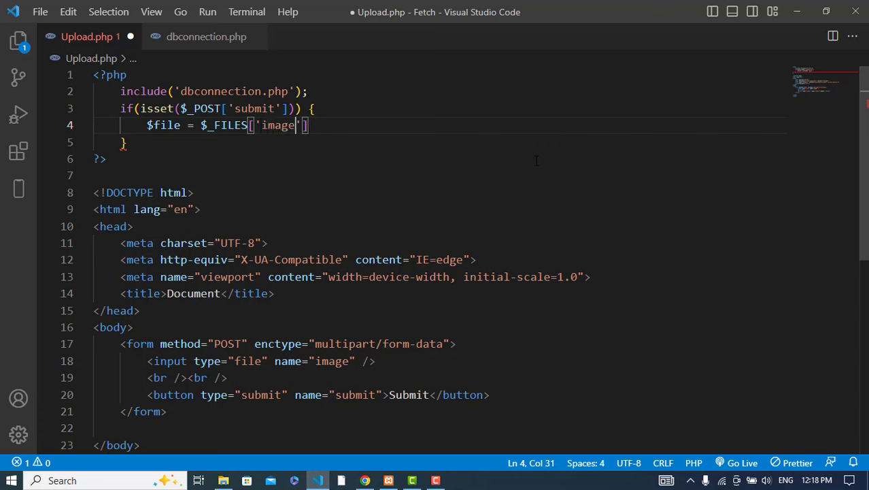
text(['na)
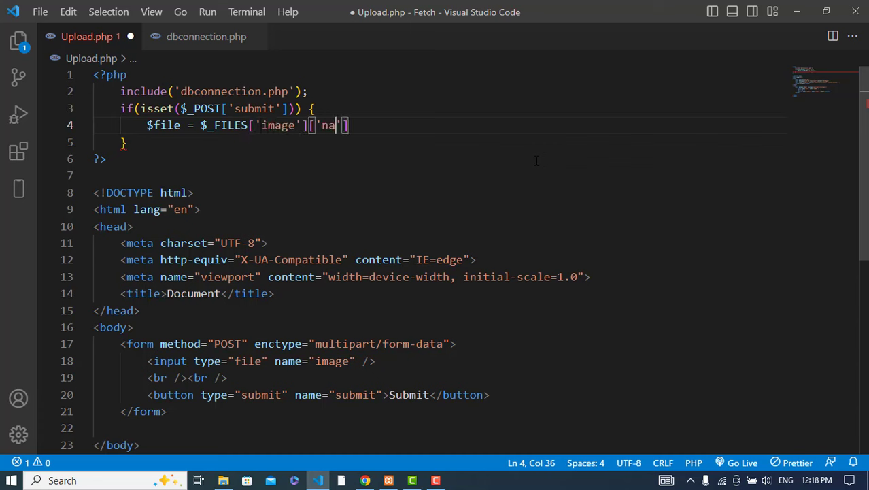
text(me'];)
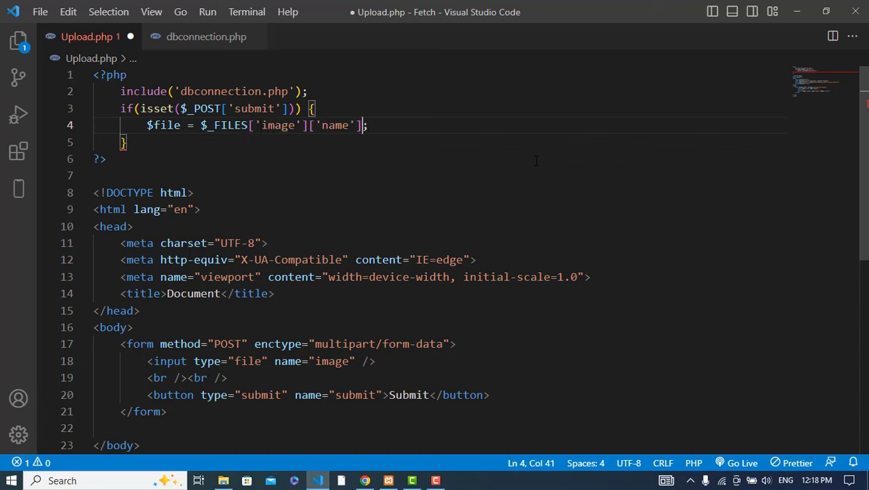
click(180, 125)
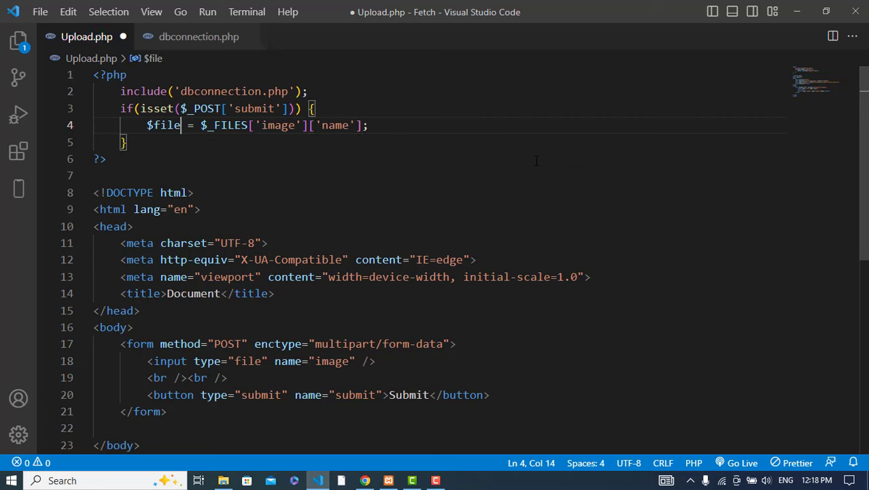
text(_name)
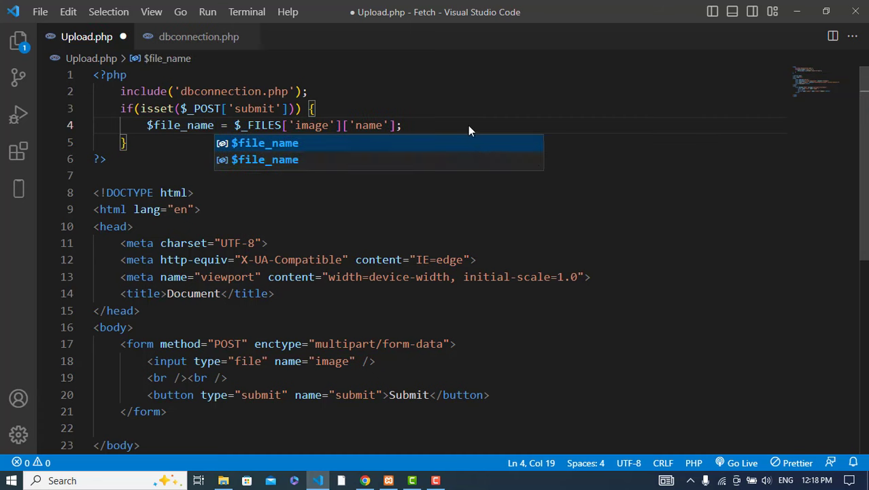
key(Enter)
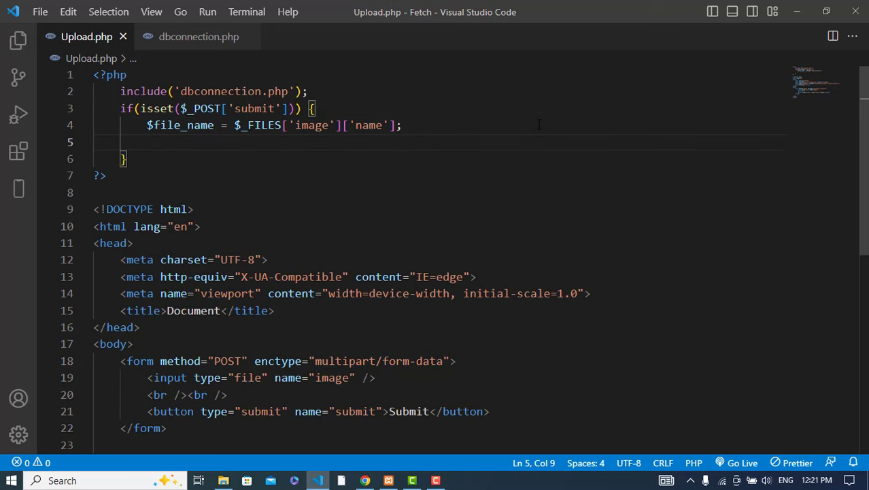
Step: Write $tempname = $_FILES['image']['tmp_name']; and begin the $folder variable
text($)
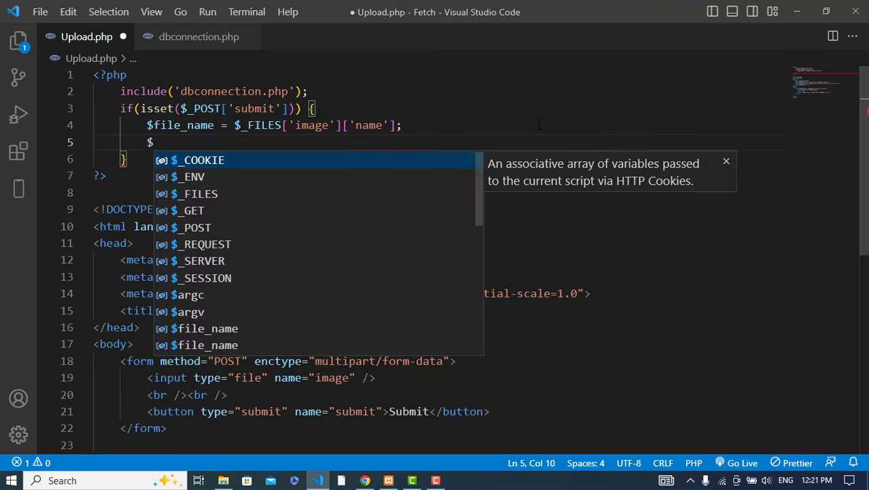
text(tempname)
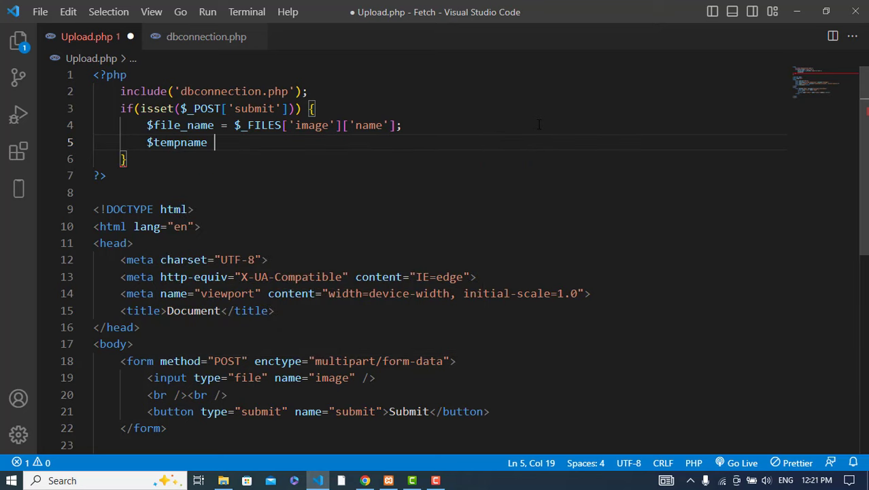
text(= $_FILES[)
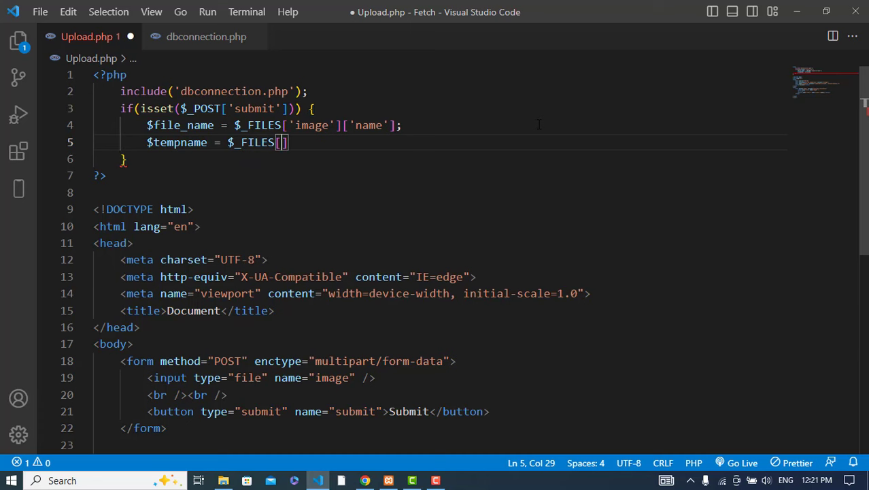
text('image')
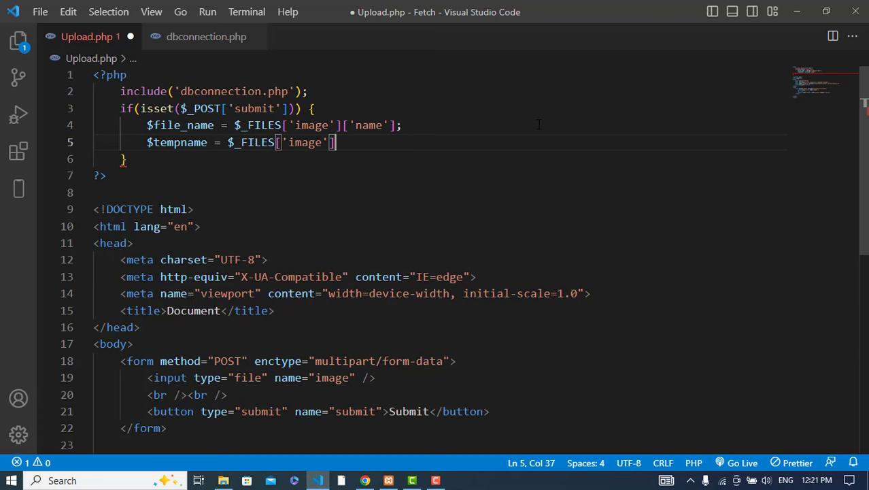
text([t)
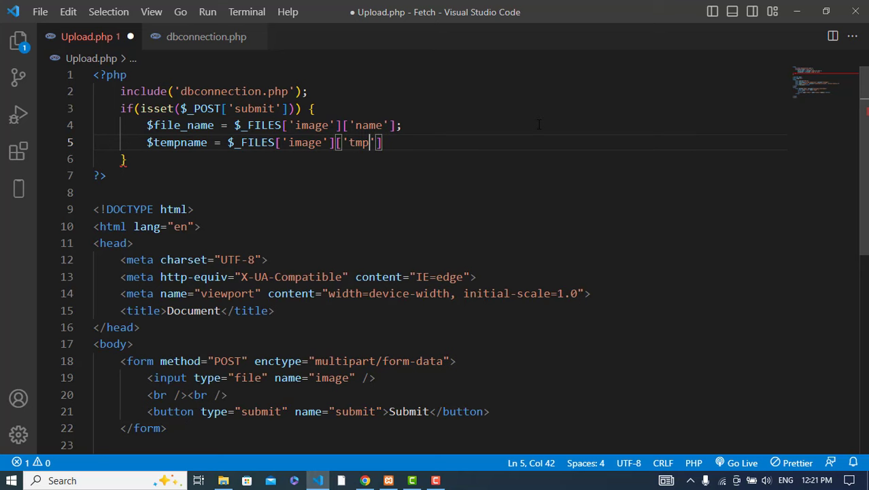
text(_name)
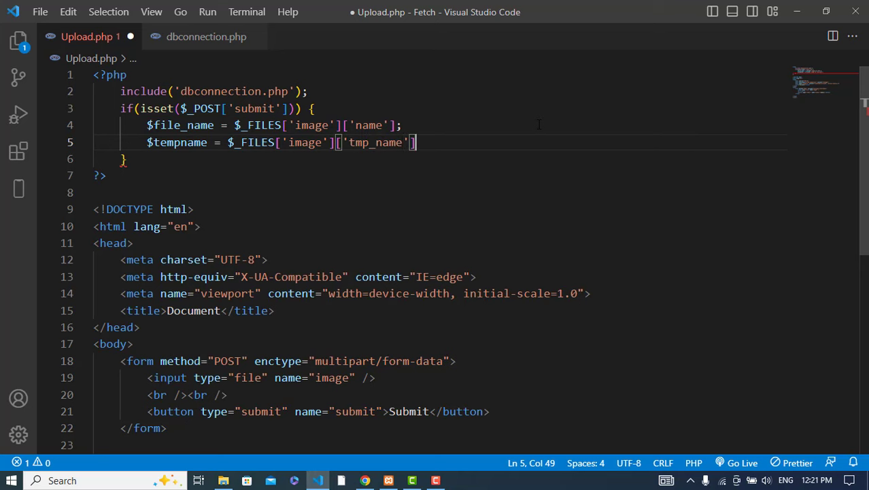
key(Enter)
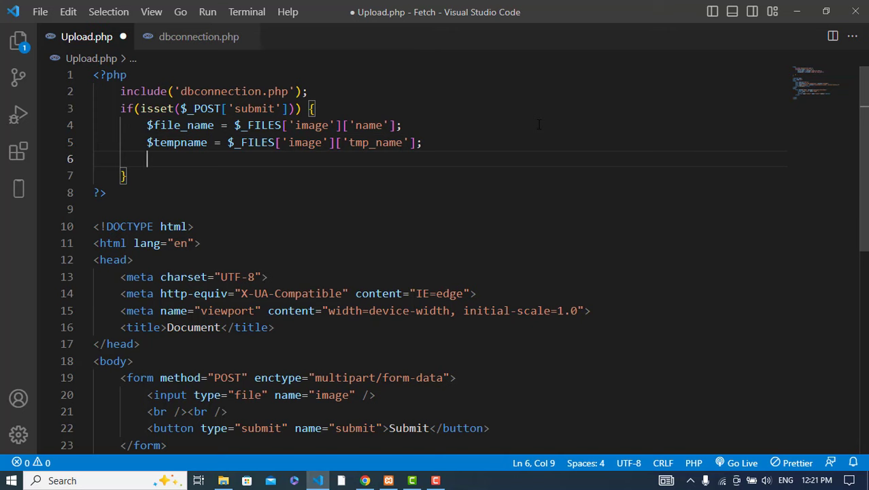
text($folder)
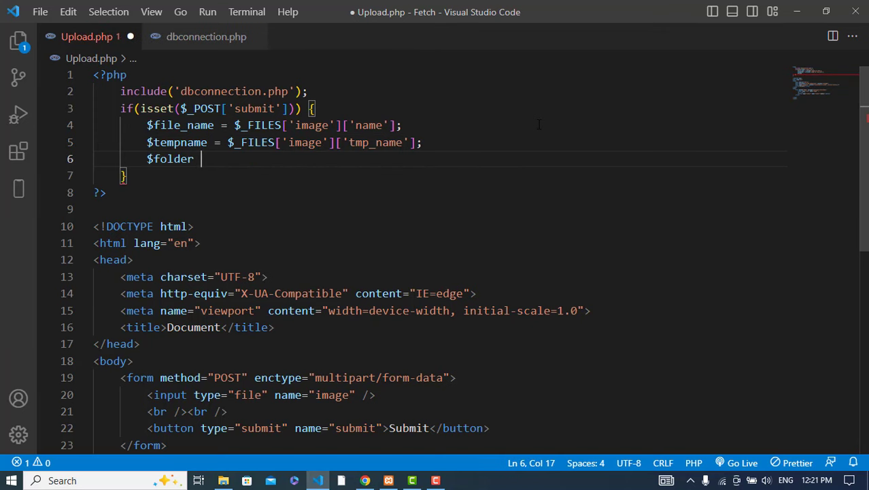
Step: Create a new Images folder in the project from the Explorer
text(=)
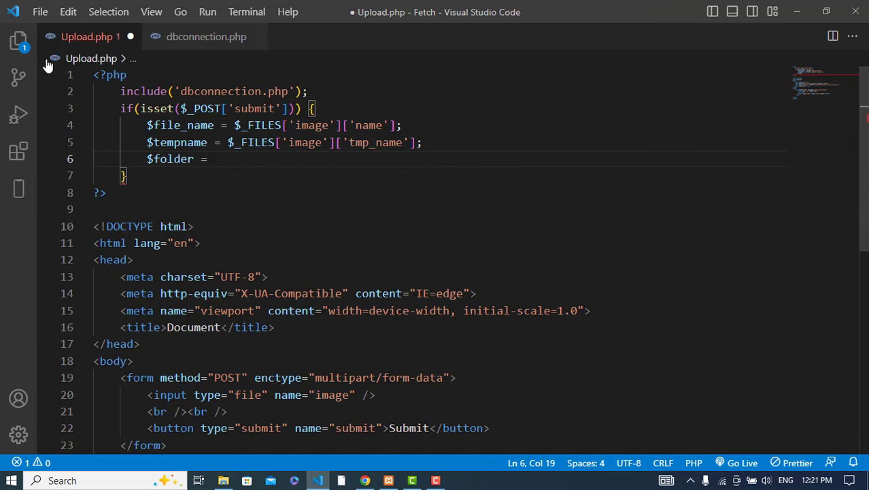
click(19, 41)
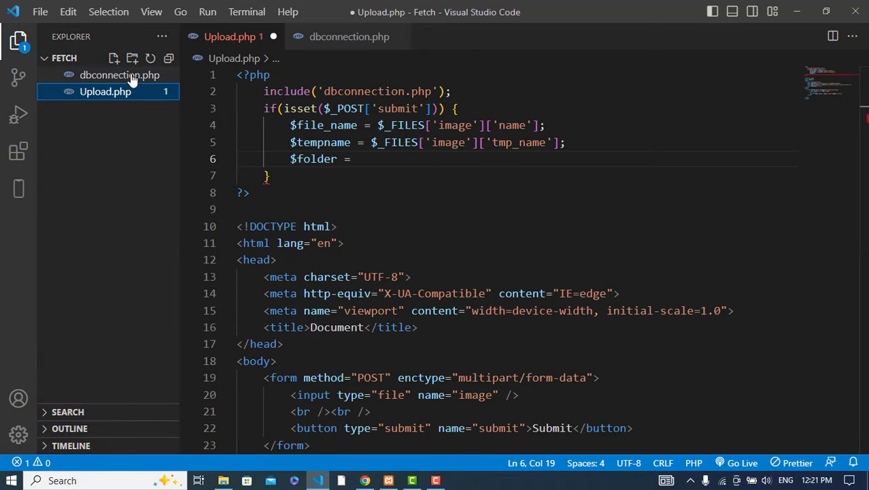
click(133, 59)
text(Images)
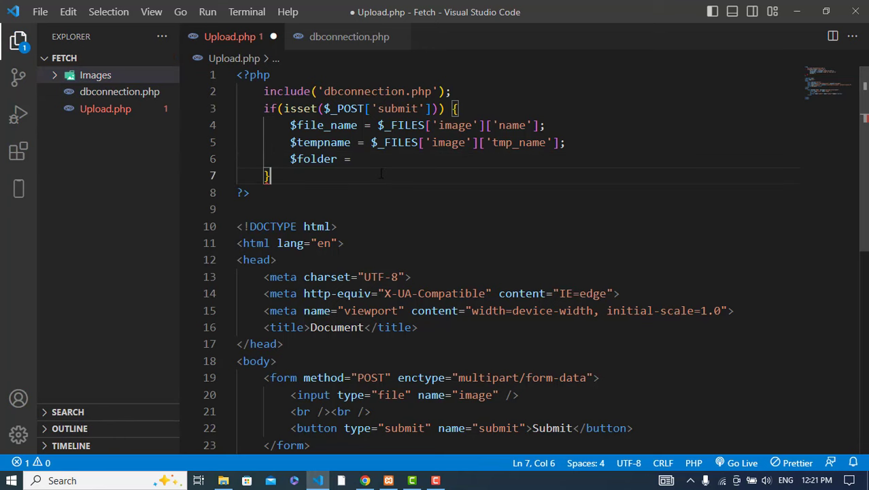
Step: Complete $folder = 'Images/'.$file_name; and leave blank lines for the next statement
text('')
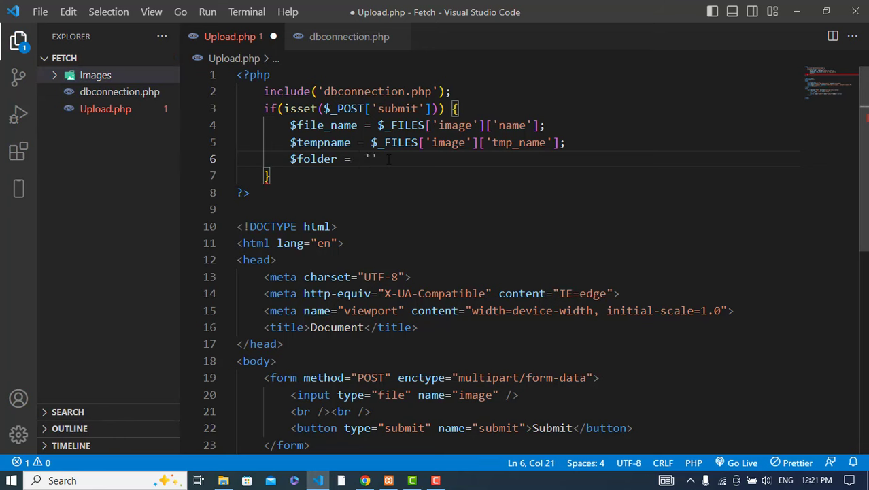
text(Images/)
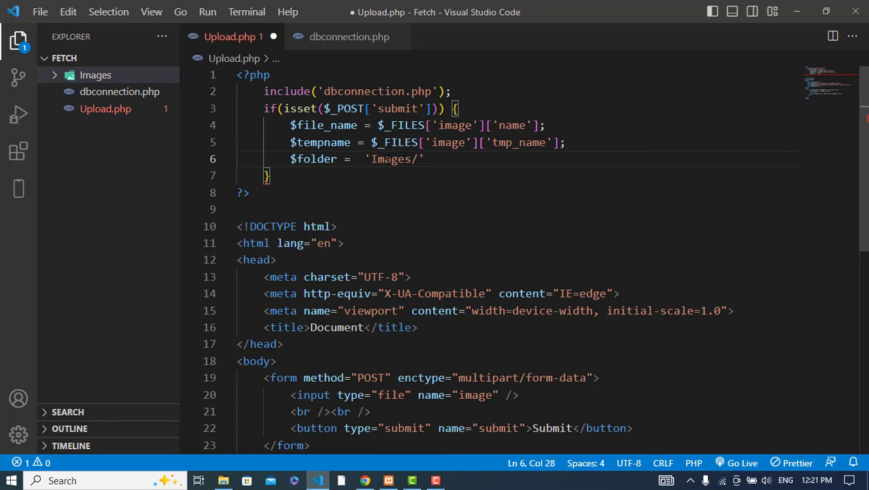
text(.)
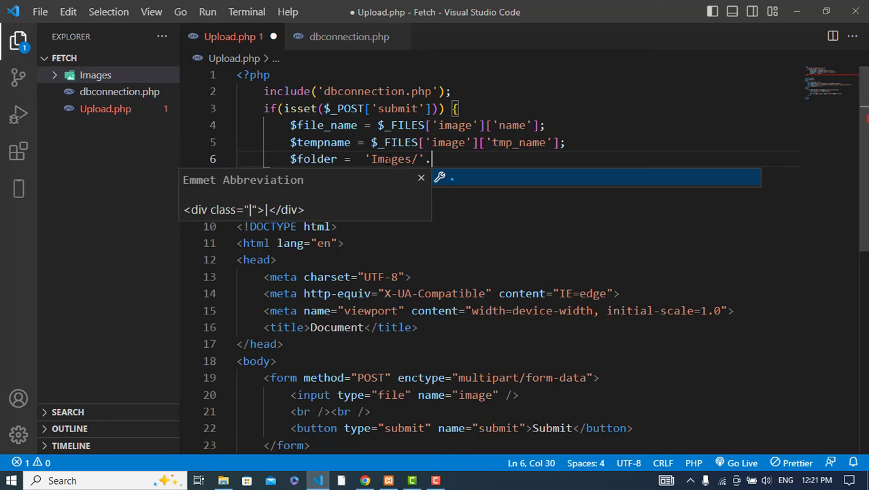
text($fil)
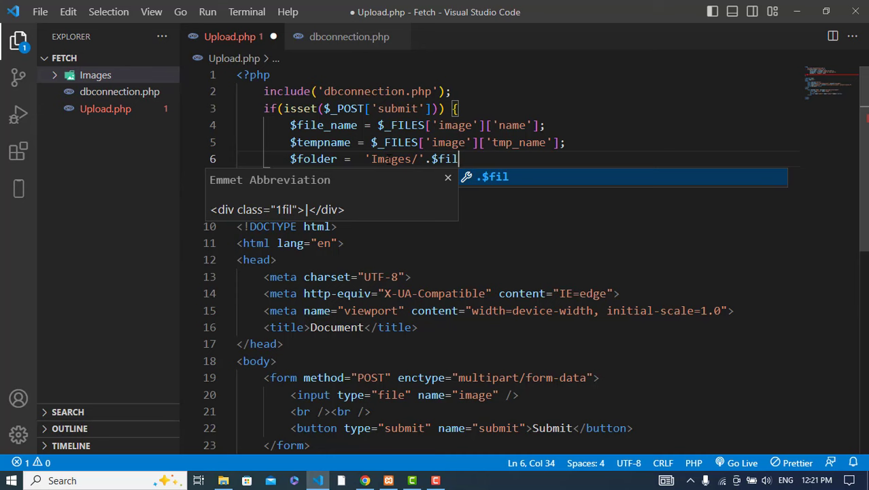
text(e_name;)
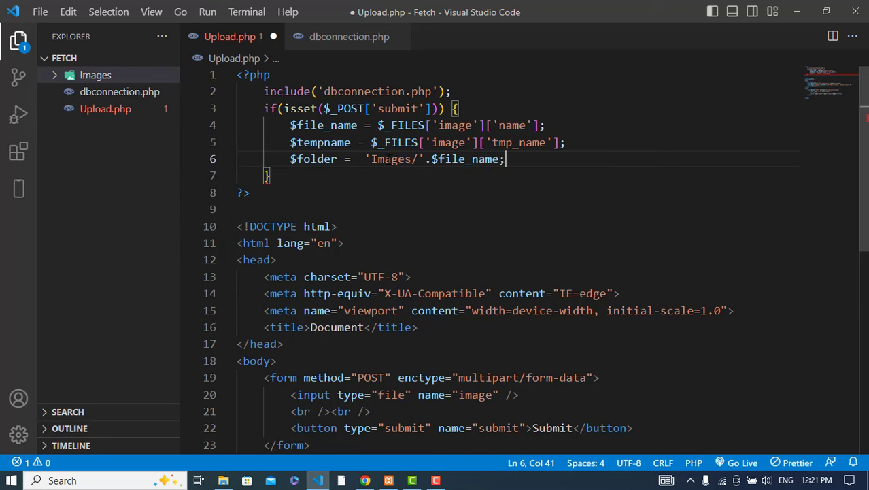
double_click(324, 125)
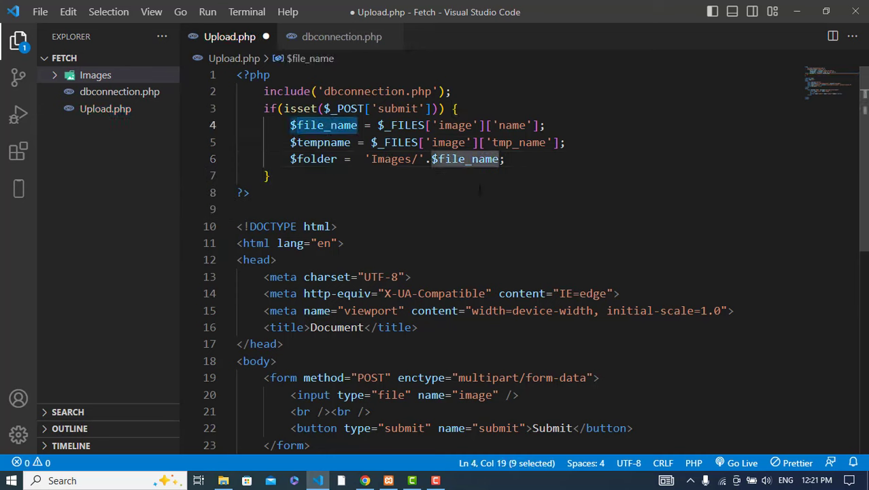
click(505, 157)
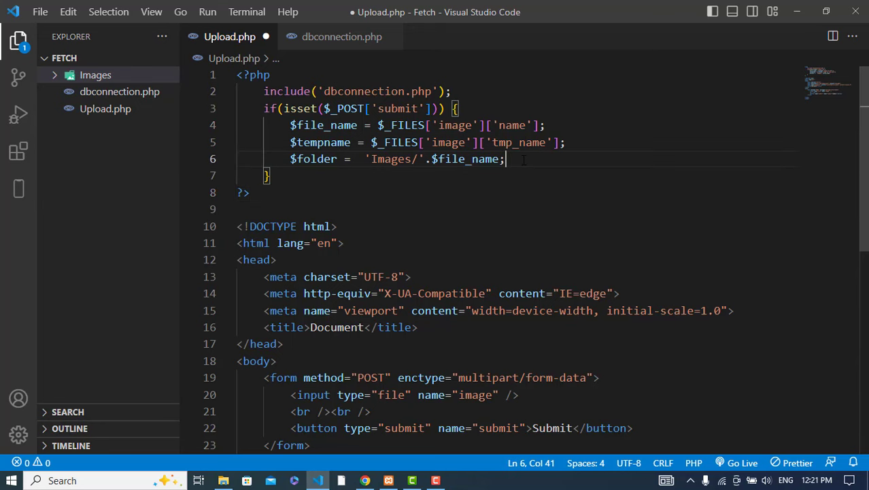
key(Enter)
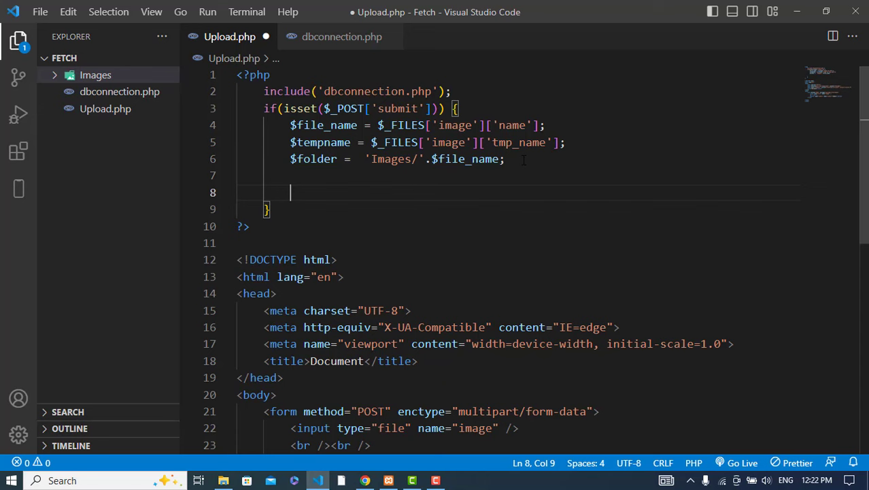
Step: Begin $query = mysqli_query($con, "Insert into images ...") after checking the images table columns in phpMyAdmin
text($)
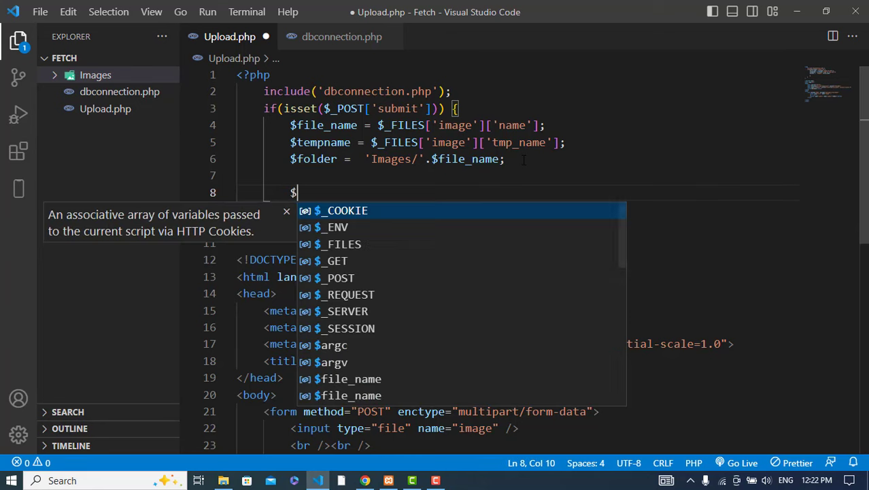
text(qu)
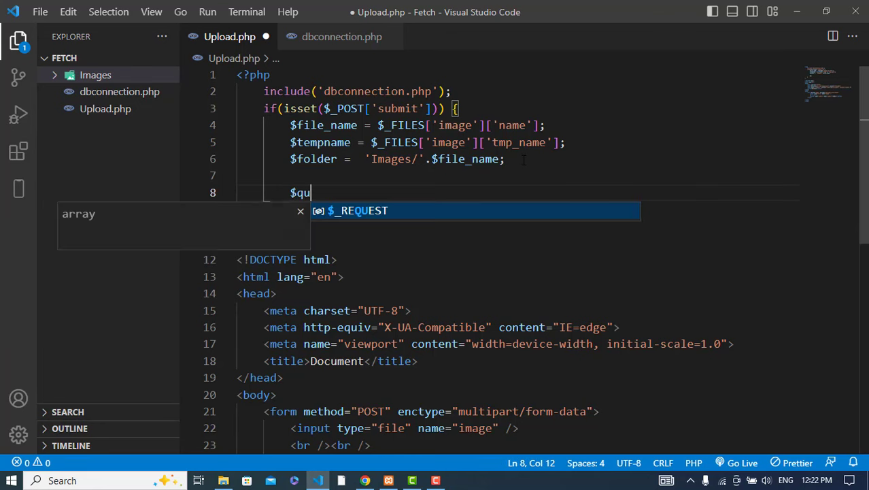
text(ery = mysqli_query($con,)
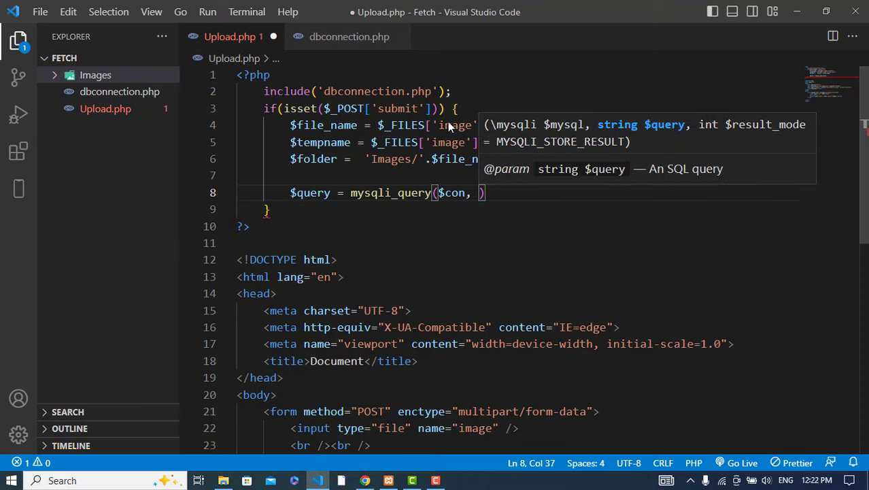
click(349, 35)
text("Insert into )
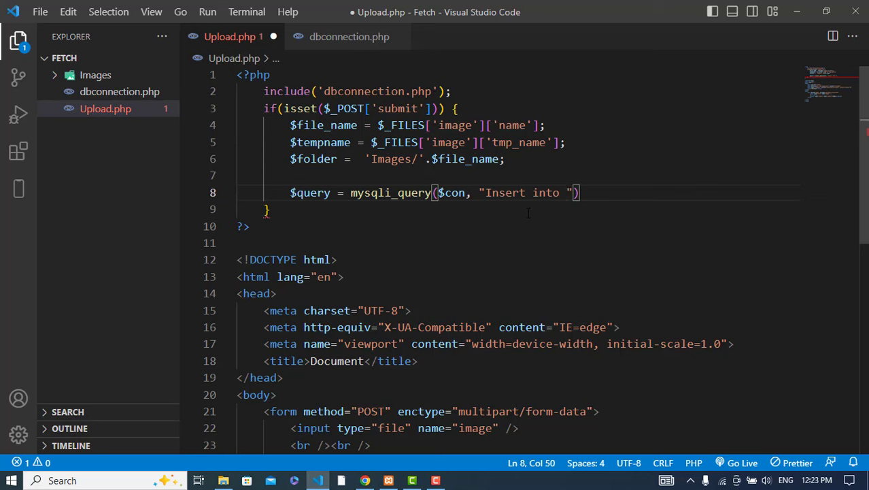
text(ia)
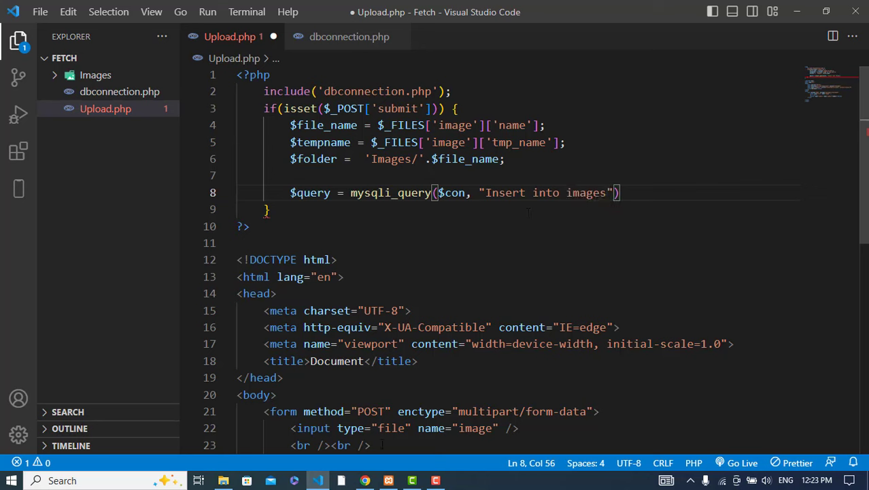
click(365, 481)
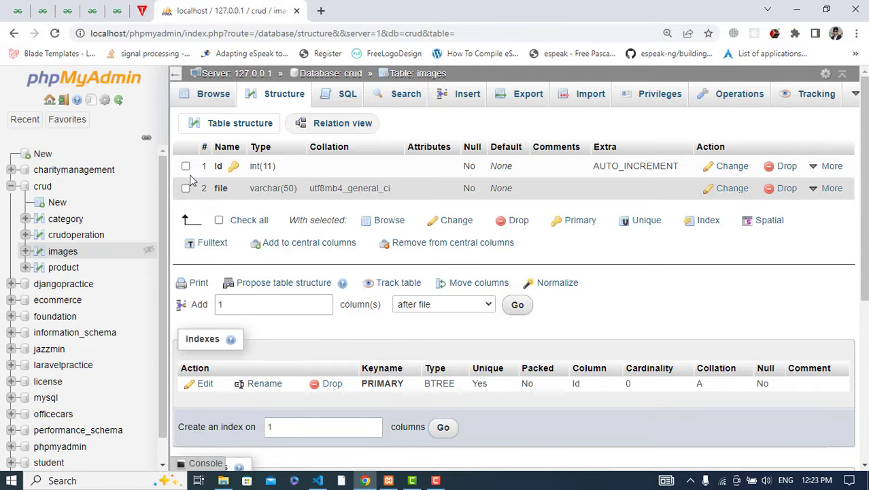
click(317, 480)
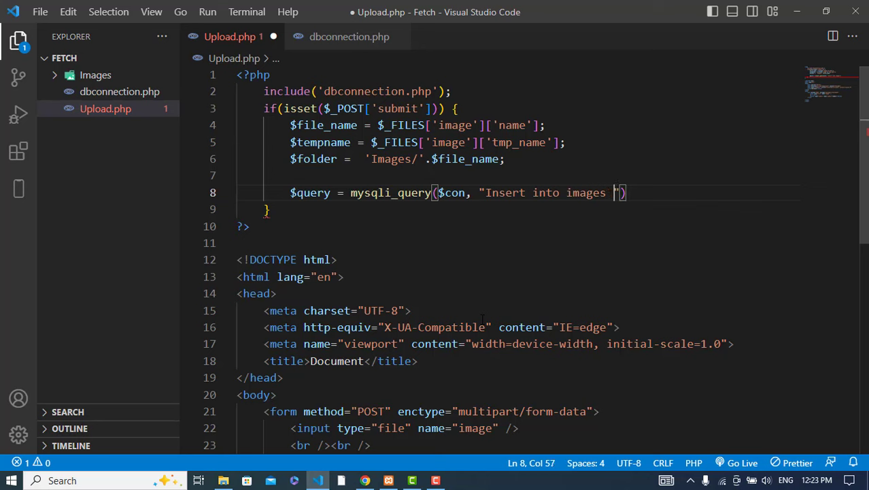
Step: Finish the query as (file) values ('$file_name') and add blank lines below it
text(()
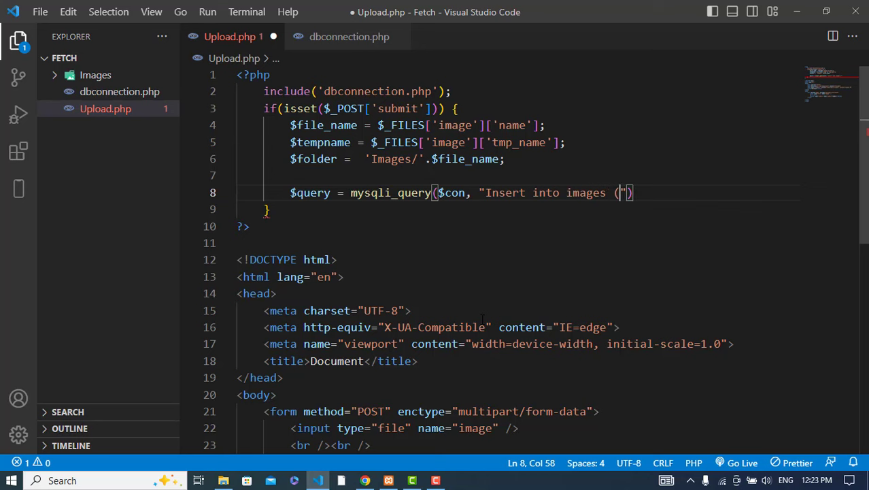
text(i)
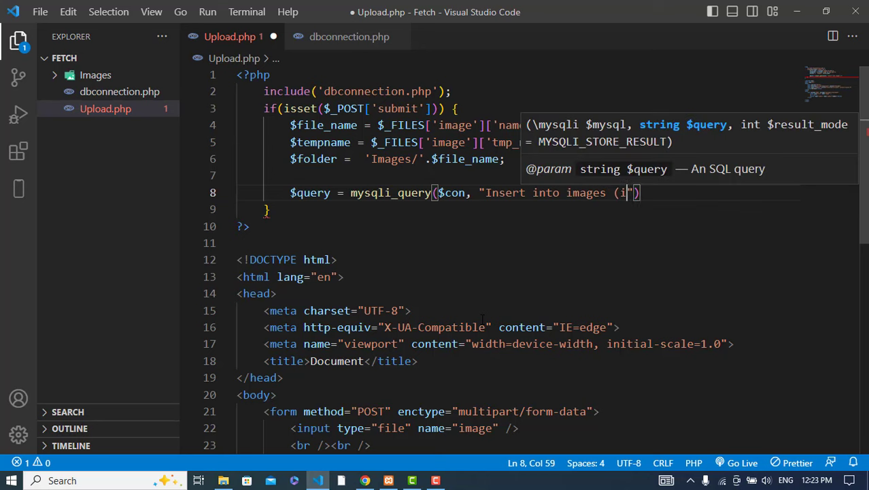
text(le) values (')
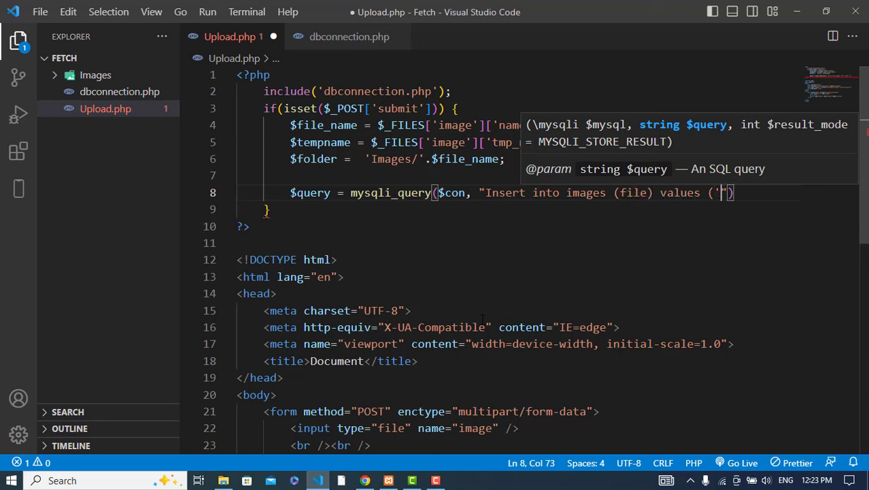
text($file)
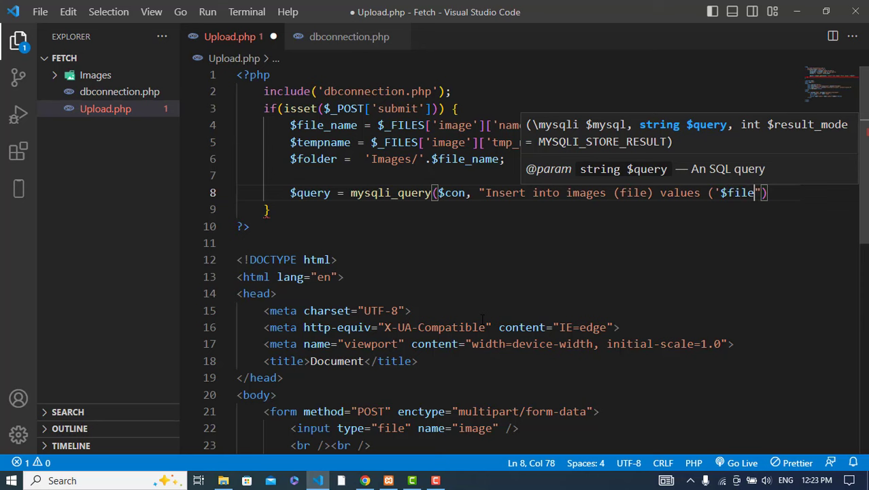
text(_name'))
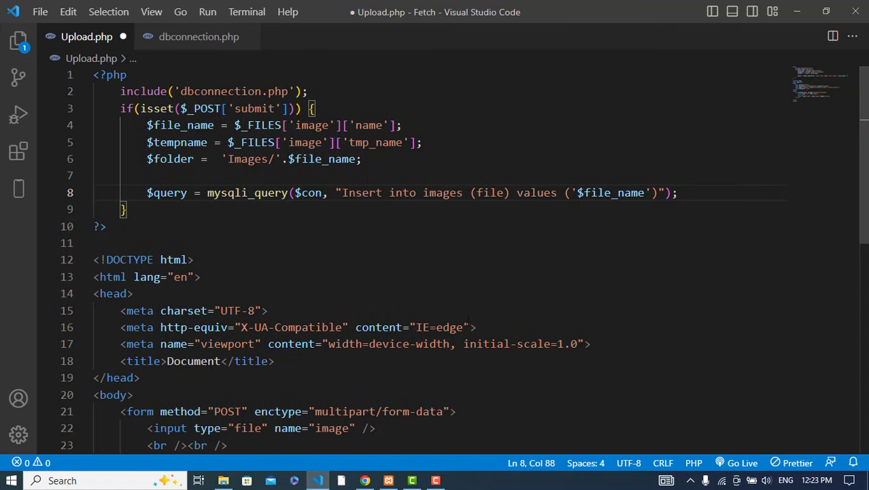
key(Enter)
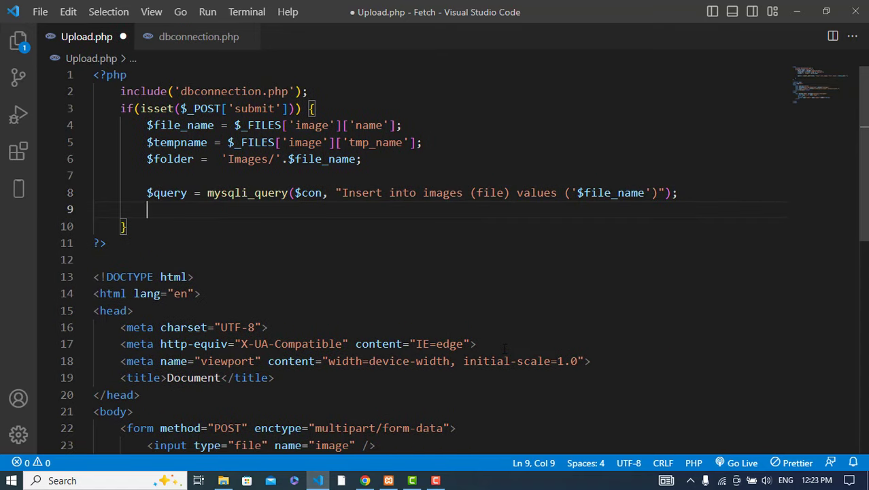
key(Enter)
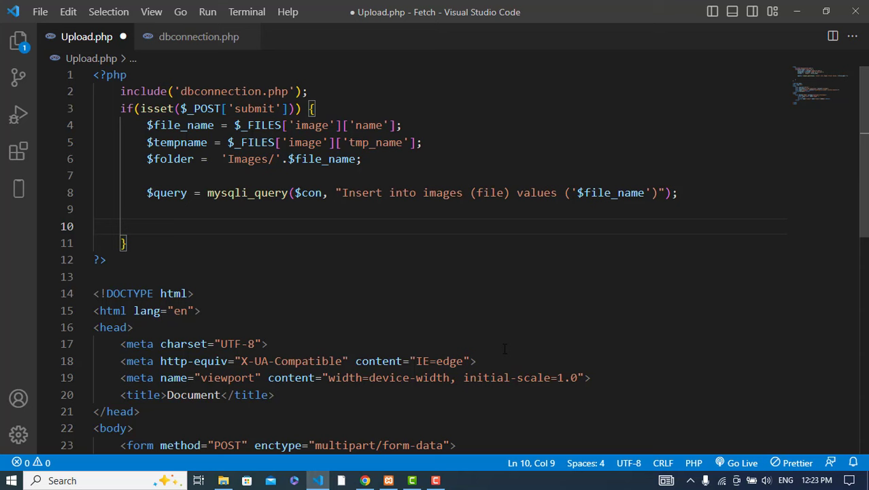
Step: Write if(move_uploaded_file($tempname, $folder)) below the insert query
text(if(move_uploaded_file(tempnam()
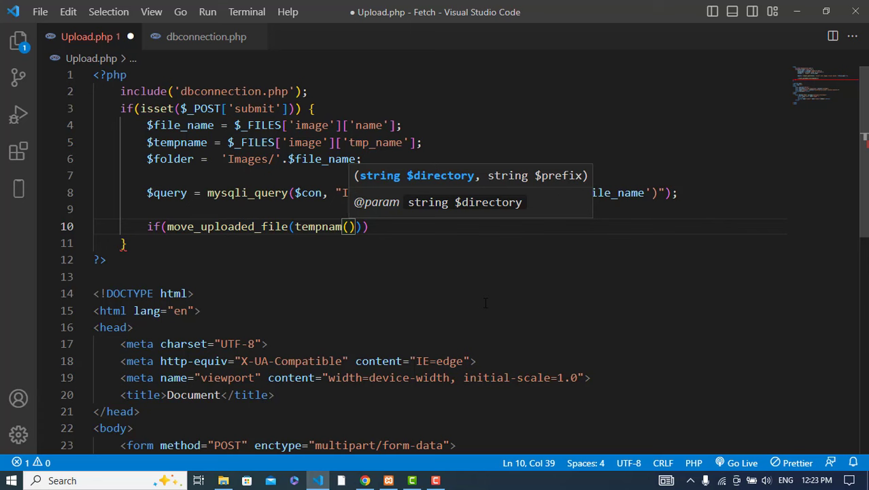
key(BackSpace)
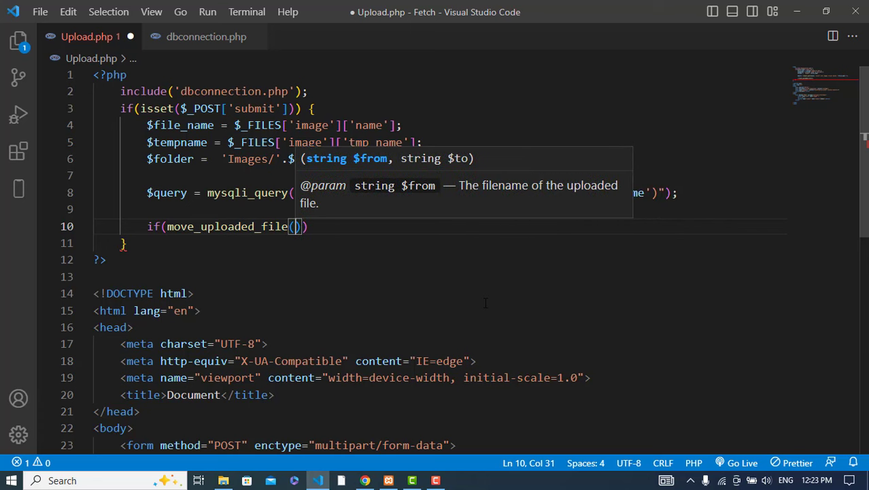
text($tempname,)
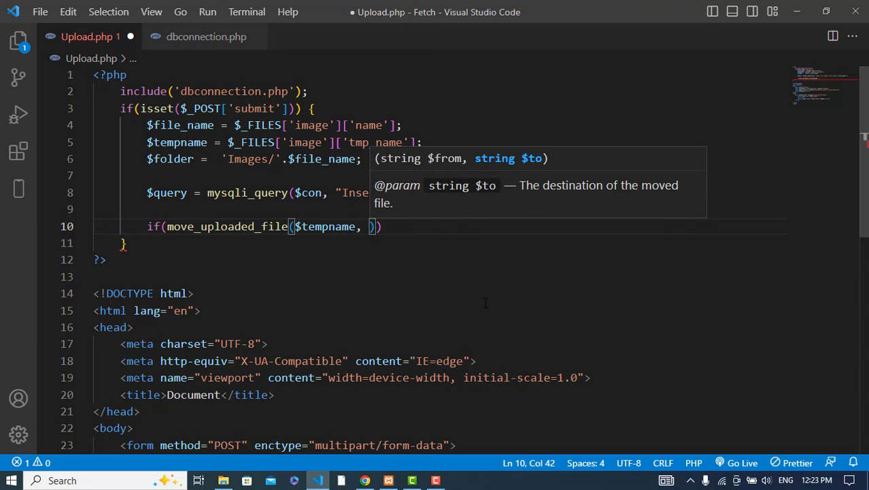
text($folder)
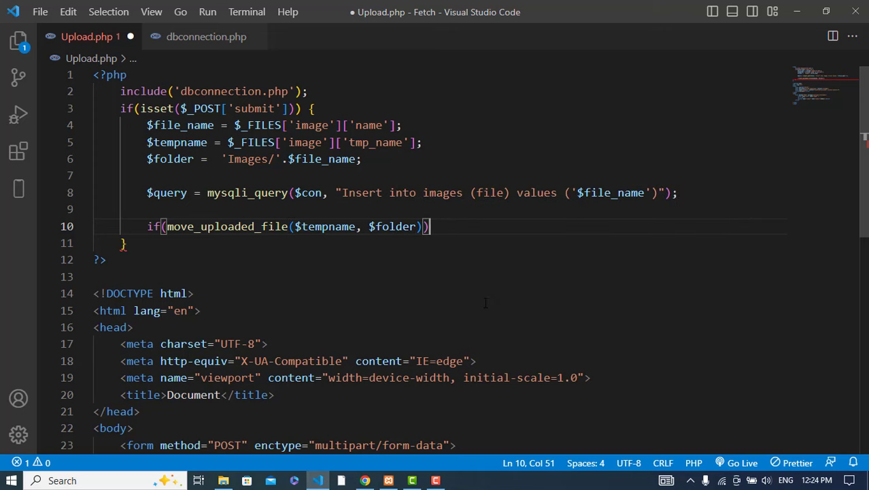
Step: Echo an <h2>File uploaded successfully</h2> heading inside the if block
text(;)
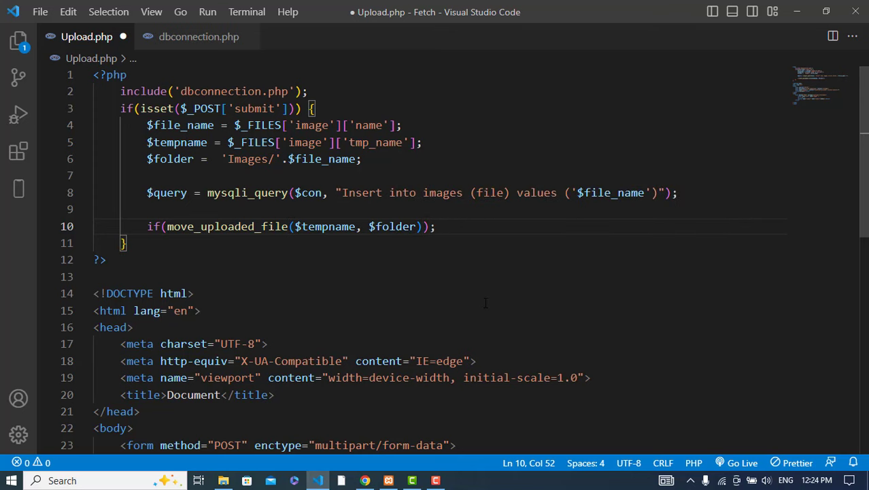
text(echo "<h2>F</h2>)
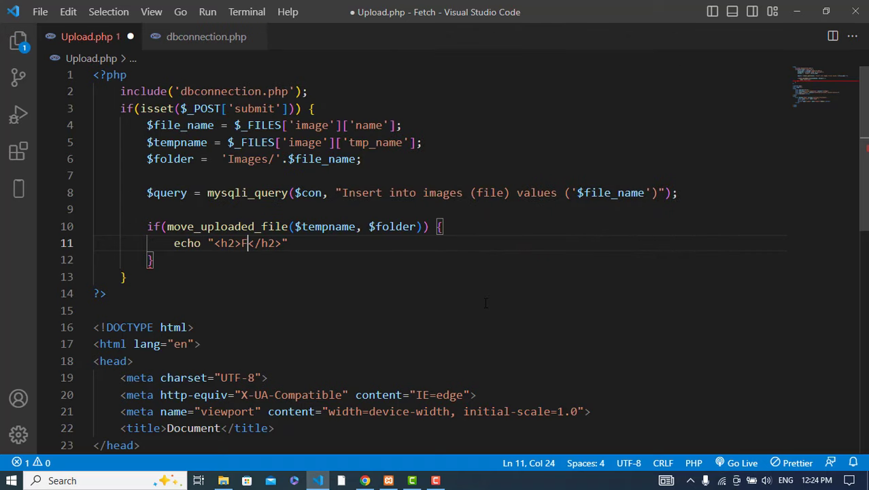
text(ile uploaded)
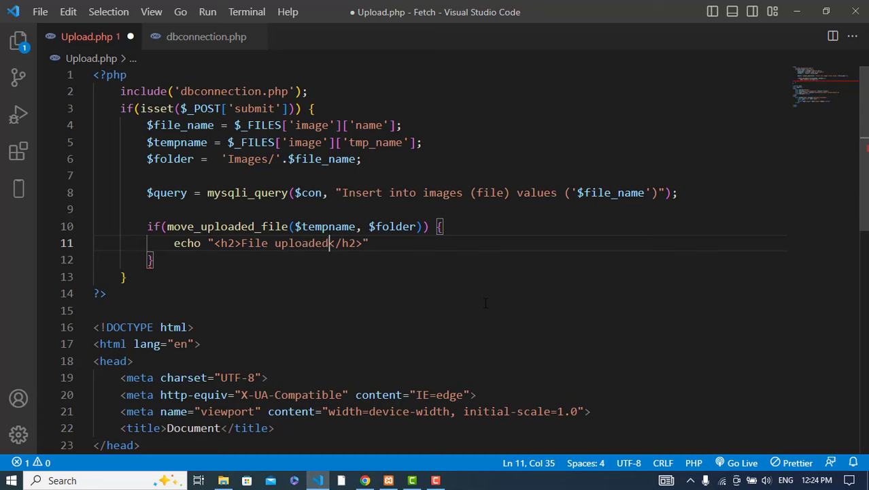
text(successful)
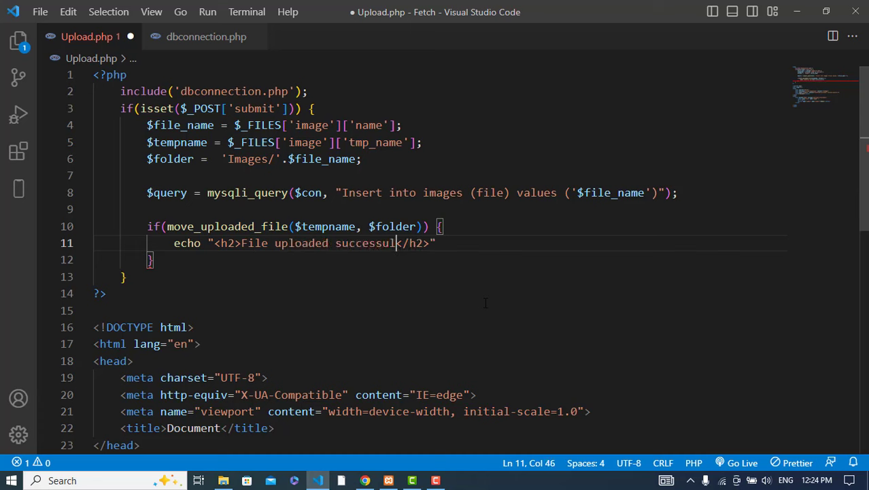
text(l)
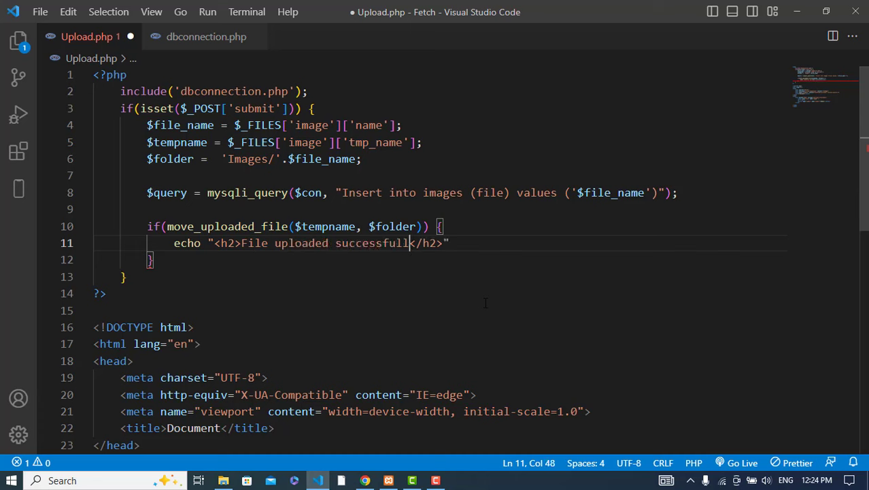
text(y</h2>";)
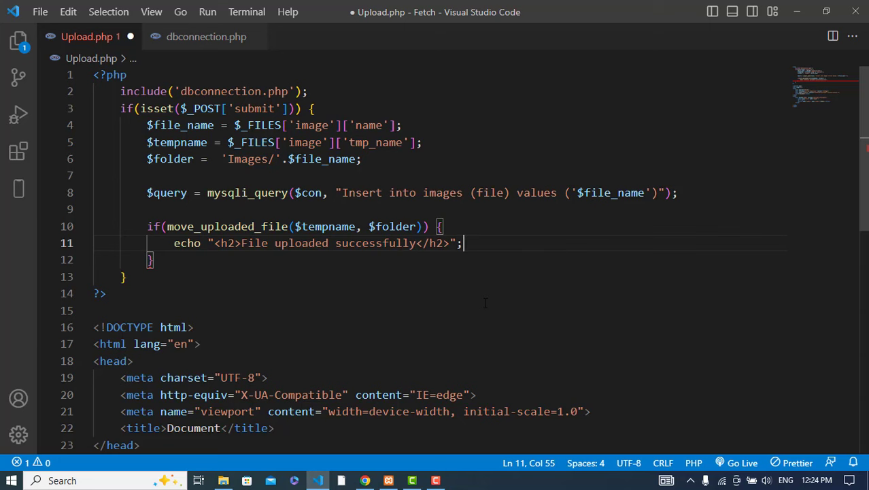
Step: Add an else branch and start editing its copied echo toward 'File not uploaded'
scroll(down, 3)
text( else {)
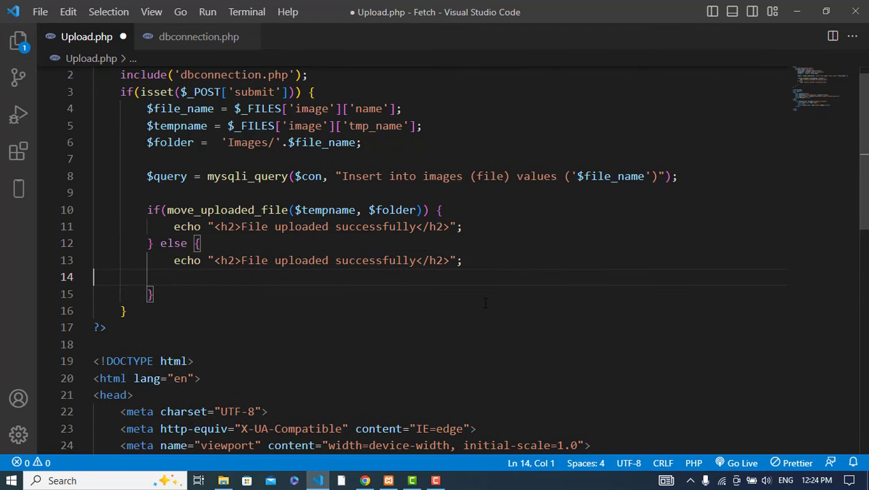
key(Backspace)
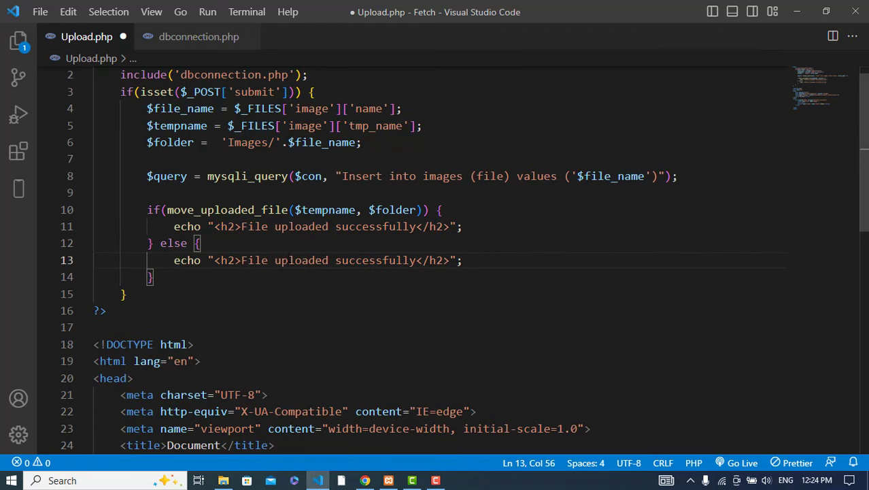
text(no)
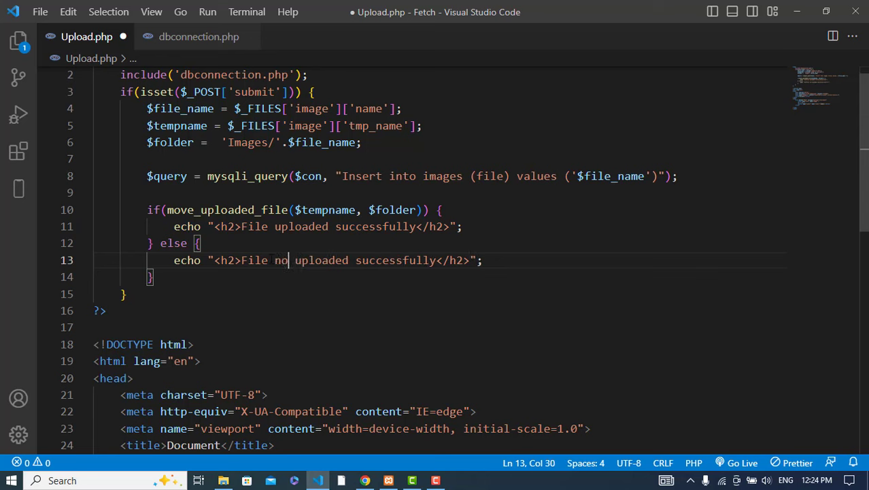
text(t)
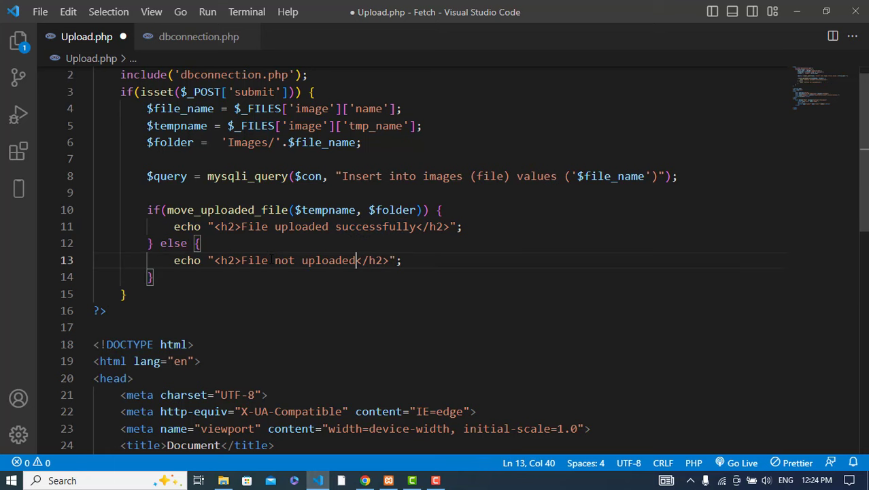
Step: Save the script and start a div below the form holding an <img /> with a src attribute
key(ctrl+s)
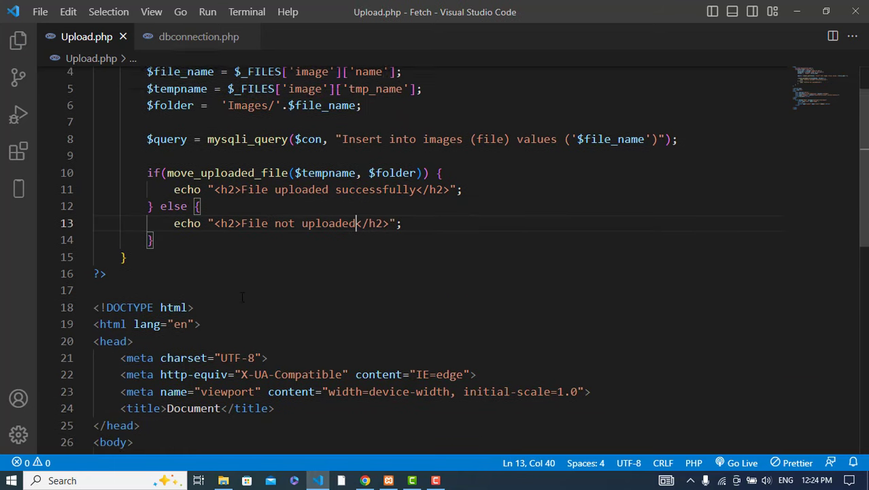
scroll(down, 3)
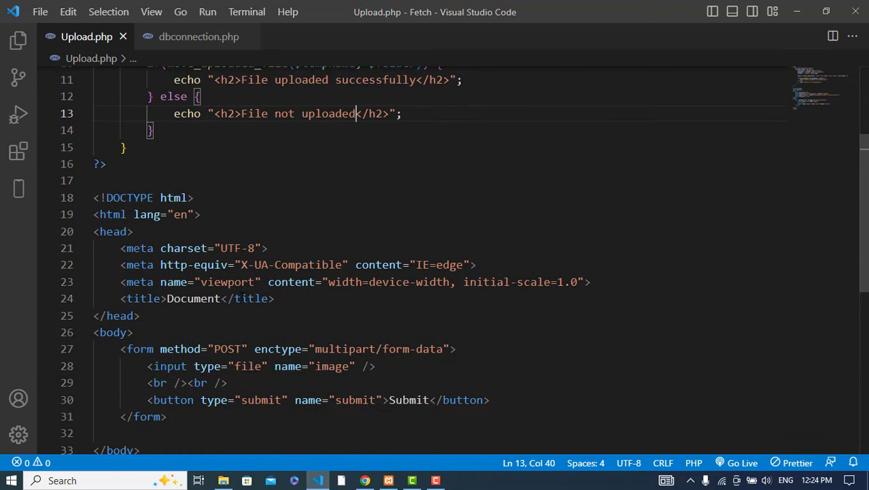
key(Enter)
text(<div>)
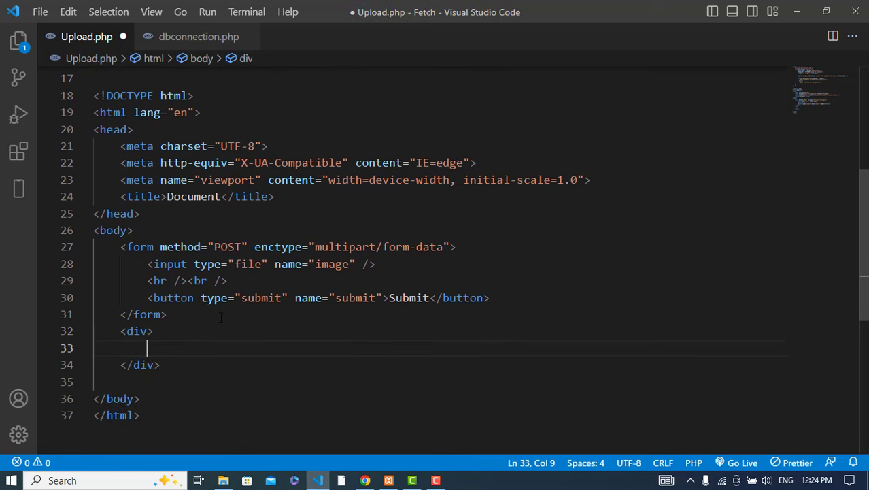
text(<img)
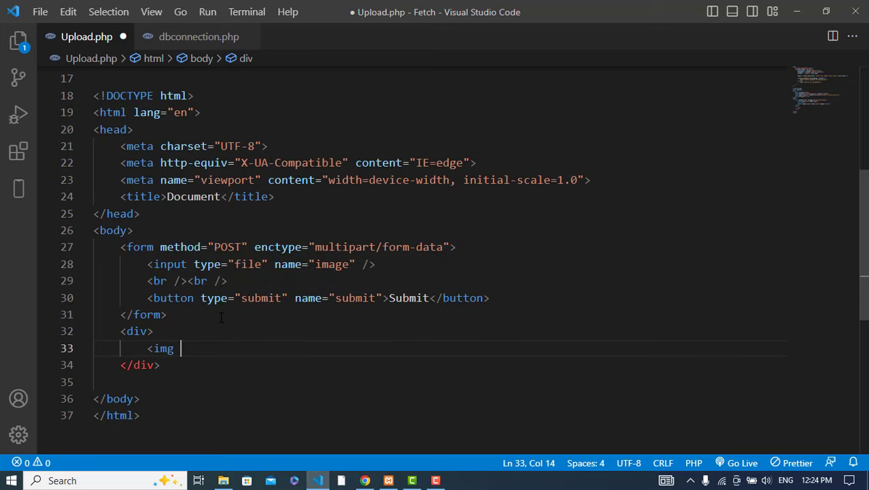
text(/>)
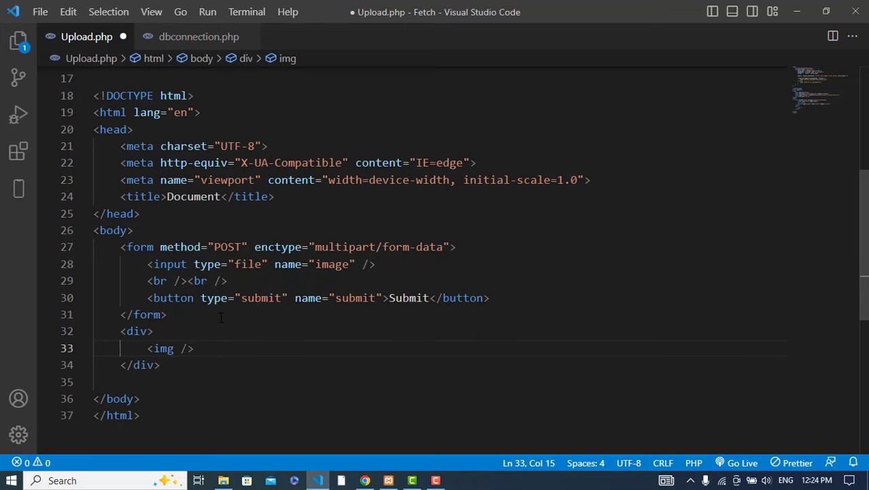
text(src=")
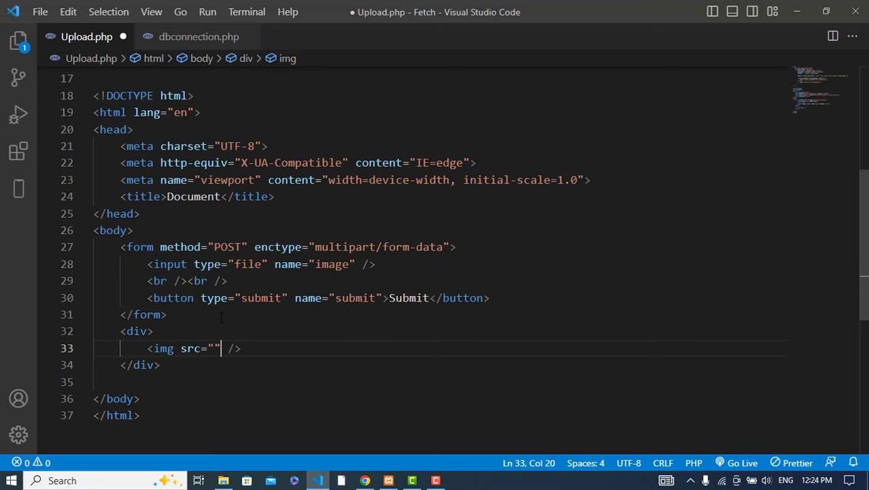
Step: Set the image src to "Images/" after confirming the folder name in the Explorer
click(19, 41)
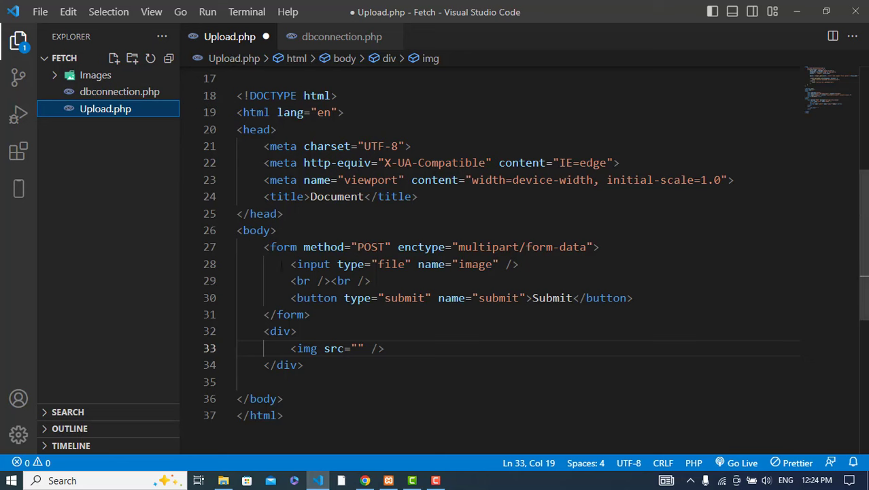
click(106, 109)
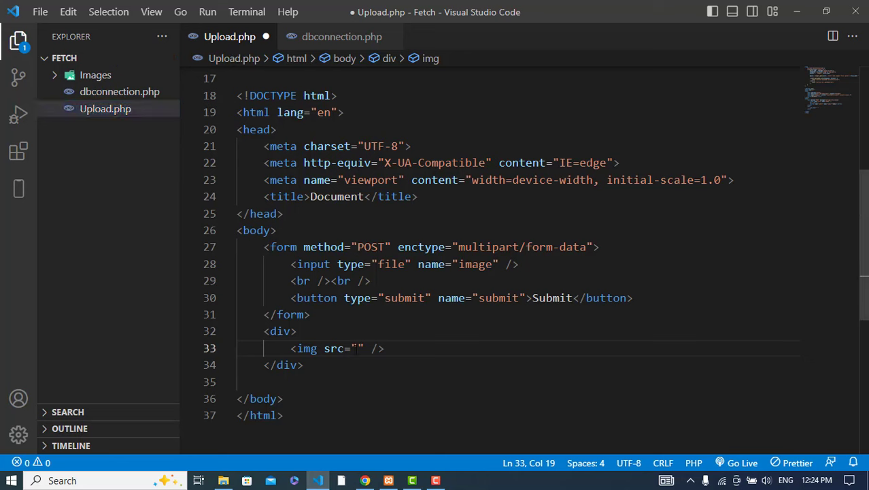
text(Image)
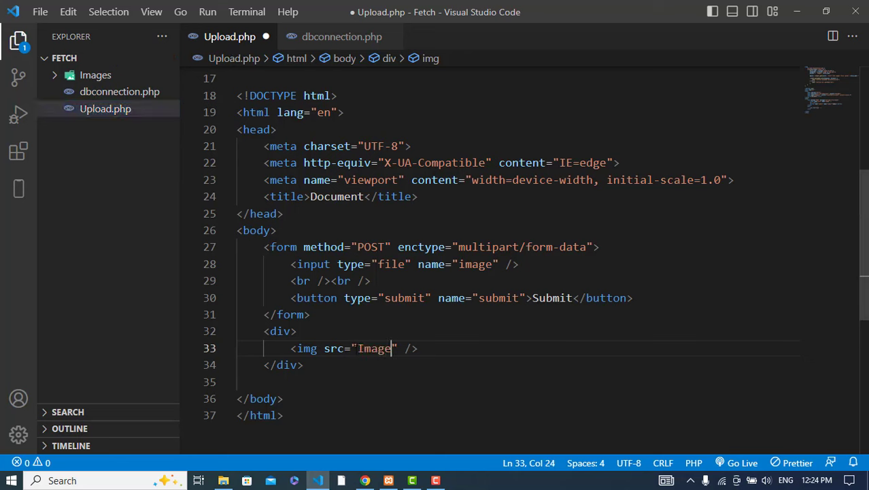
text(s/)
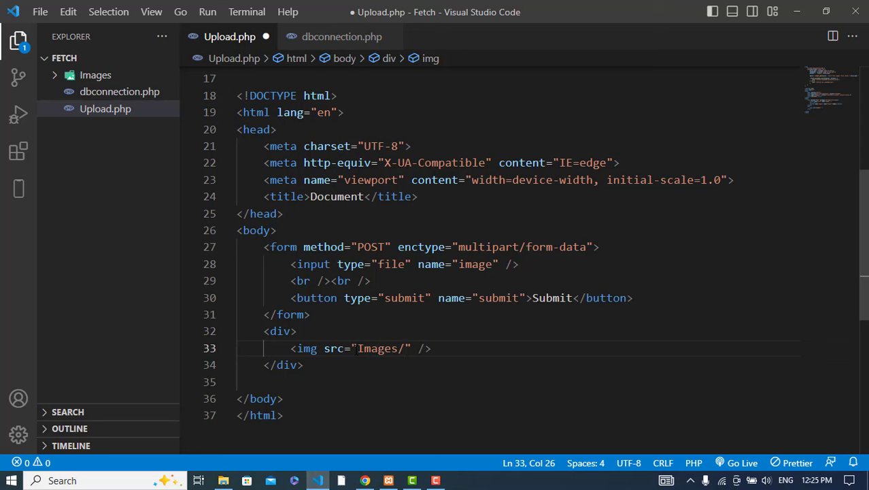
text(<)
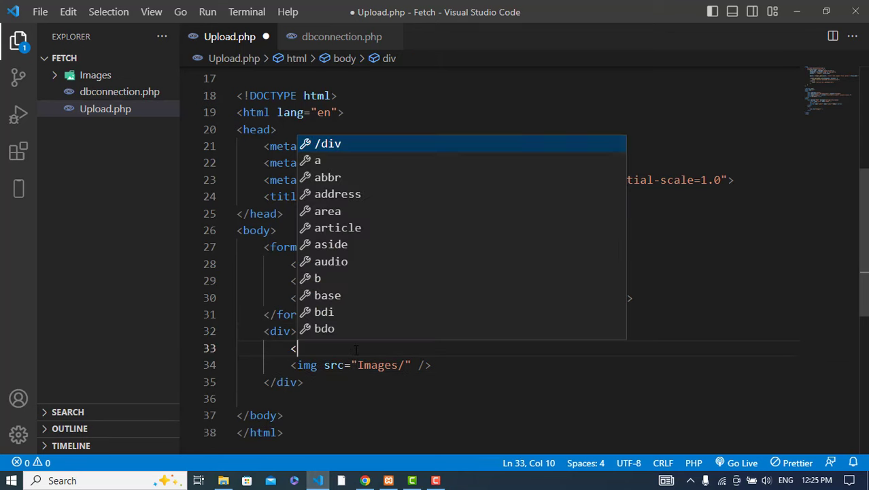
Step: Open a PHP block in the div running mysqli_query($con, "select * from images")
text(?php)
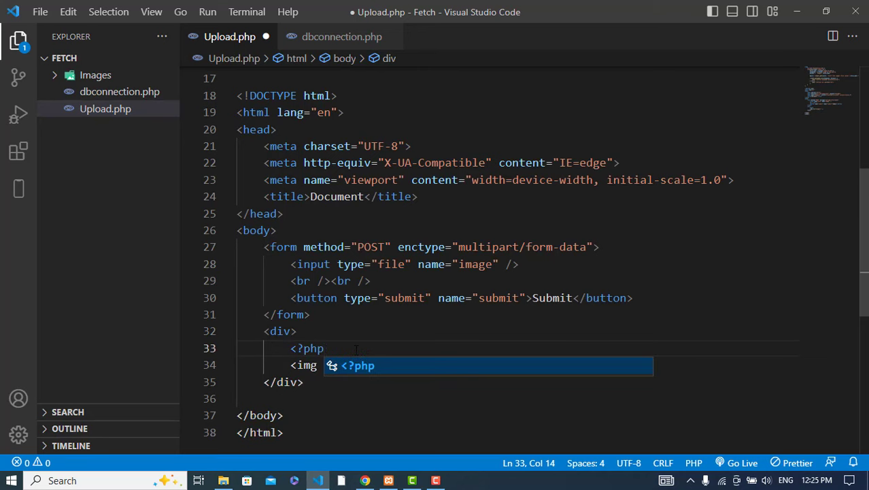
key(Enter)
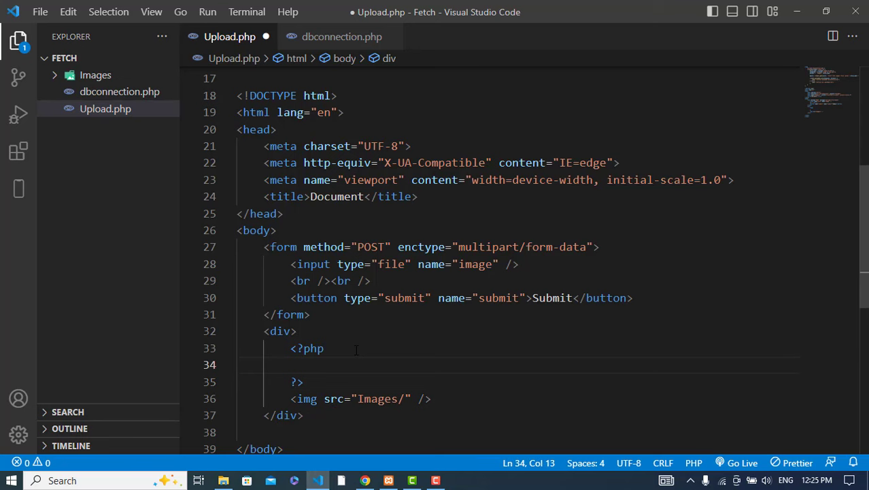
text($q)
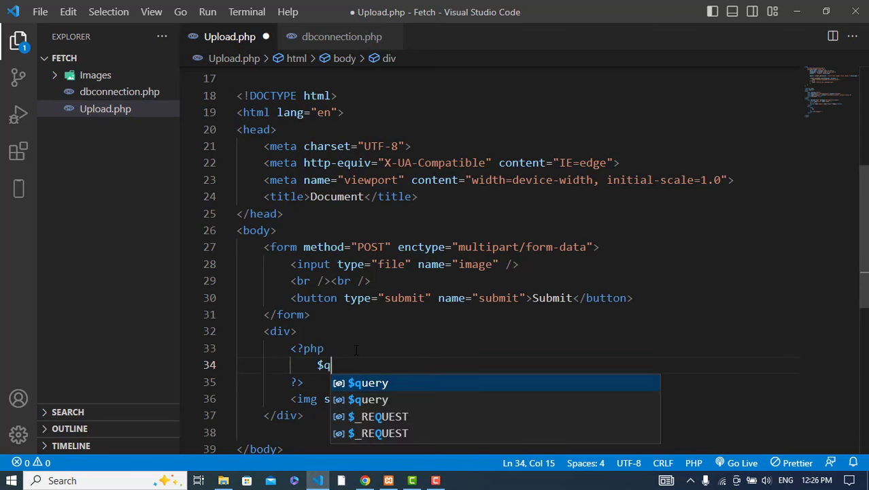
text(es = mysqli_query()
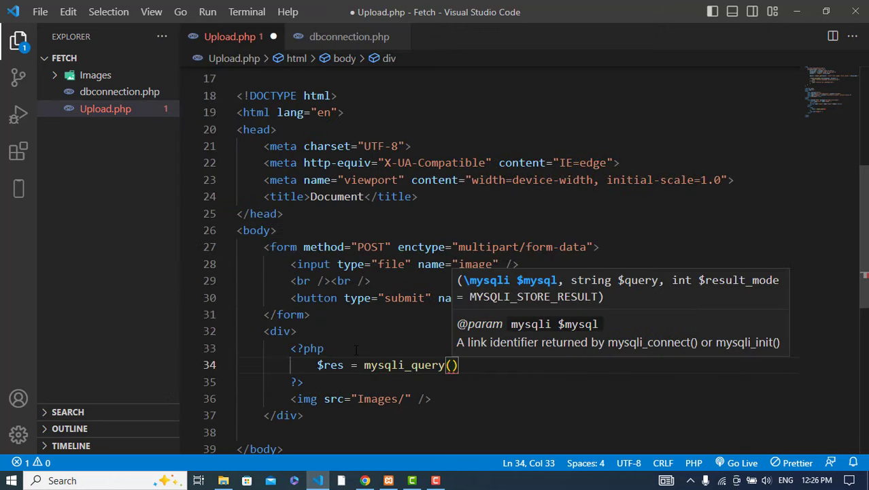
text($con, ")
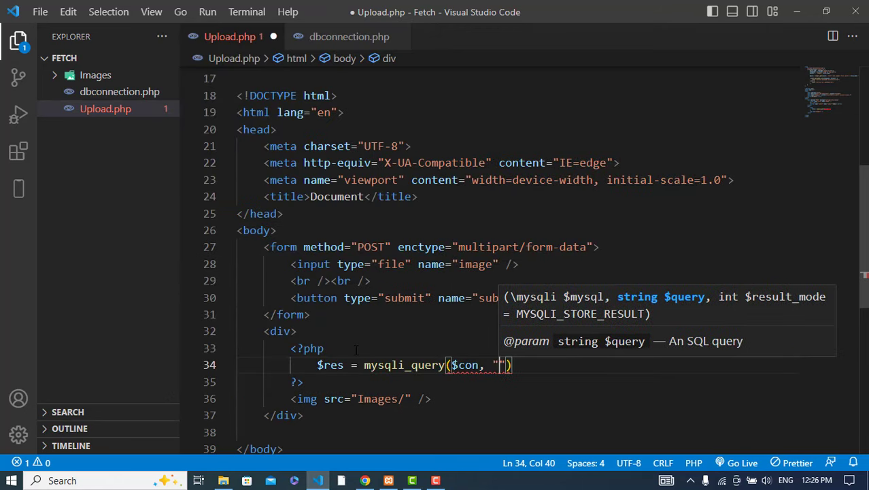
text(select *)
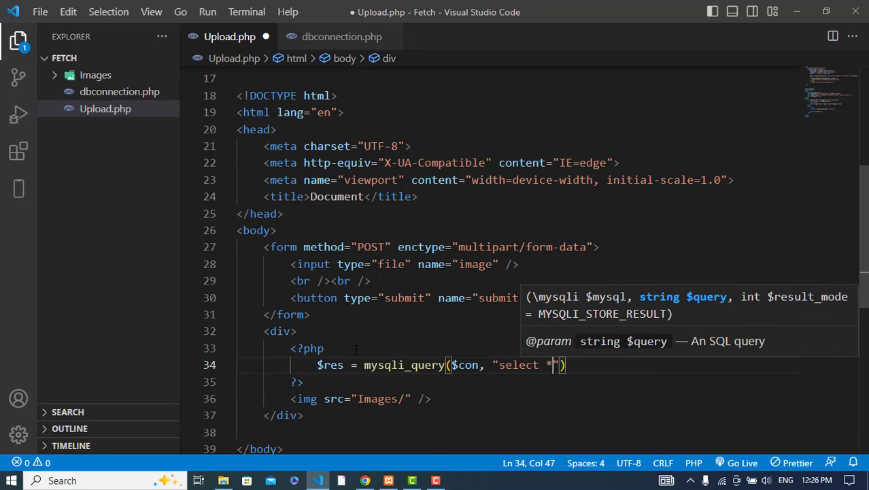
text(from images)
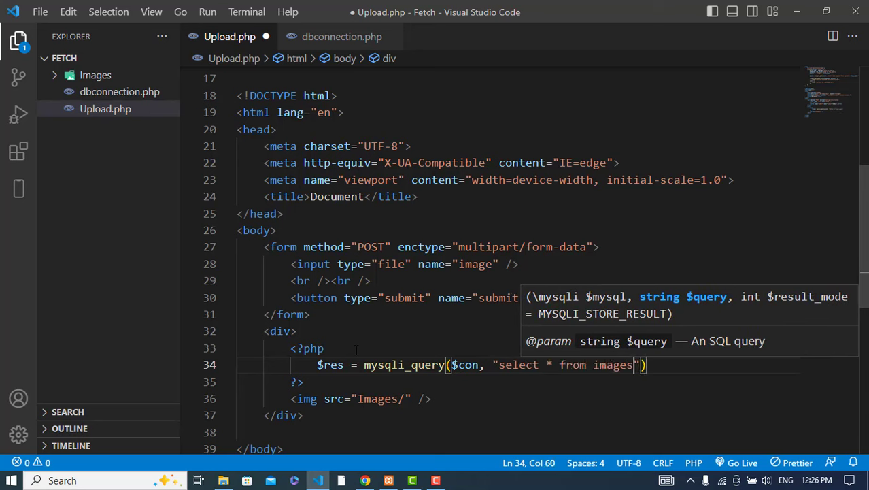
text(;)
key(Enter)
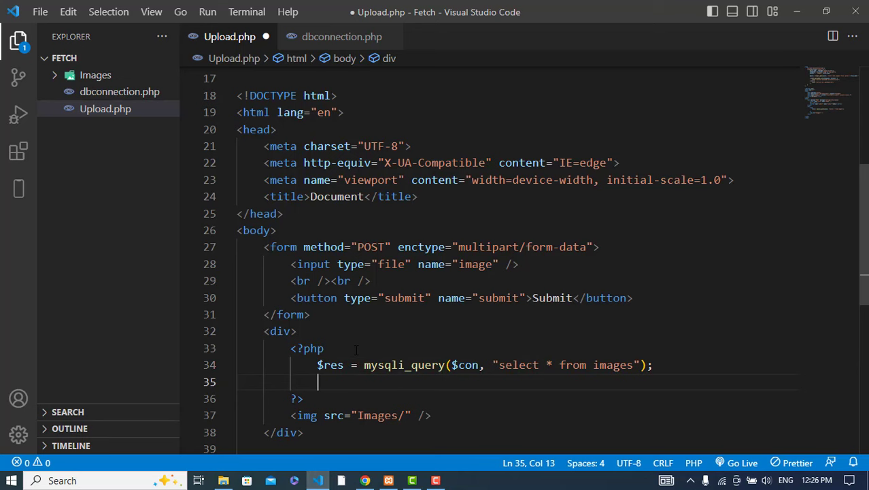
Step: Start while($row = mysqli_fetch_assoc($res)) to loop over the result rows
text(while($row)
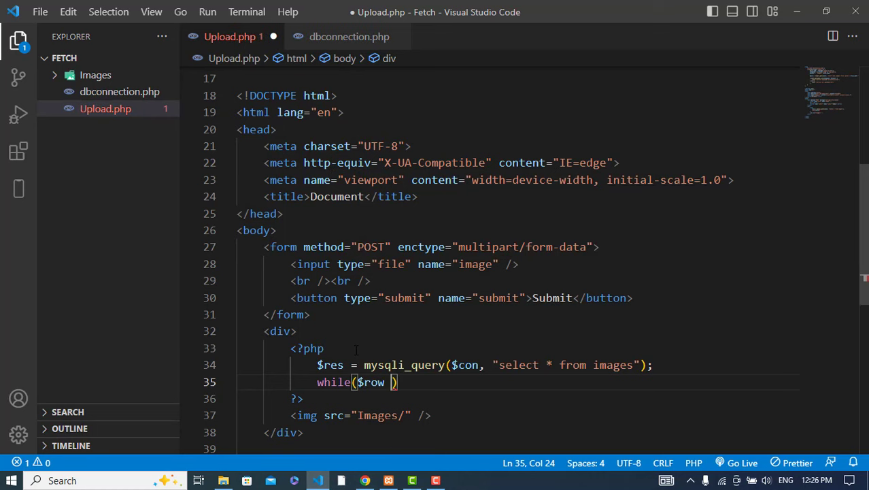
text(mysqli_)
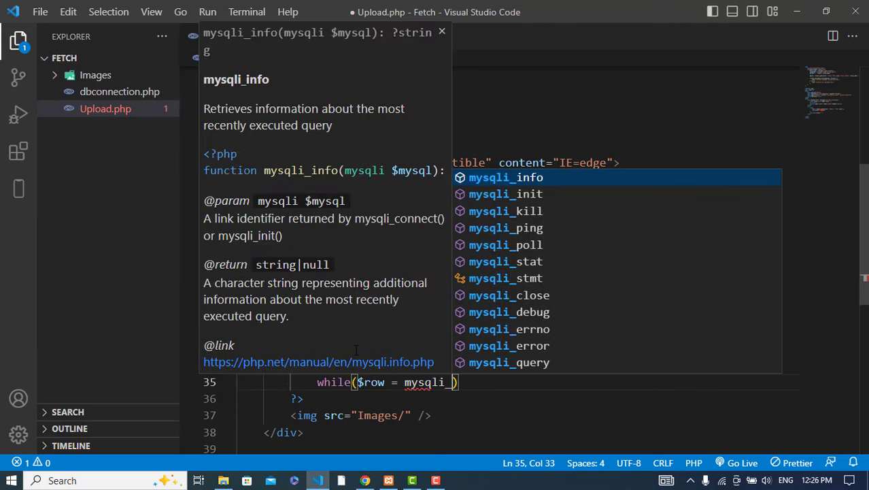
text(fetch_assoc()
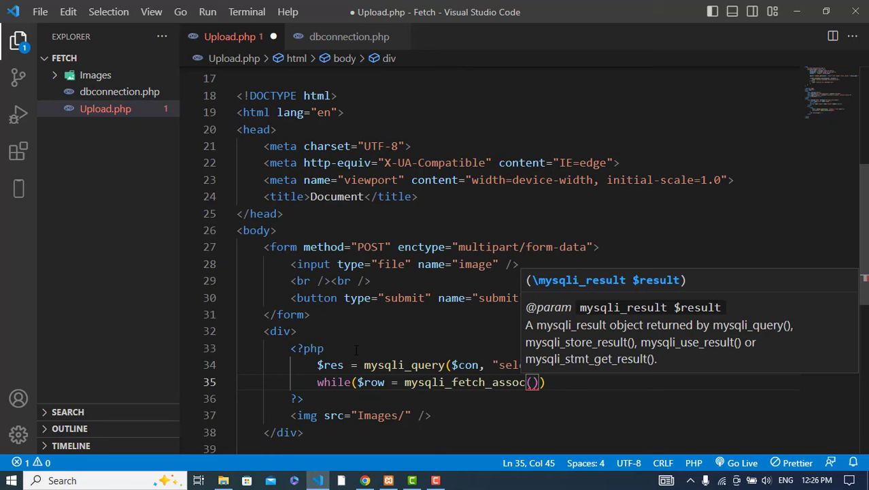
text($res)
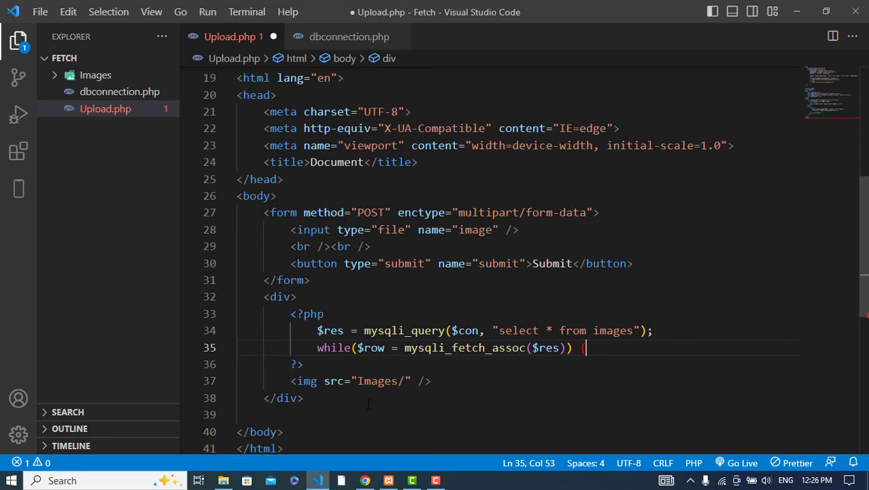
Step: Make the img src echo $row['file'] after Images/ and close the while loop after the image
click(430, 381)
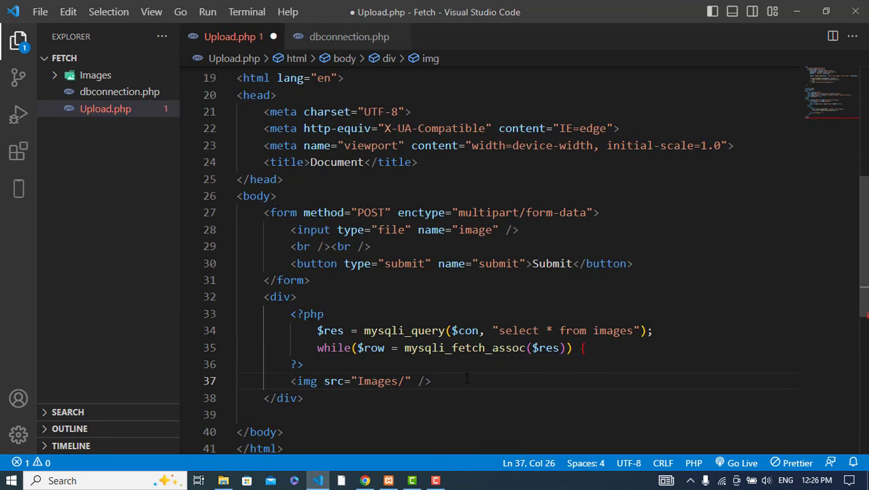
text(<?php)
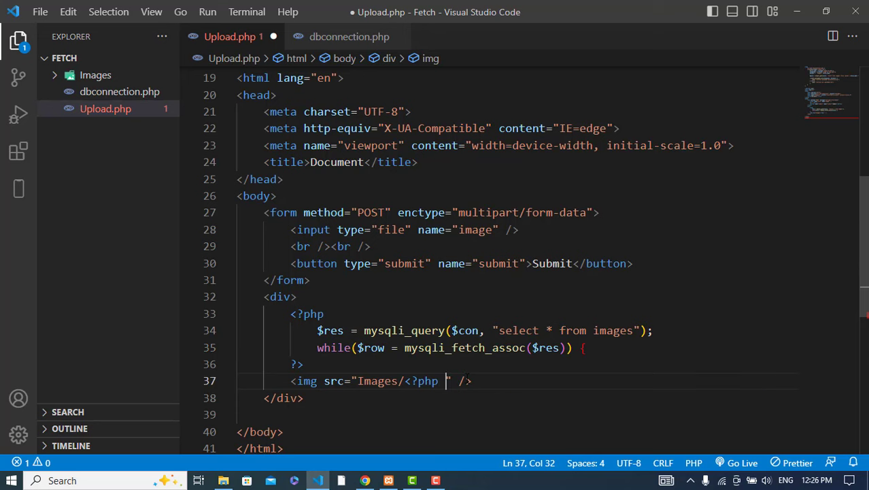
text(?>")
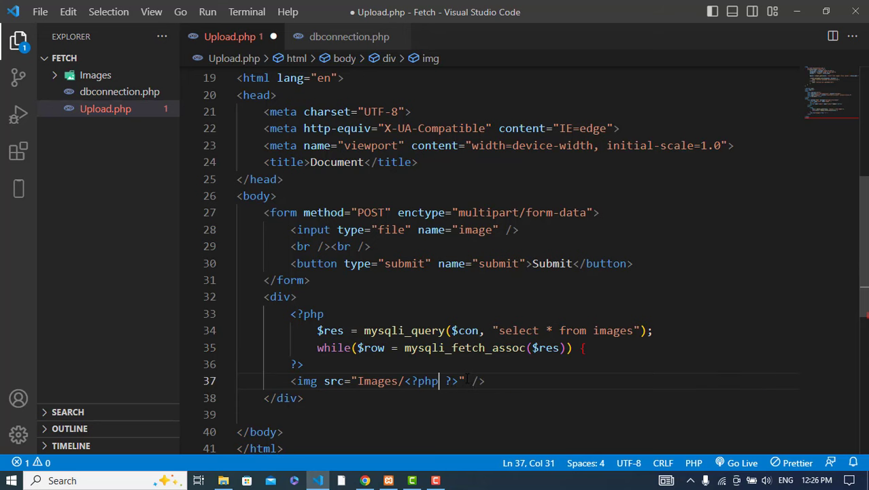
text(echo [)
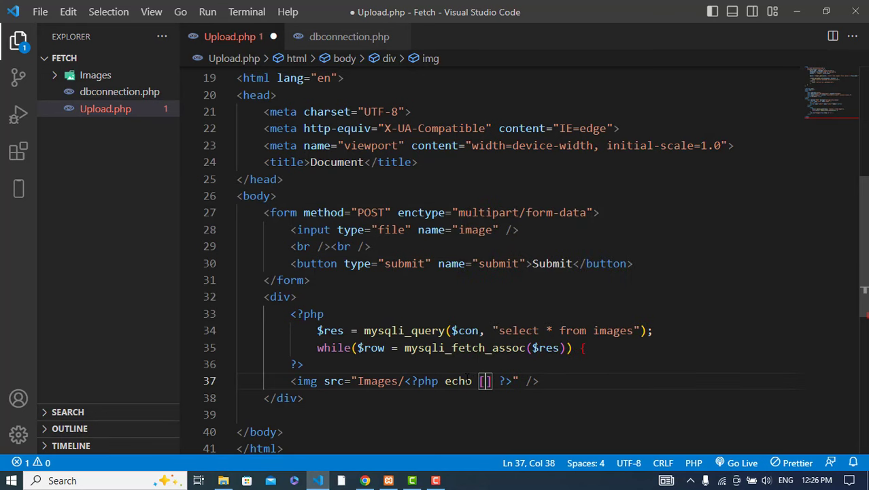
text($row)
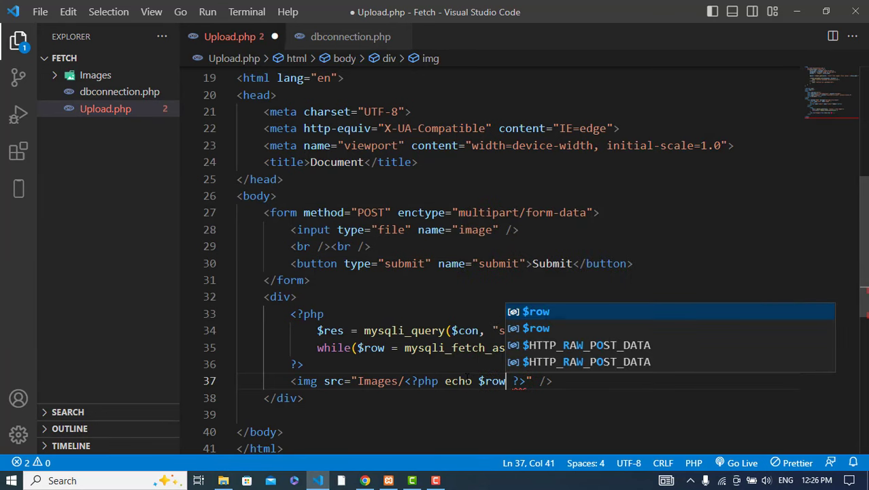
text(['fi')
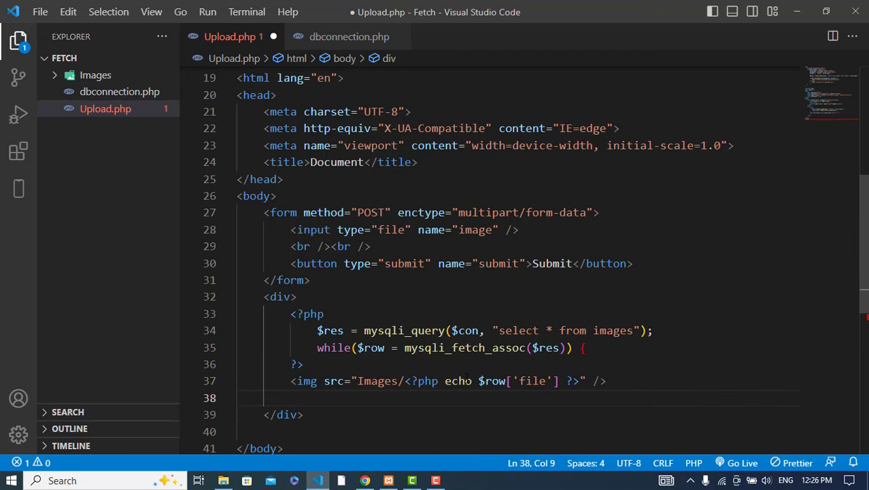
text(<?php } ?>)
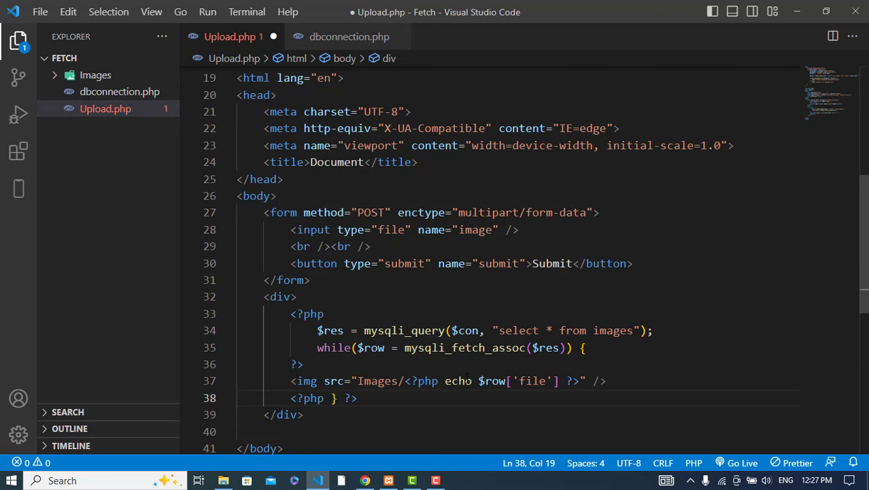
Step: Save Upload.php and look over the finished code
key(ctrl+s)
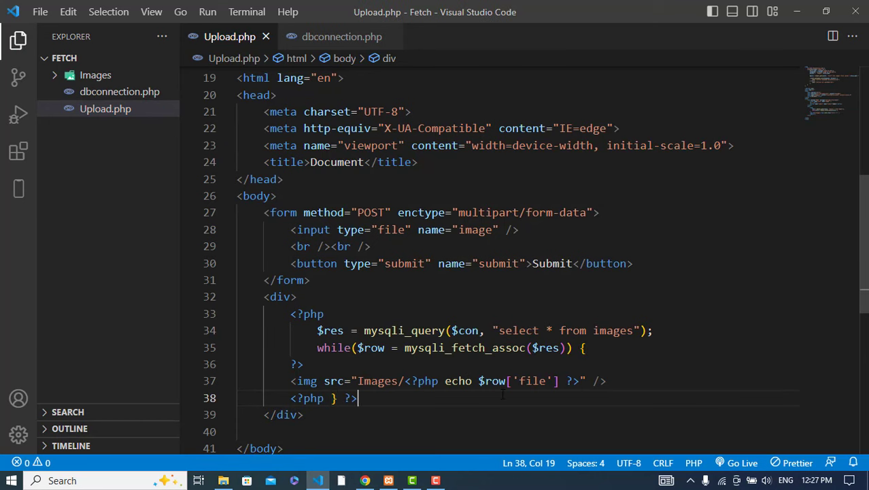
scroll(down, 3)
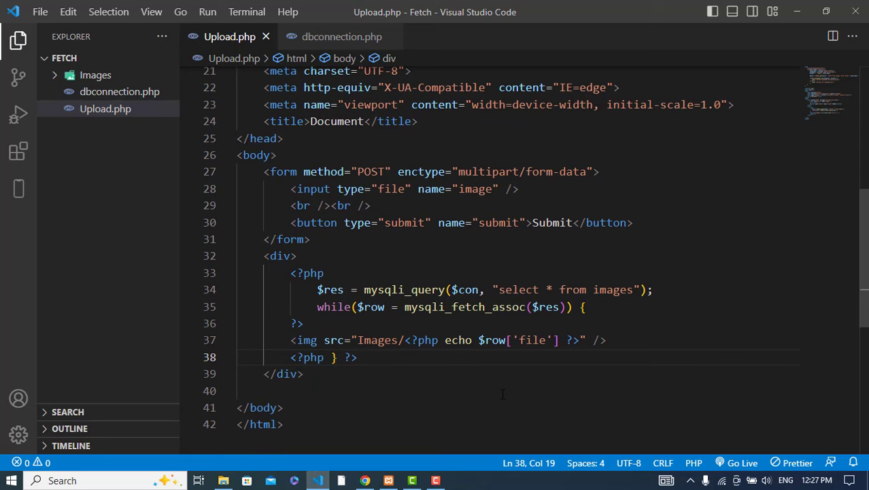
scroll(up, 3)
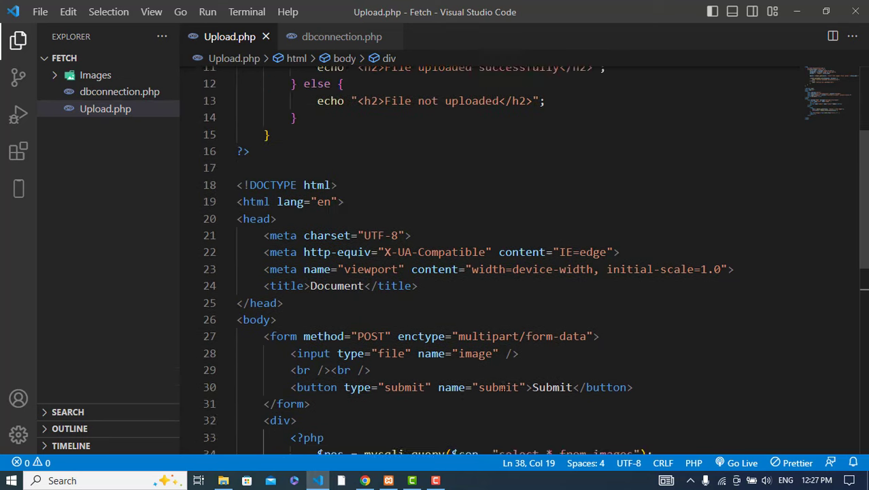
scroll(down, 3)
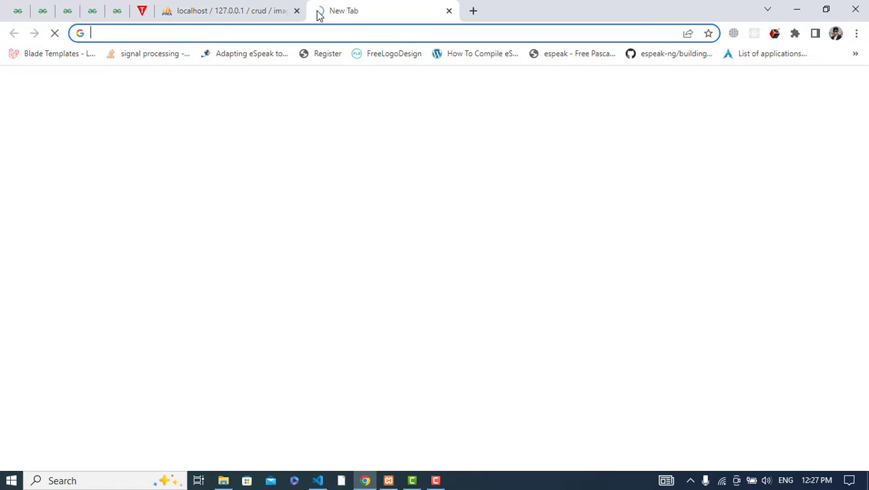
Step: Load localhost/Fetch/Upload.php in Chrome and start choosing an image to upload
text(localhost:300)
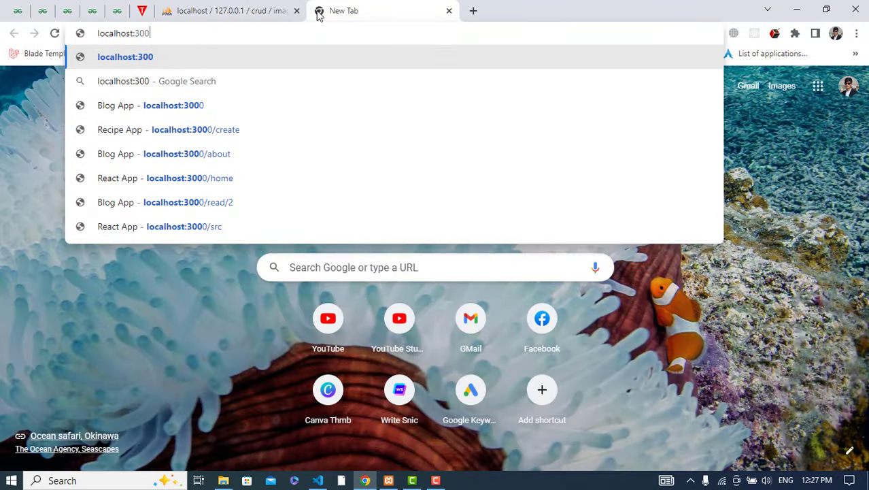
text(localhost/Fetch/)
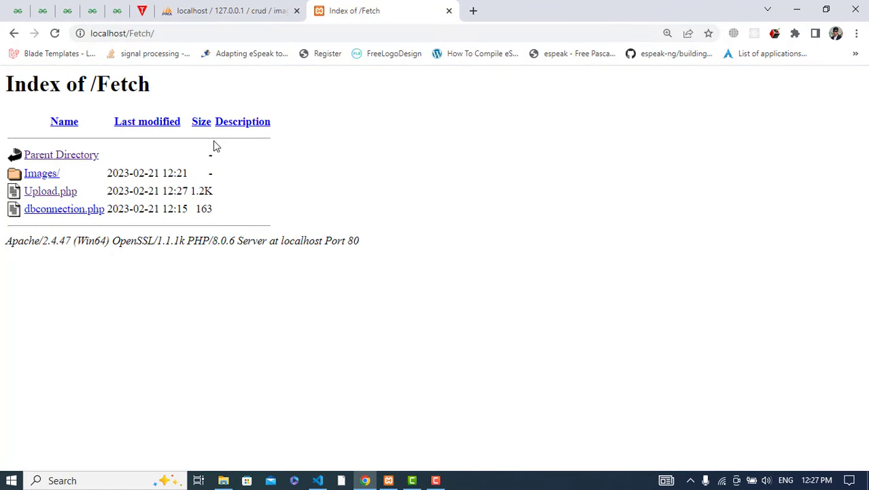
click(49, 191)
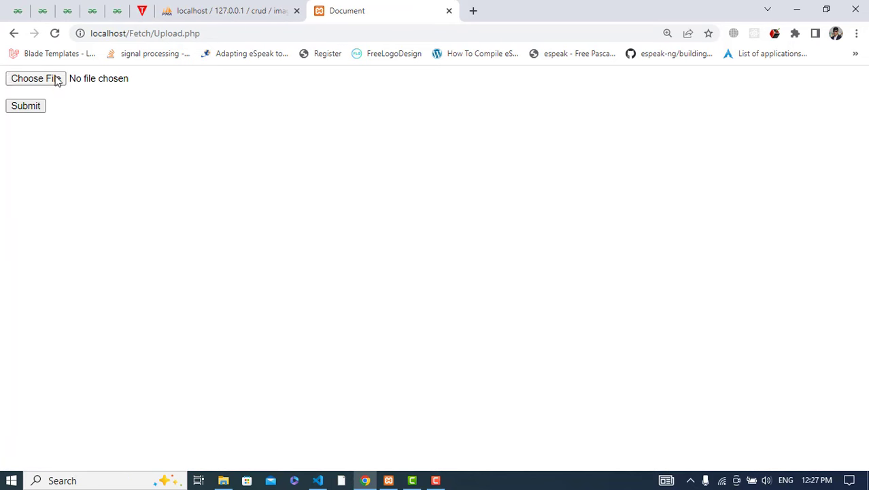
click(35, 78)
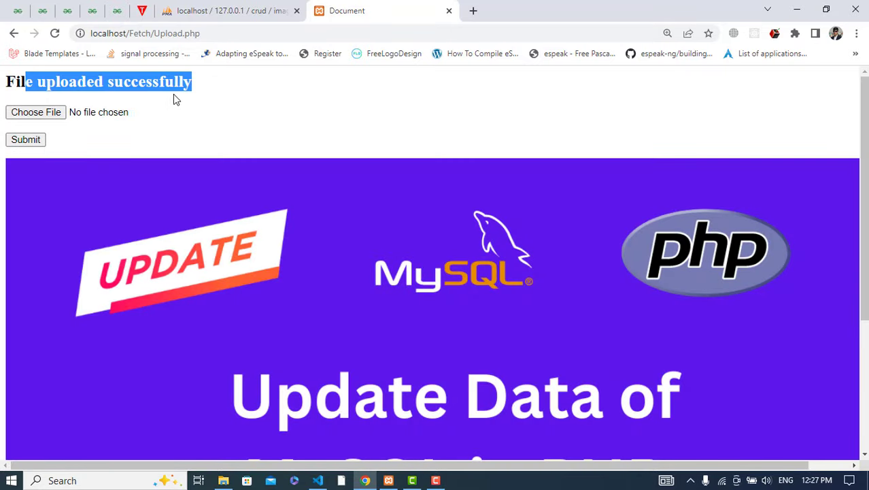
Step: Upload another image, review the displayed images below the form, and return to VS Code
scroll(down, 3)
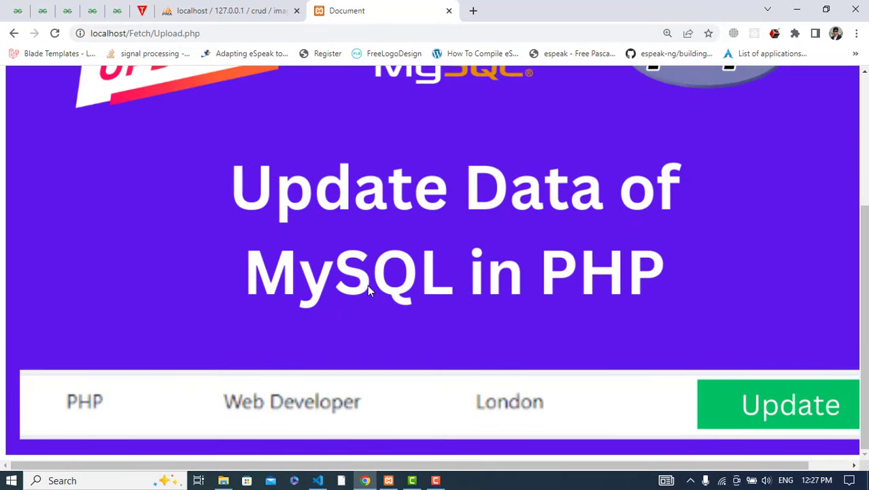
scroll(up, 3)
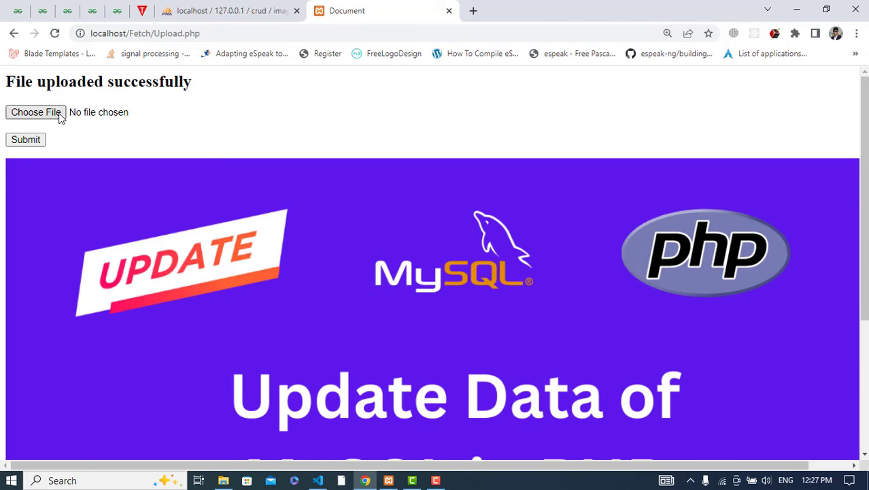
click(36, 112)
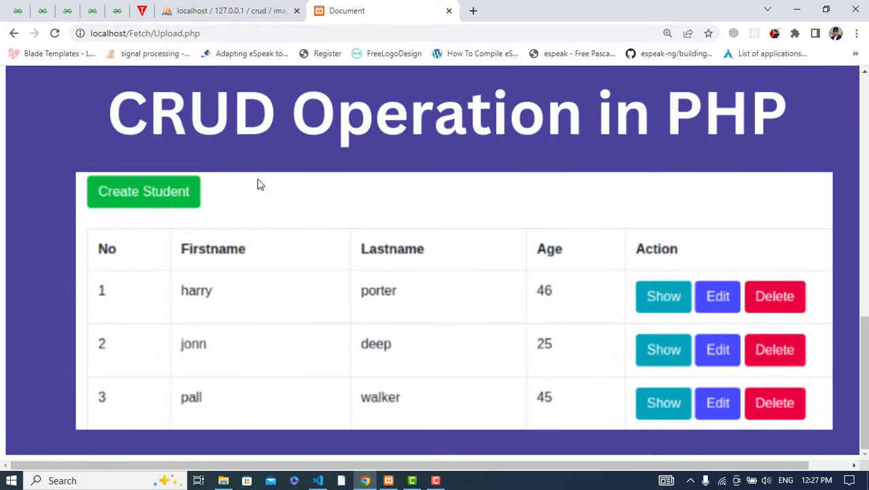
scroll(up, 3)
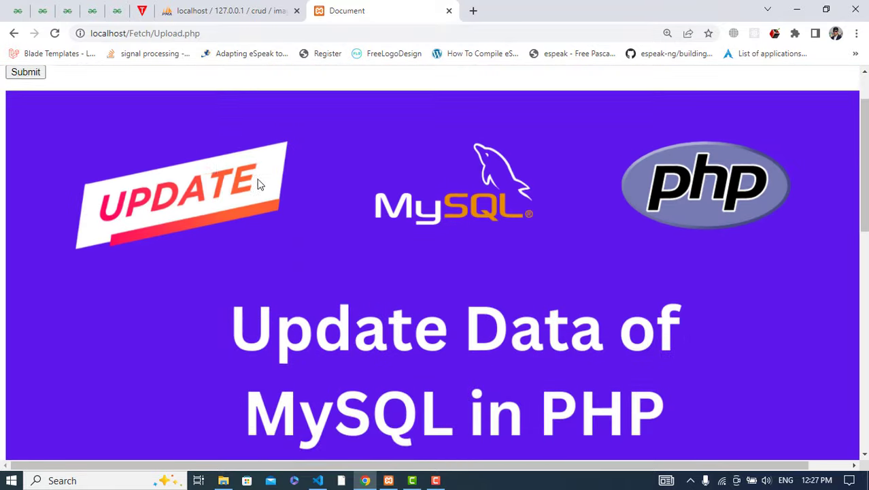
scroll(down, 3)
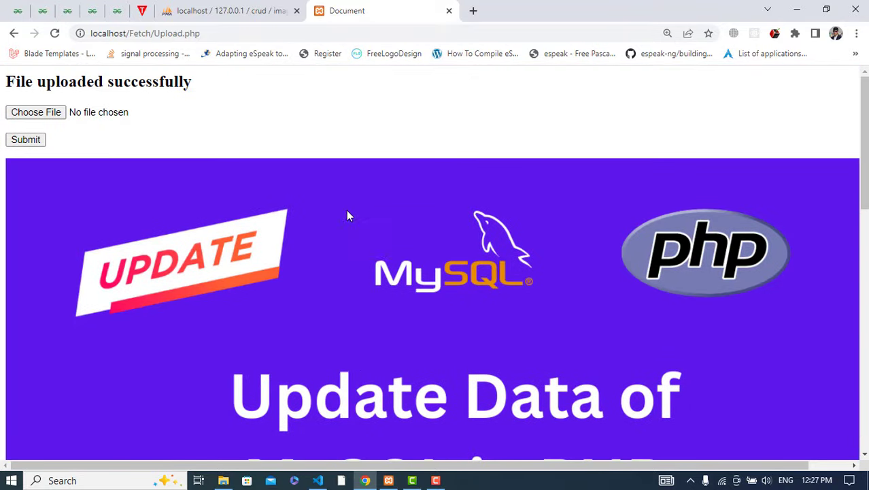
mouse_move(329, 264)
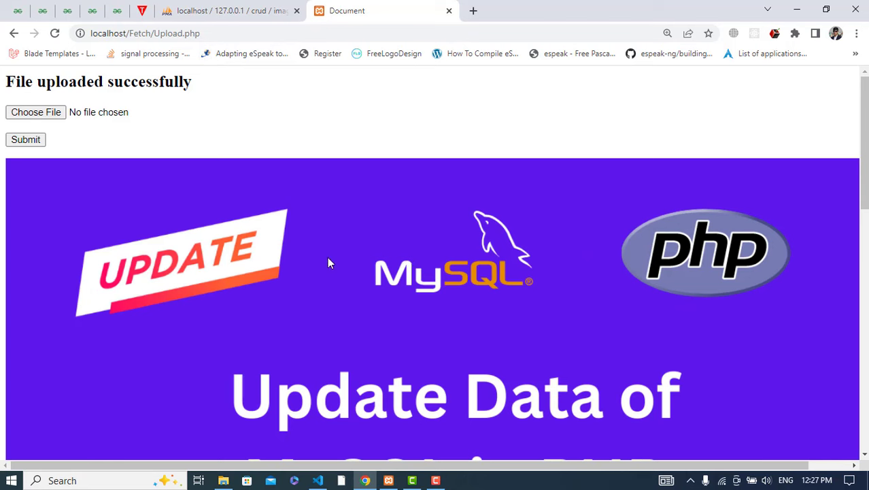
mouse_move(316, 475)
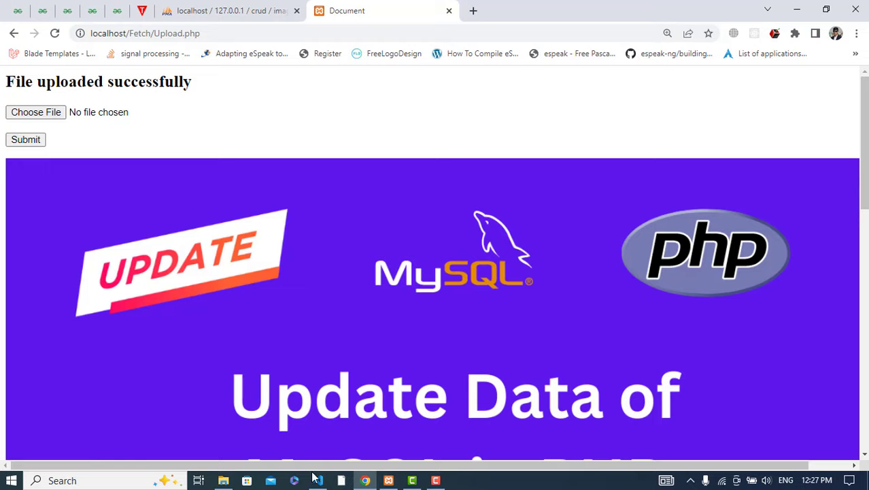
click(317, 480)
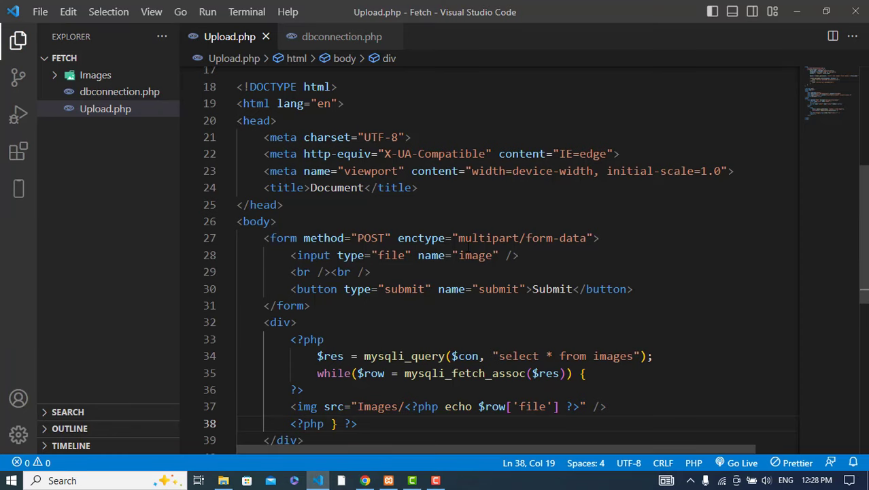